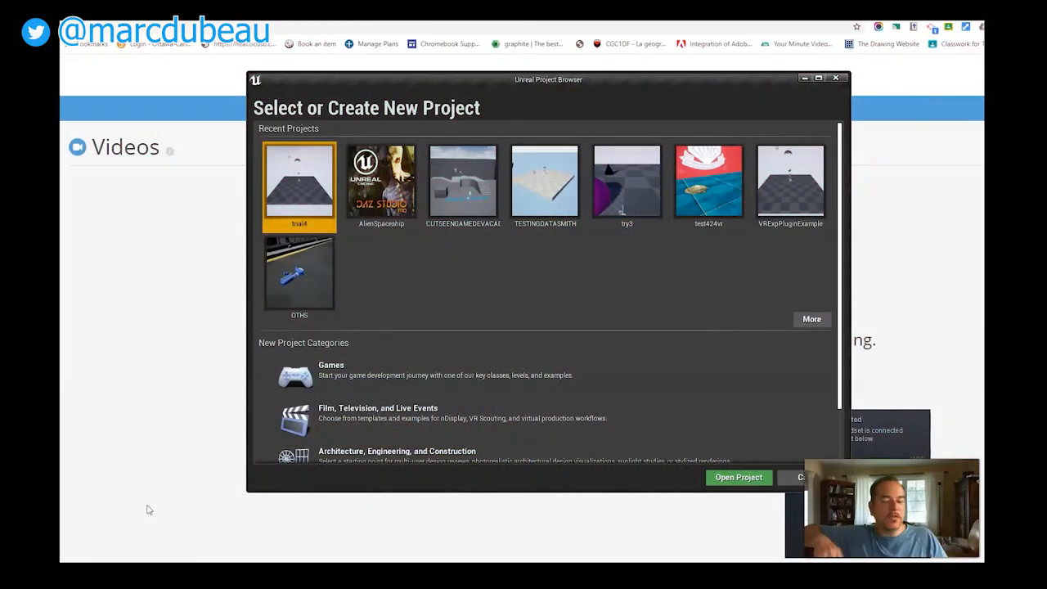
mouse_move(550, 406)
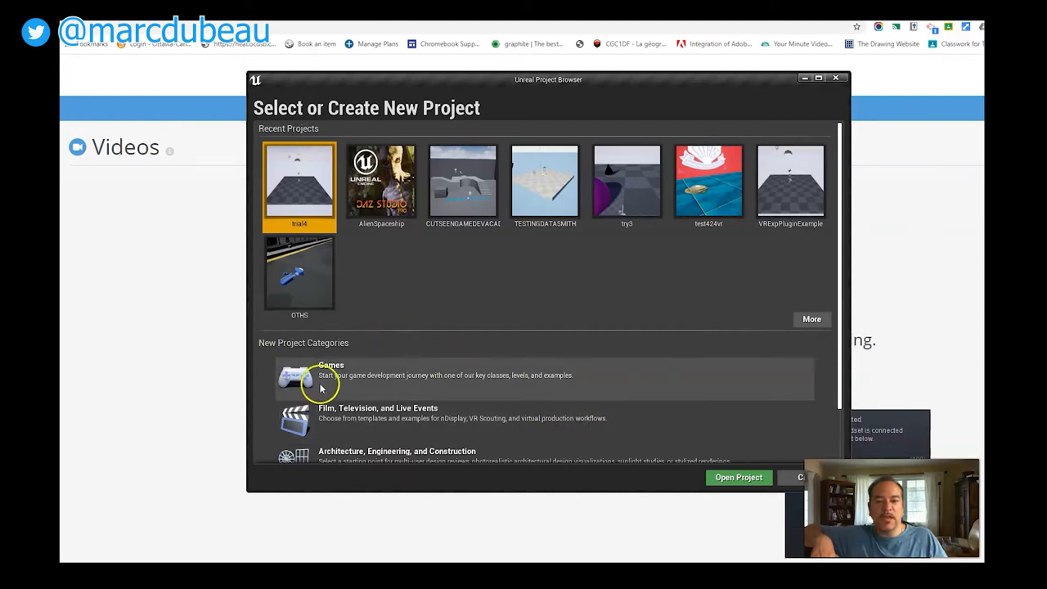
mouse_move(350, 384)
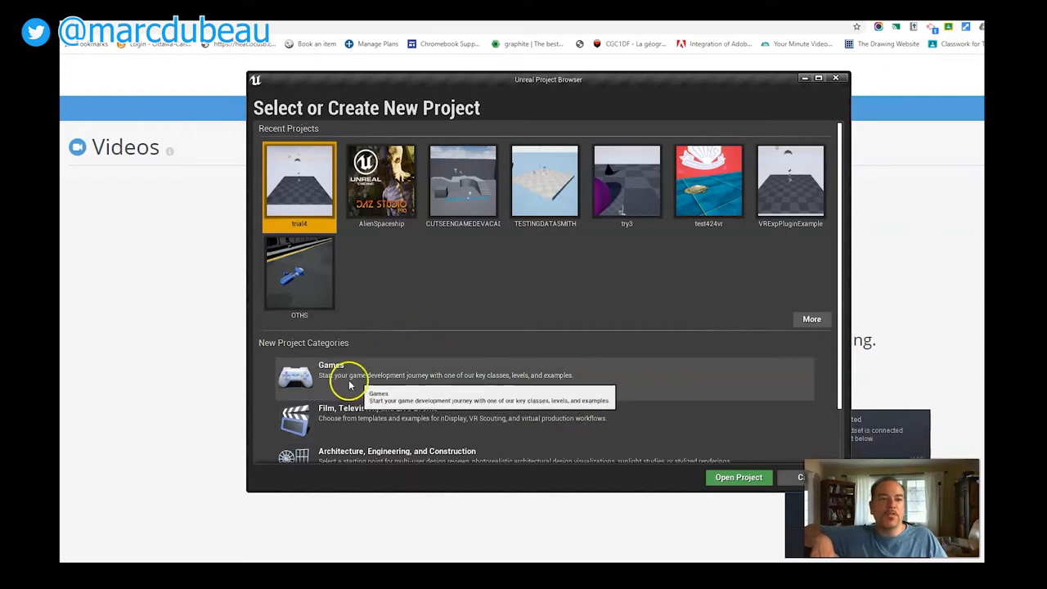
mouse_move(393, 377)
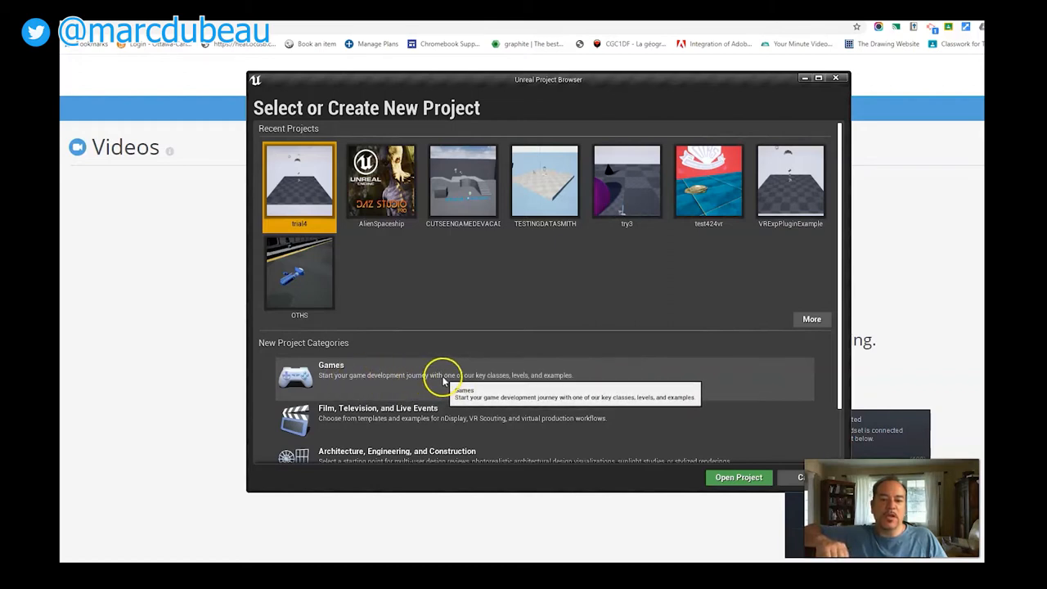
mouse_move(538, 389)
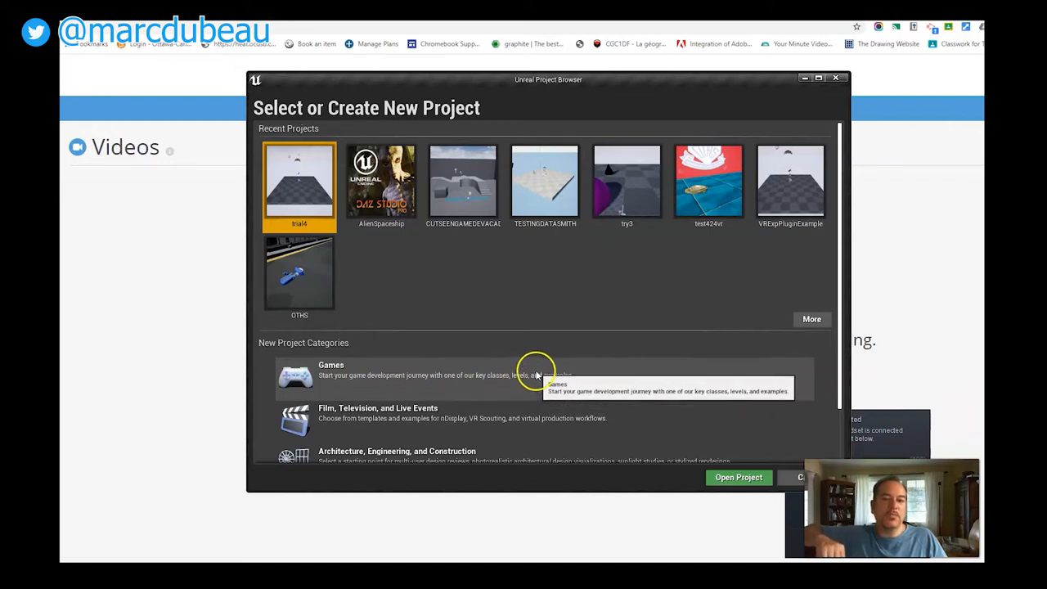
mouse_move(735, 435)
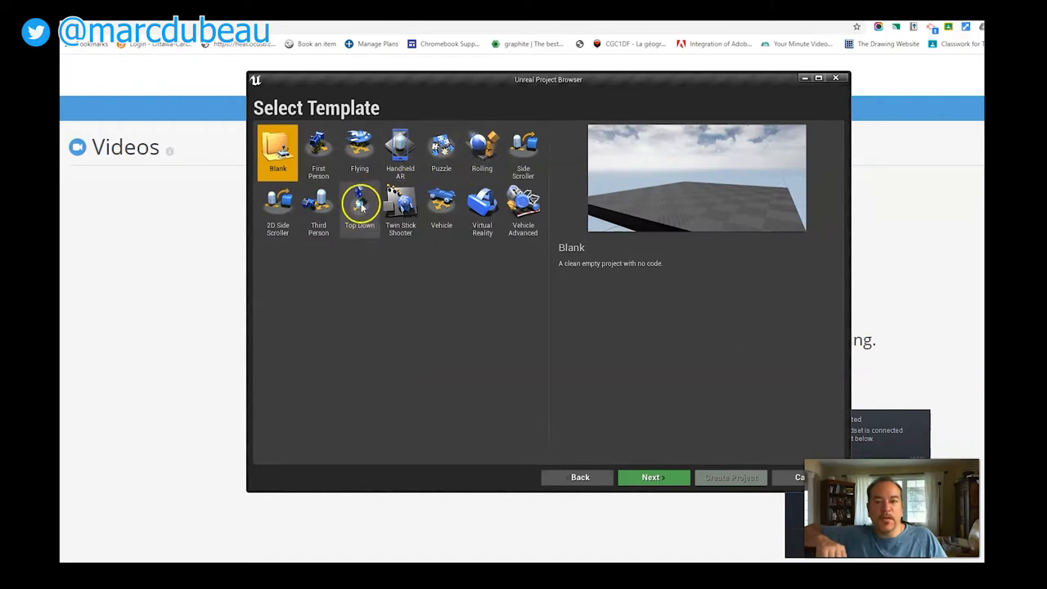
mouse_move(521, 206)
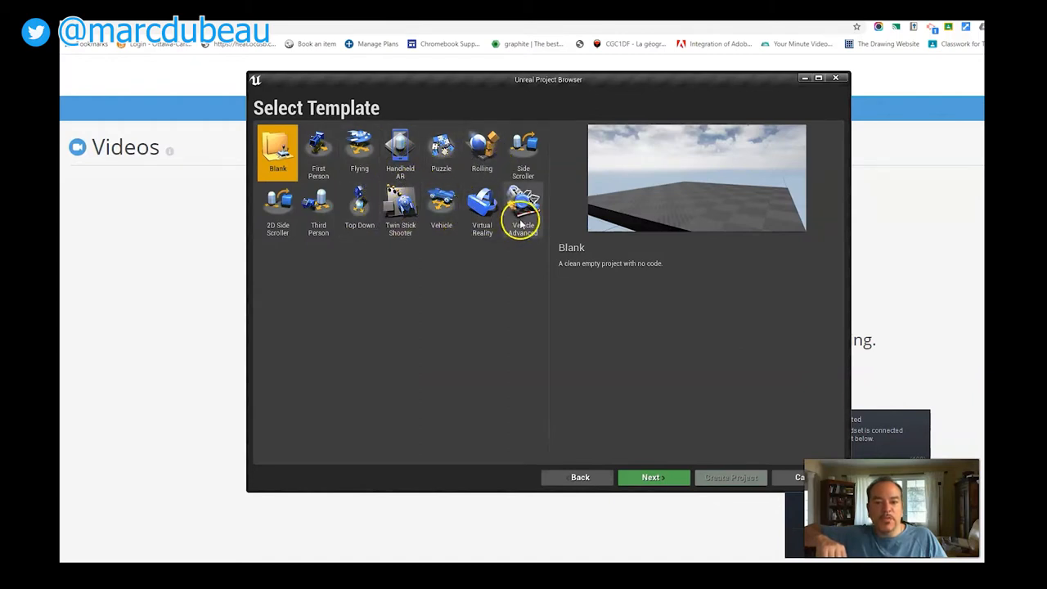
mouse_move(481, 213)
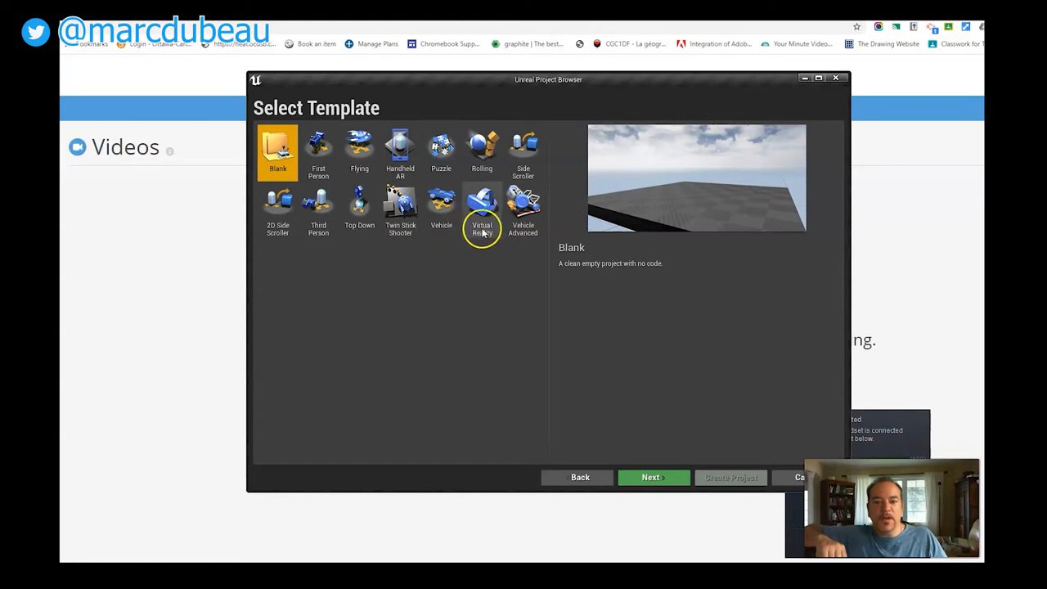
mouse_move(317, 209)
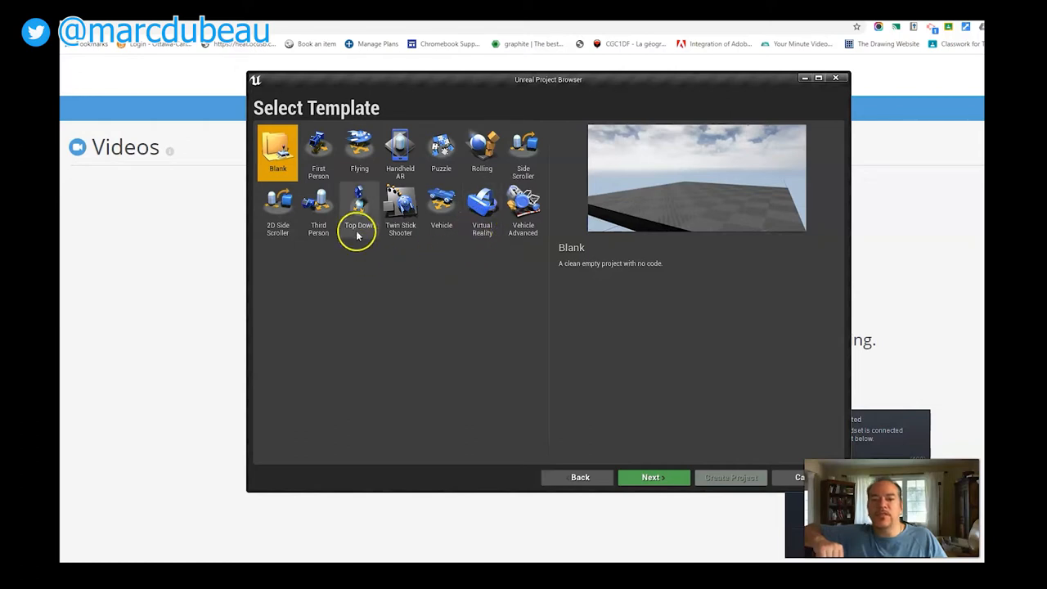
- Continue with the Blank template, enable real-time raytracing and keep starter content included
left_click(653, 478)
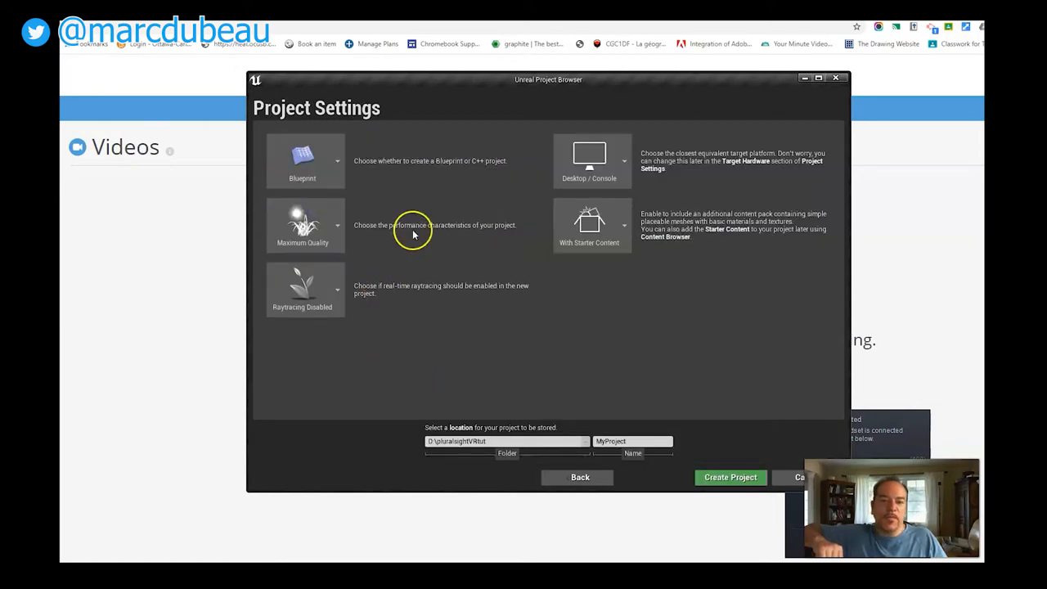
mouse_move(360, 193)
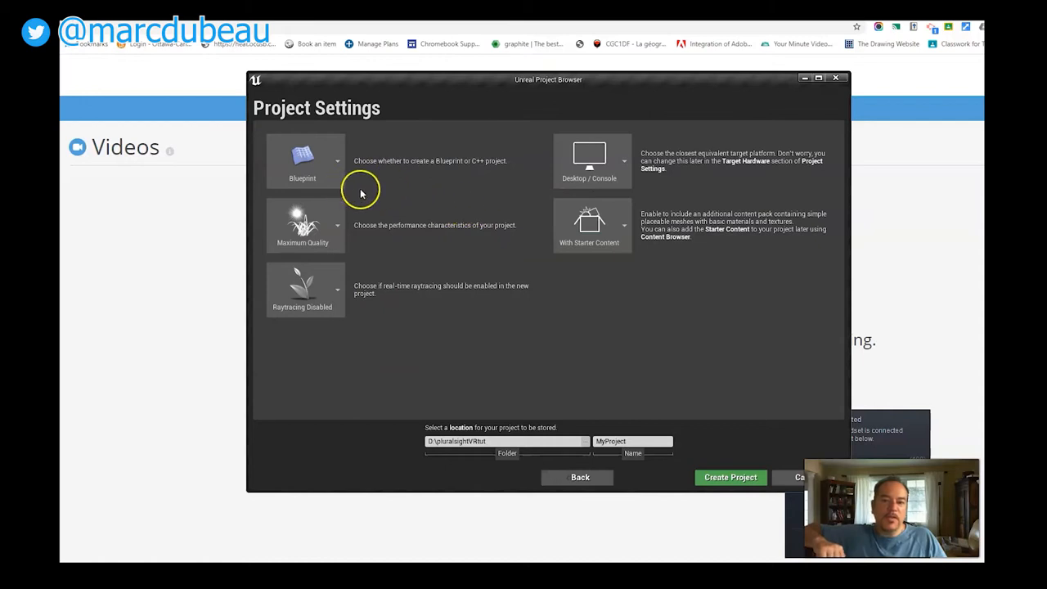
mouse_move(392, 225)
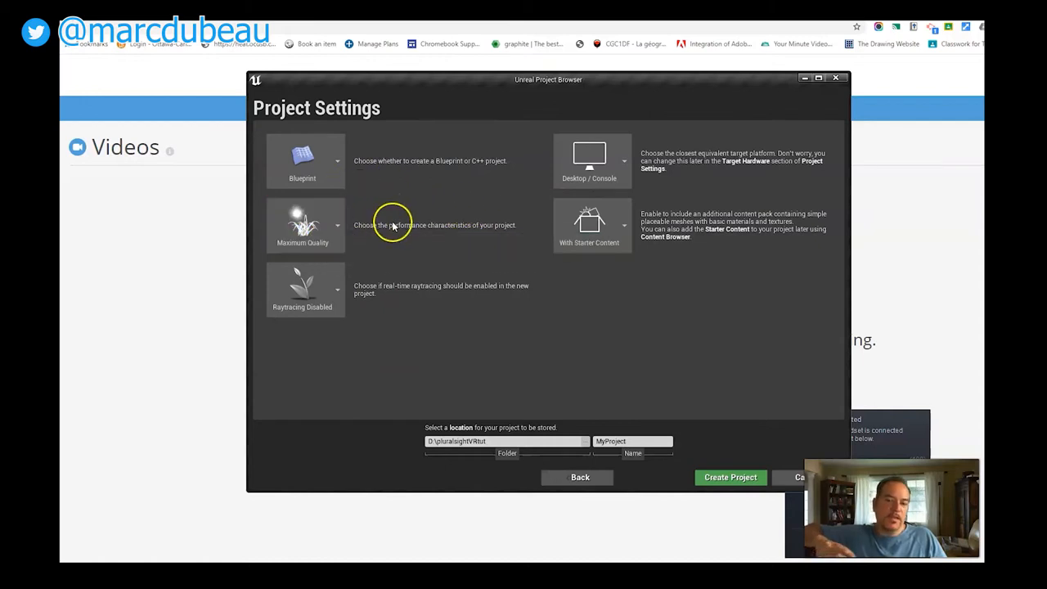
mouse_move(353, 229)
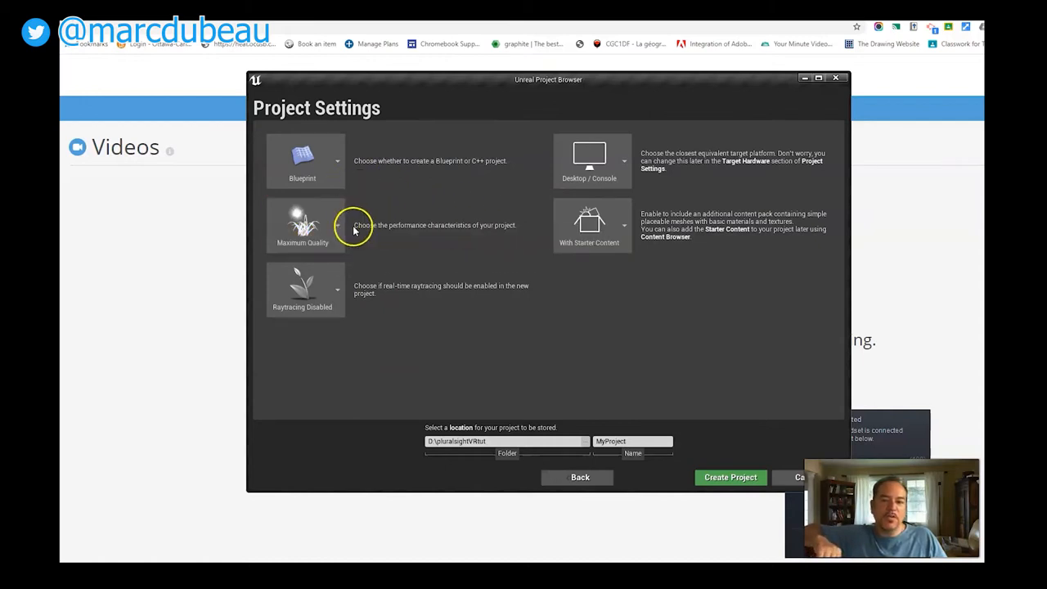
left_click(337, 226)
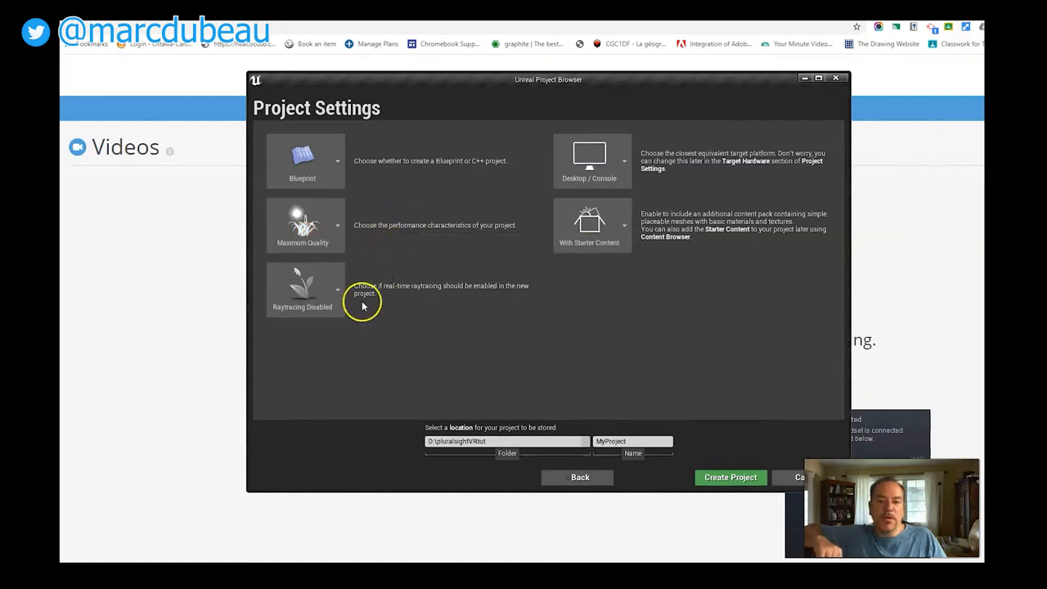
left_click(304, 289)
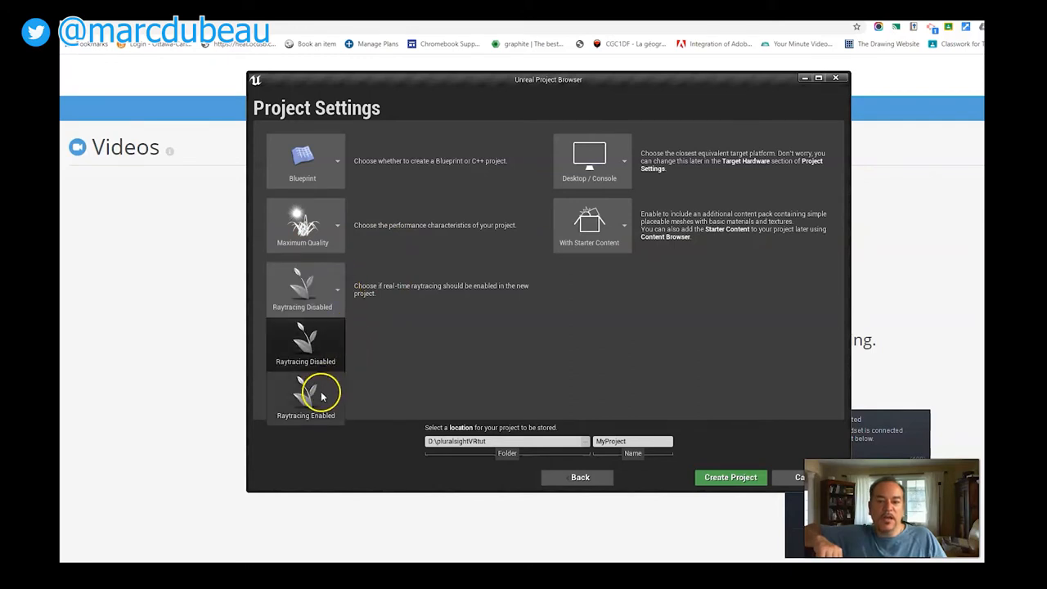
left_click(306, 400)
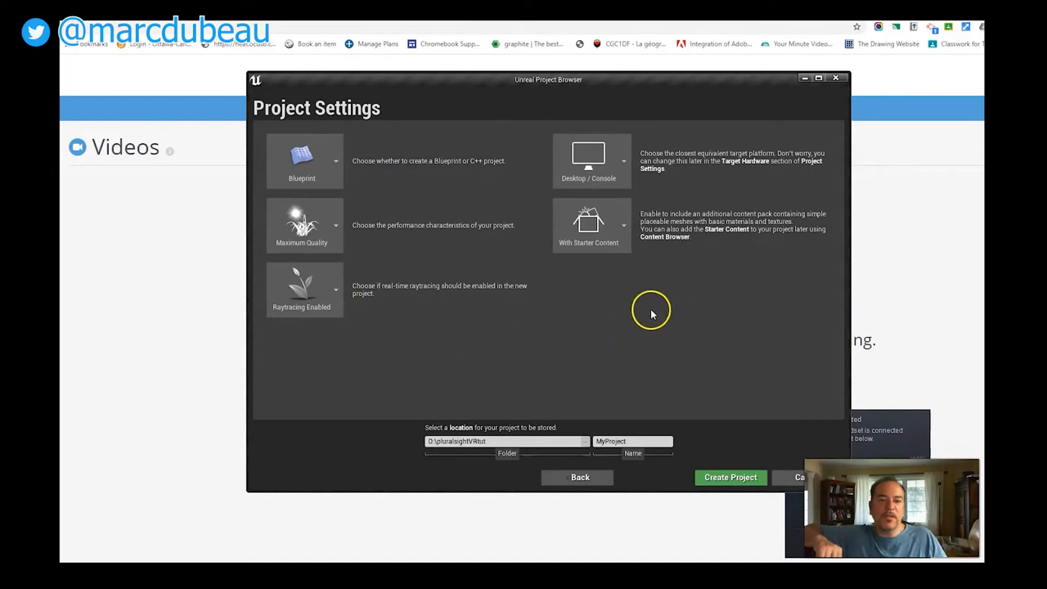
mouse_move(630, 266)
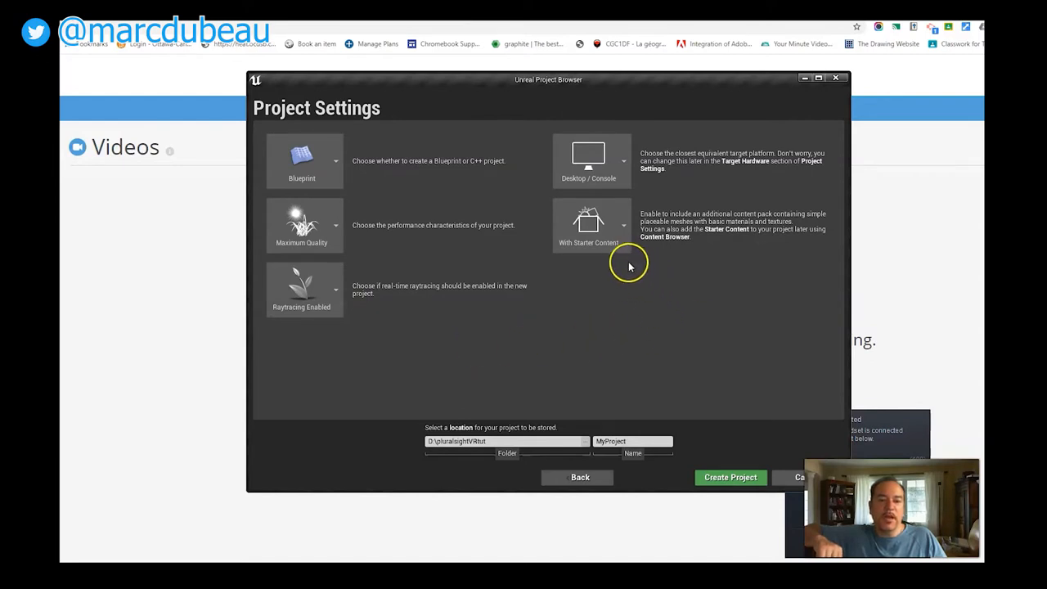
mouse_move(661, 257)
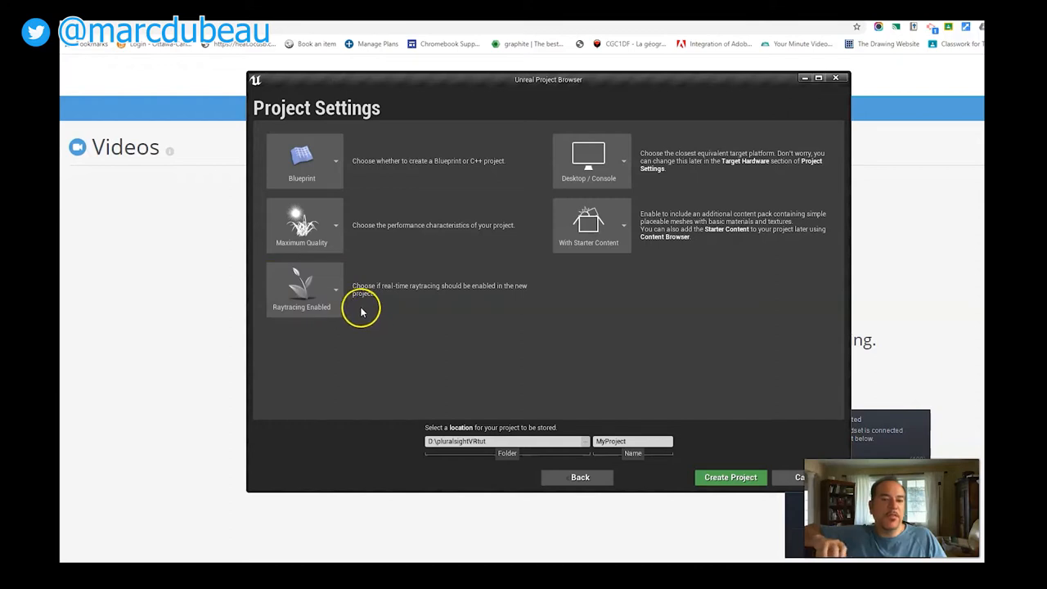
mouse_move(467, 321)
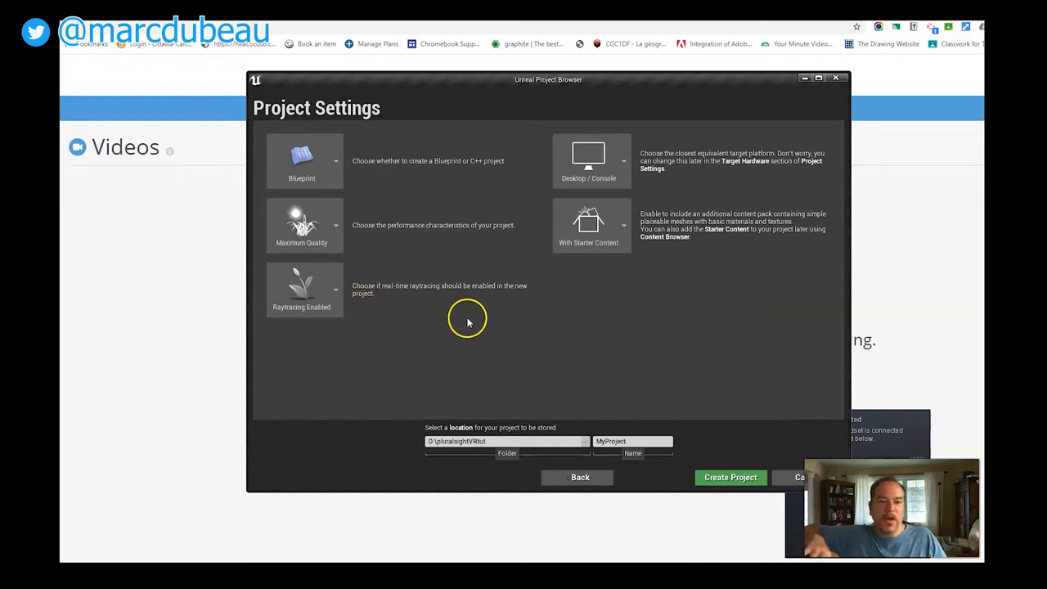
mouse_move(459, 319)
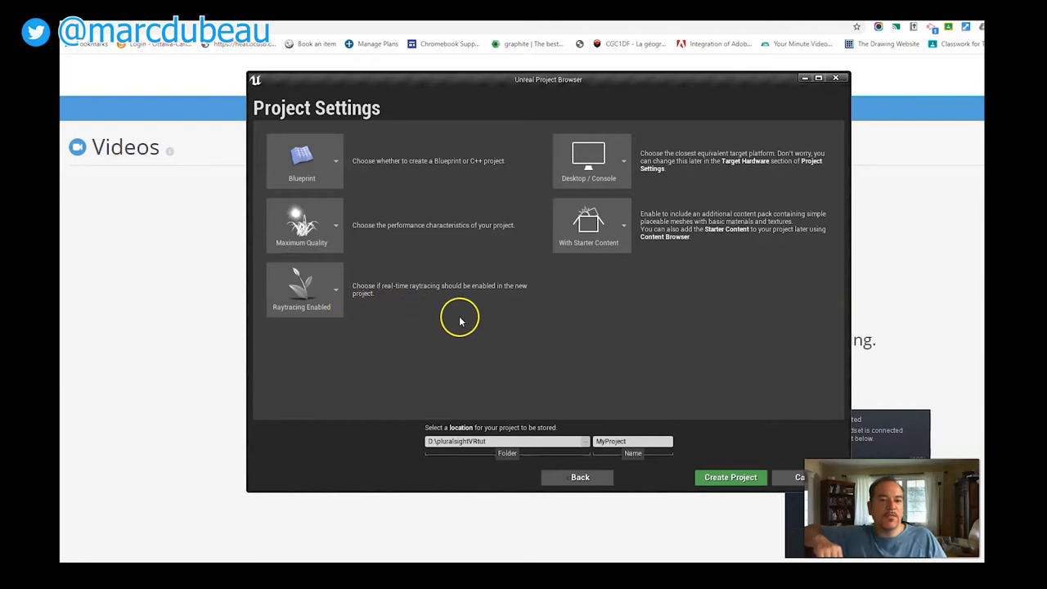
left_click(592, 226)
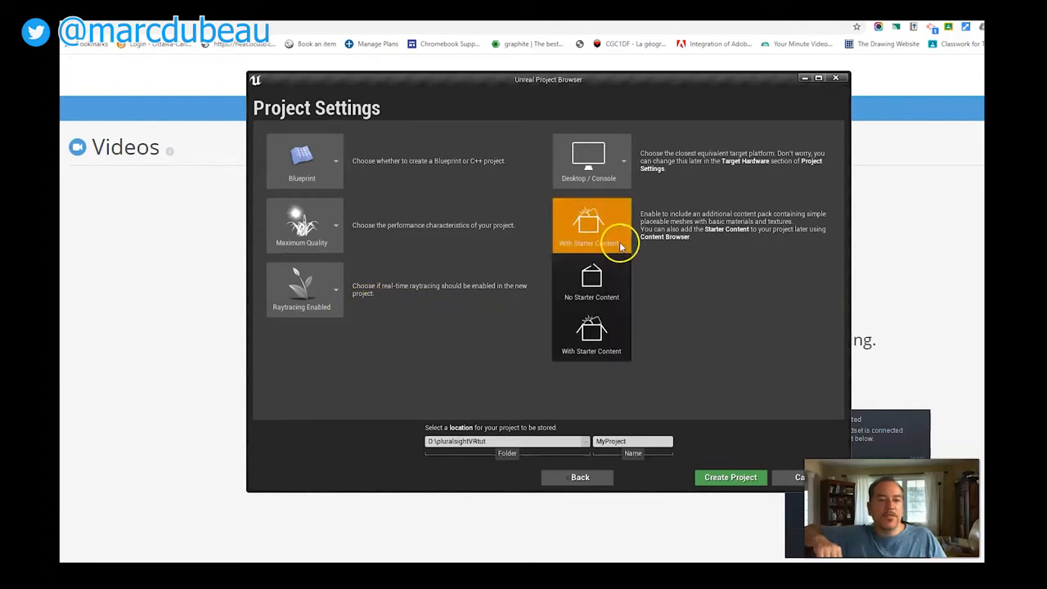
left_click(593, 334)
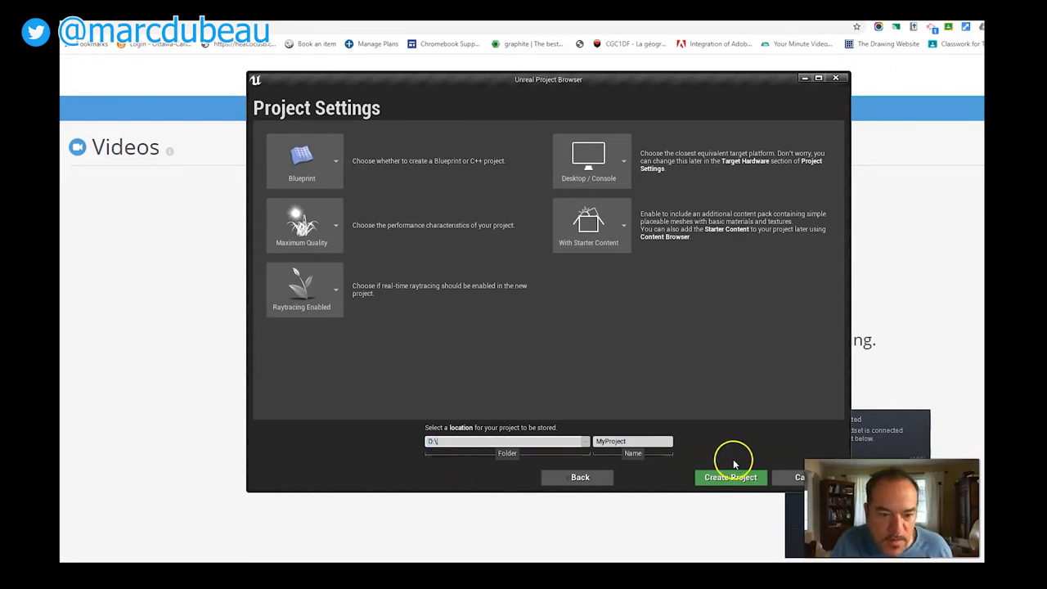
- Name the project virtualproduction1 and create it
left_click(631, 442)
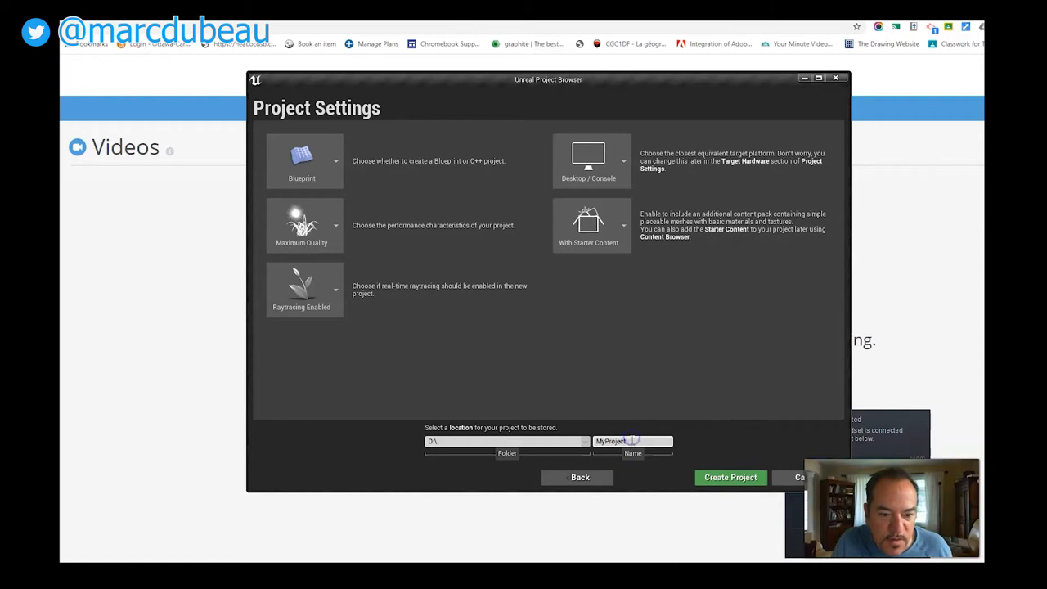
type("Y")
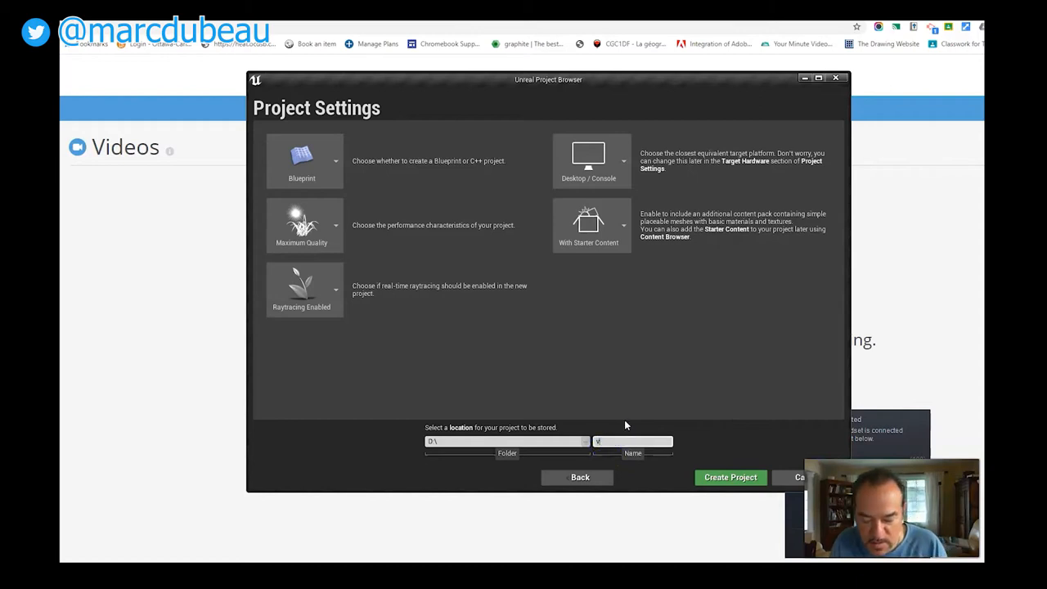
type("virtualproudction1")
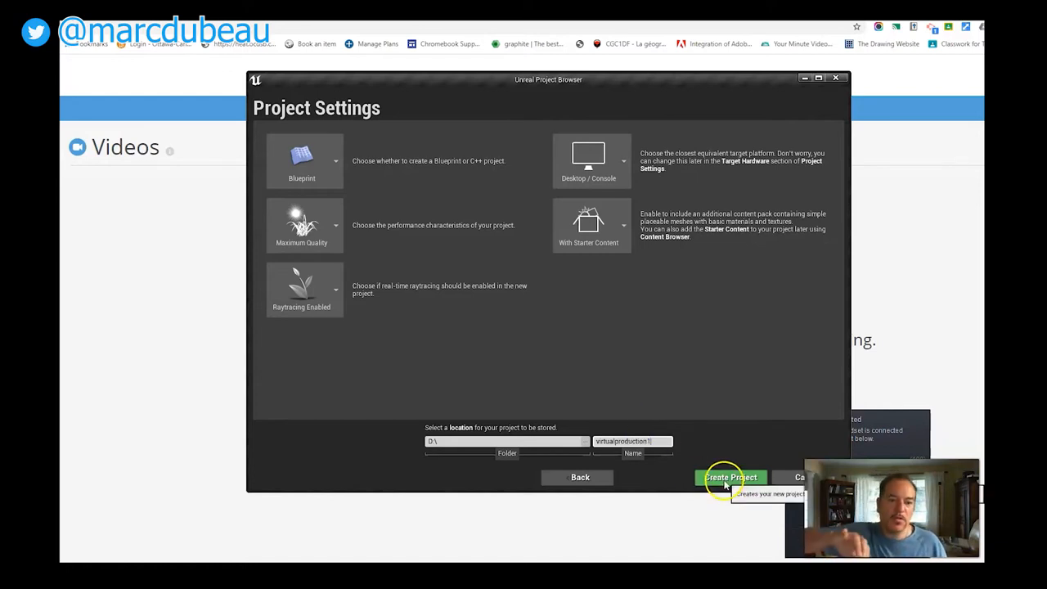
left_click(729, 477)
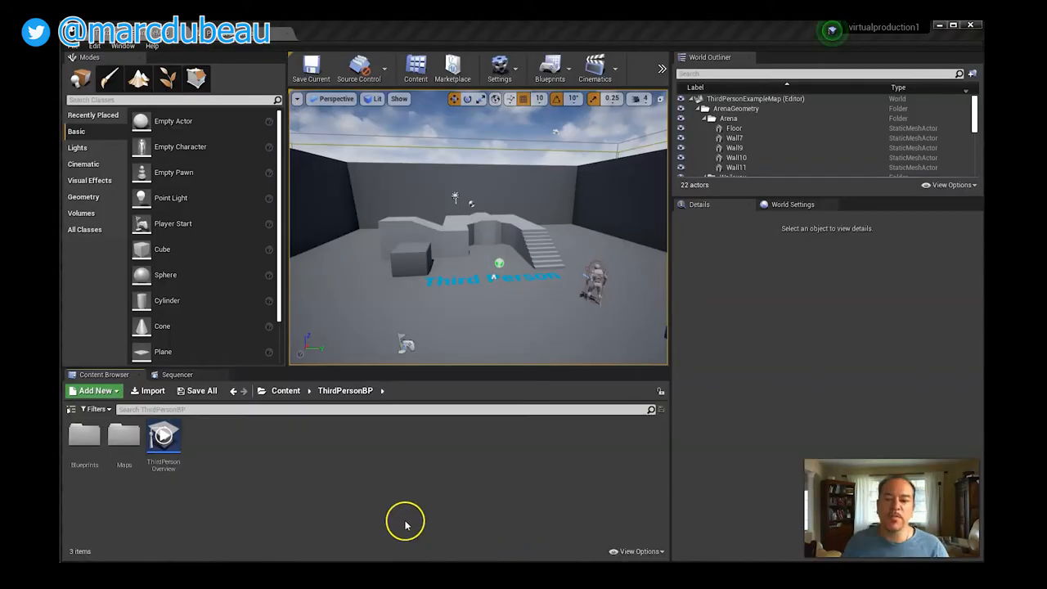
mouse_move(239, 494)
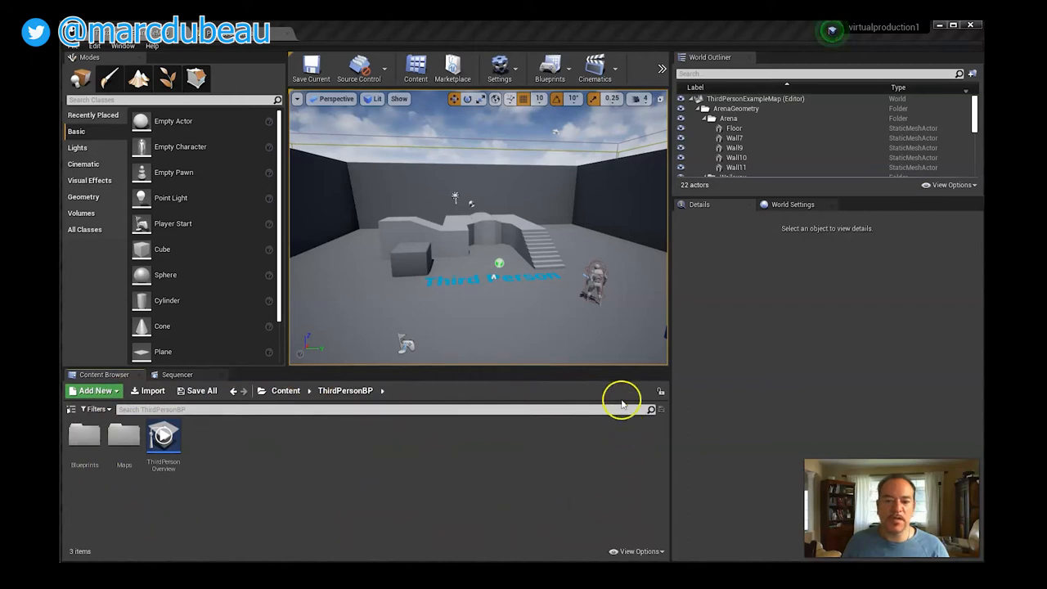
mouse_move(521, 523)
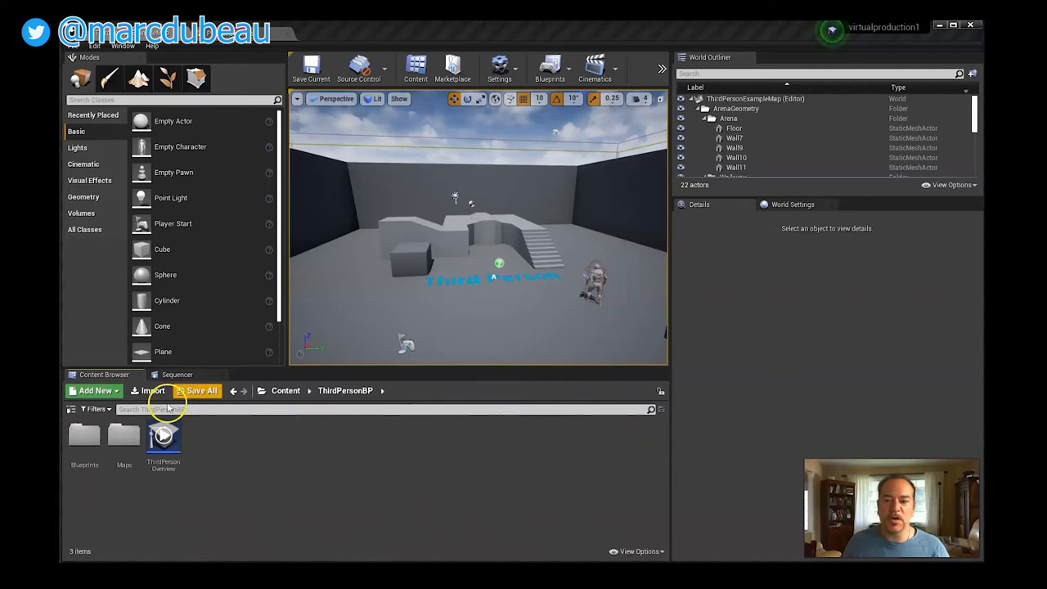
mouse_move(219, 522)
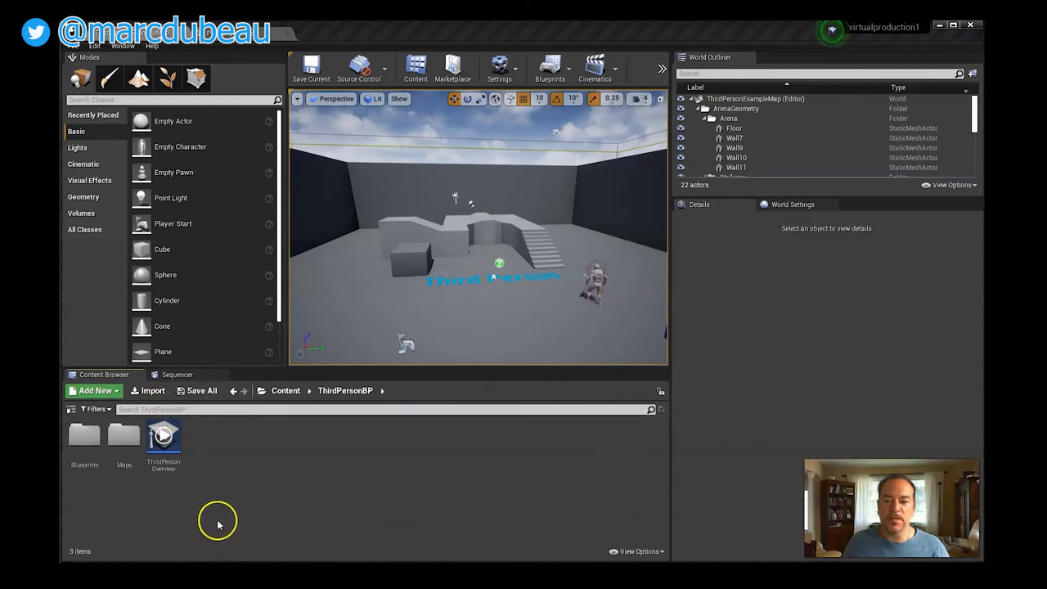
mouse_move(123, 466)
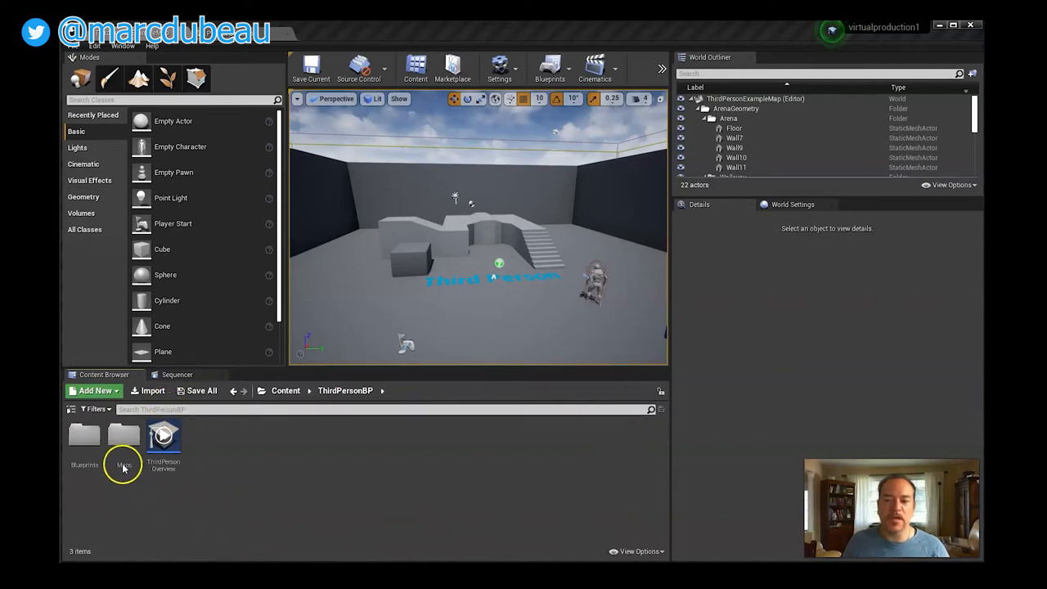
mouse_move(342, 461)
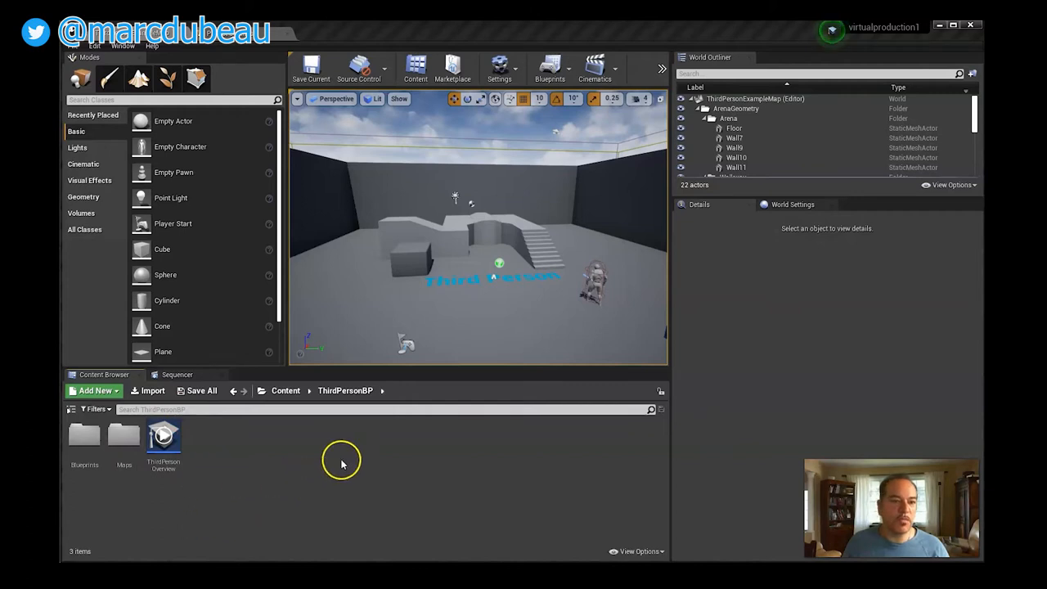
mouse_move(930, 125)
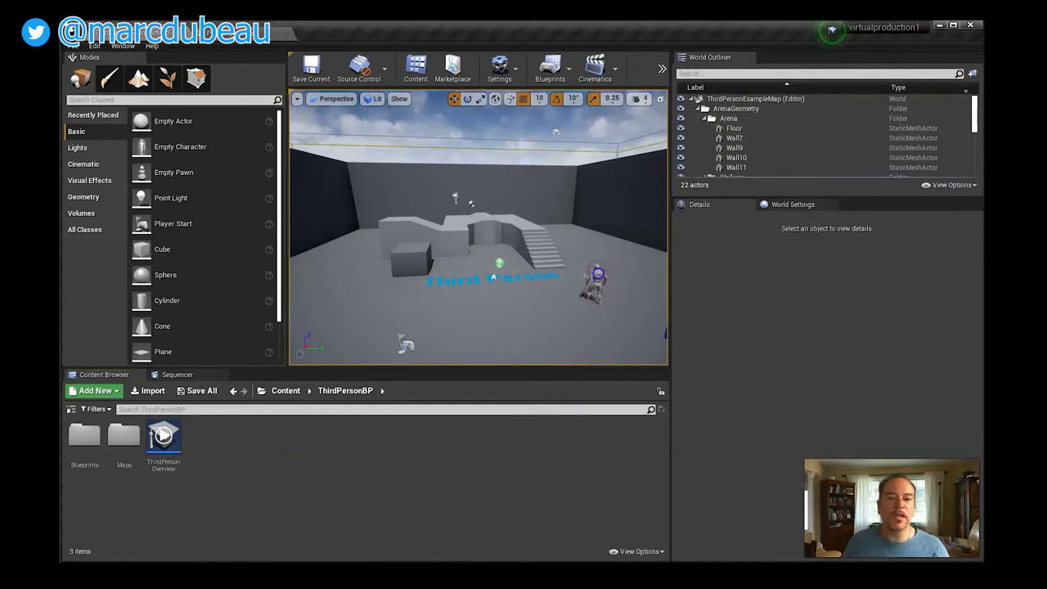
left_click(597, 281)
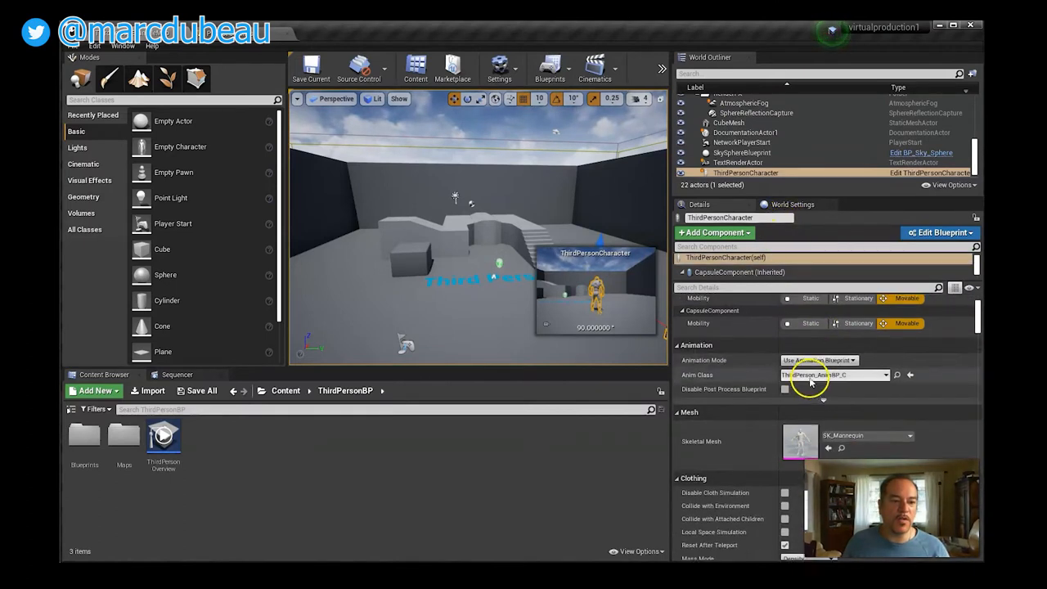
scroll("down", 3)
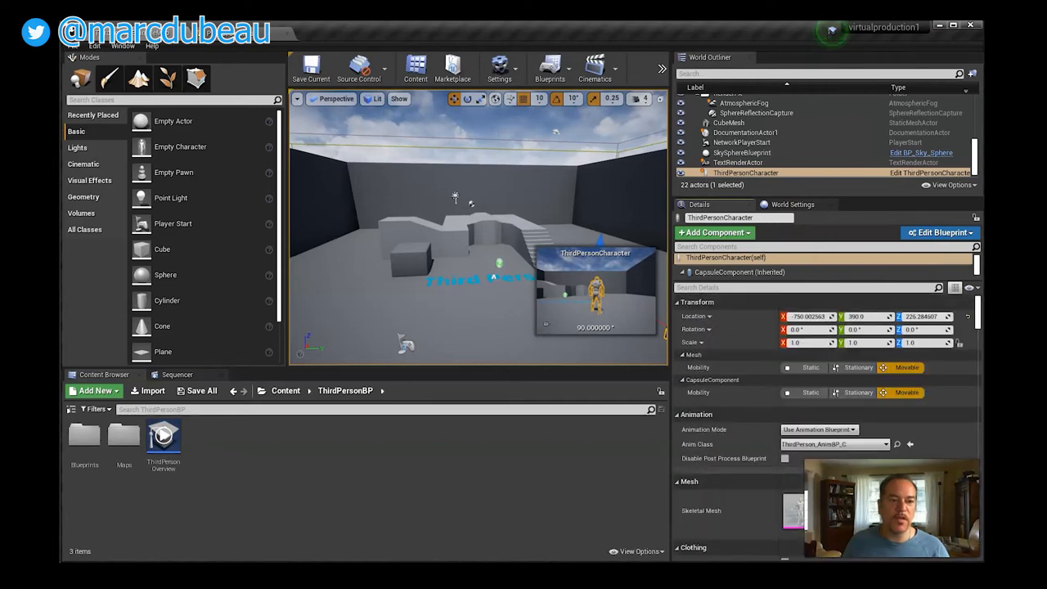
left_click(733, 127)
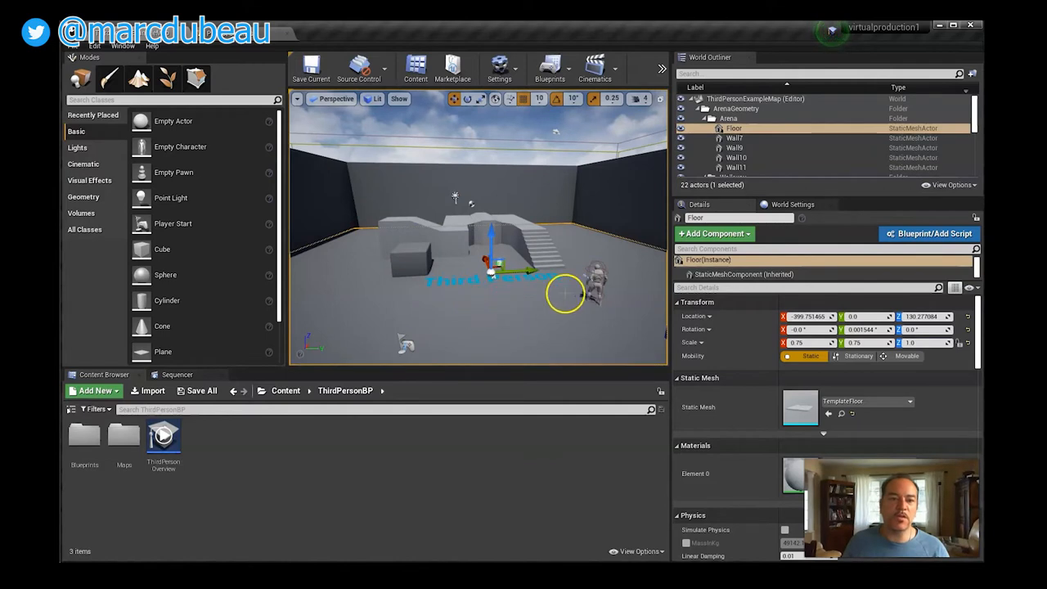
mouse_move(313, 298)
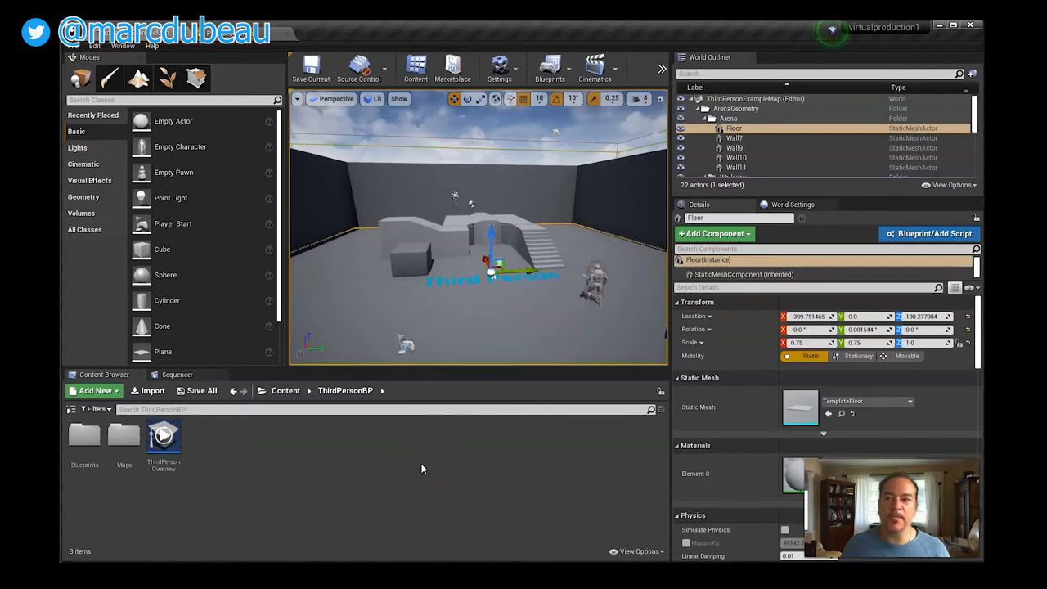
mouse_move(108, 79)
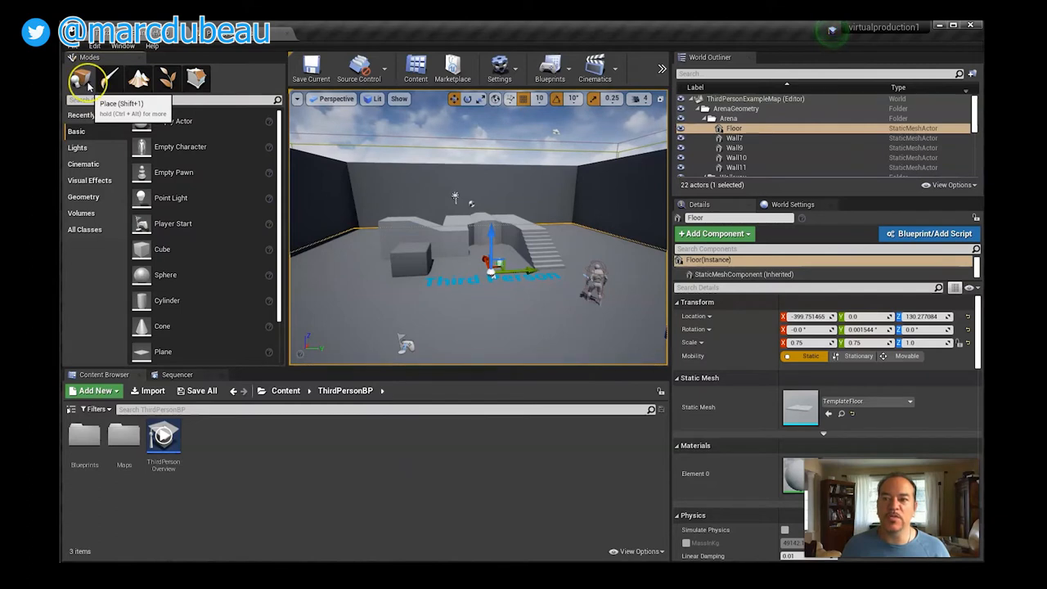
mouse_move(111, 78)
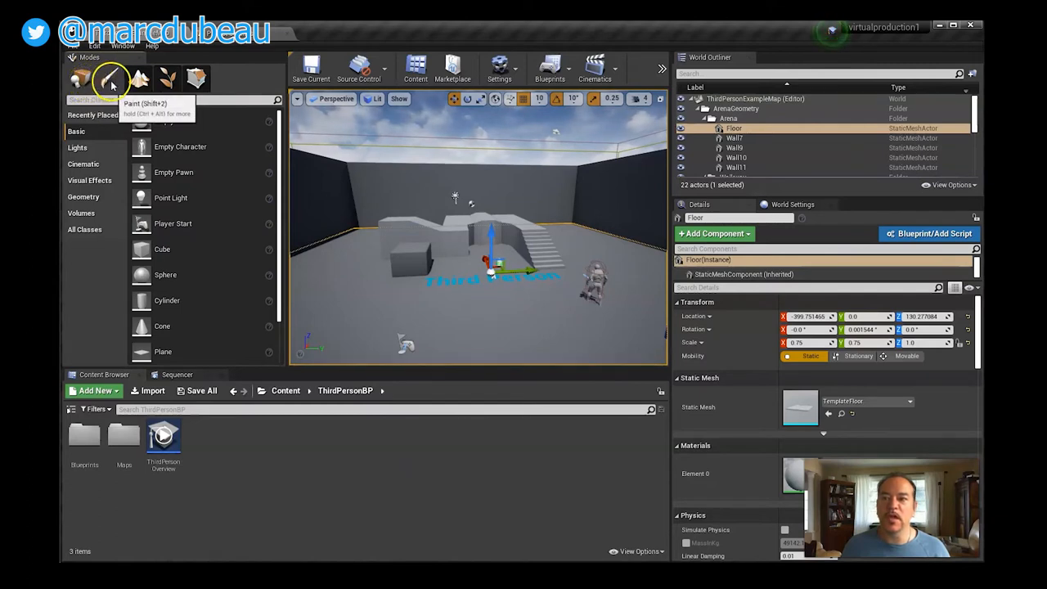
left_click(139, 79)
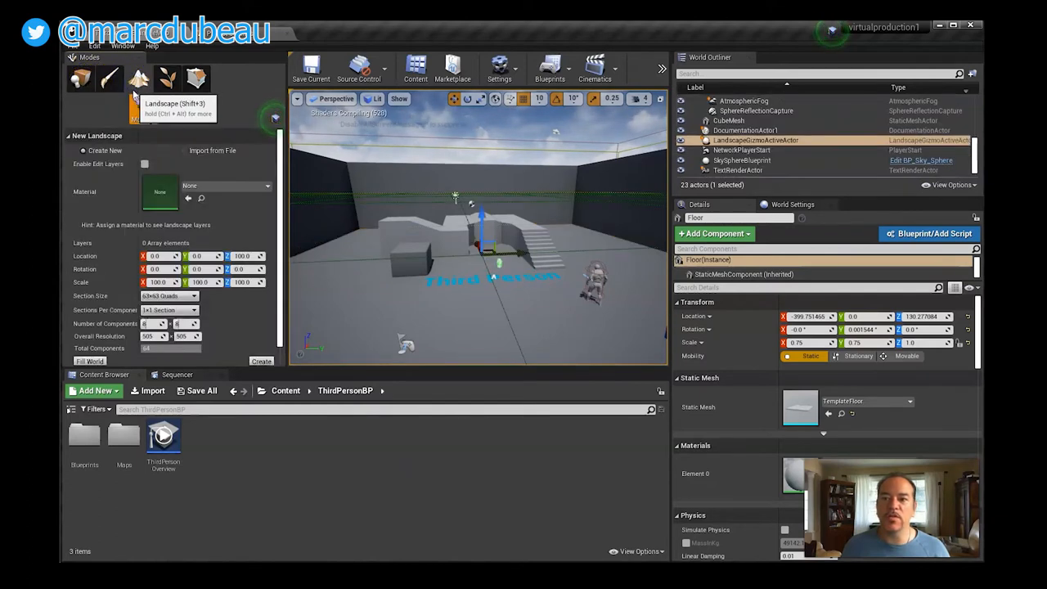
mouse_move(141, 105)
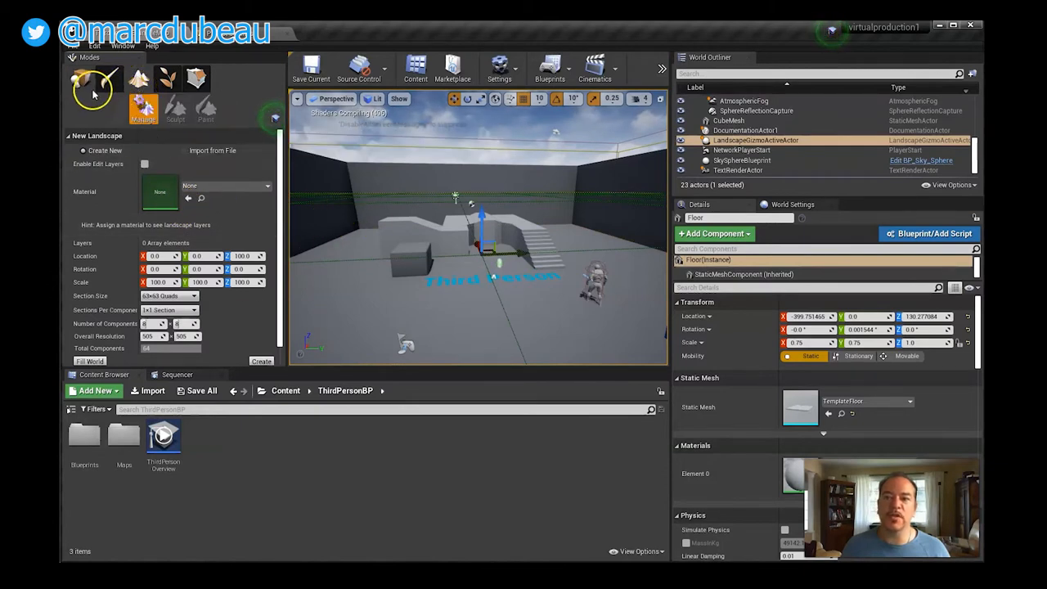
left_click(78, 78)
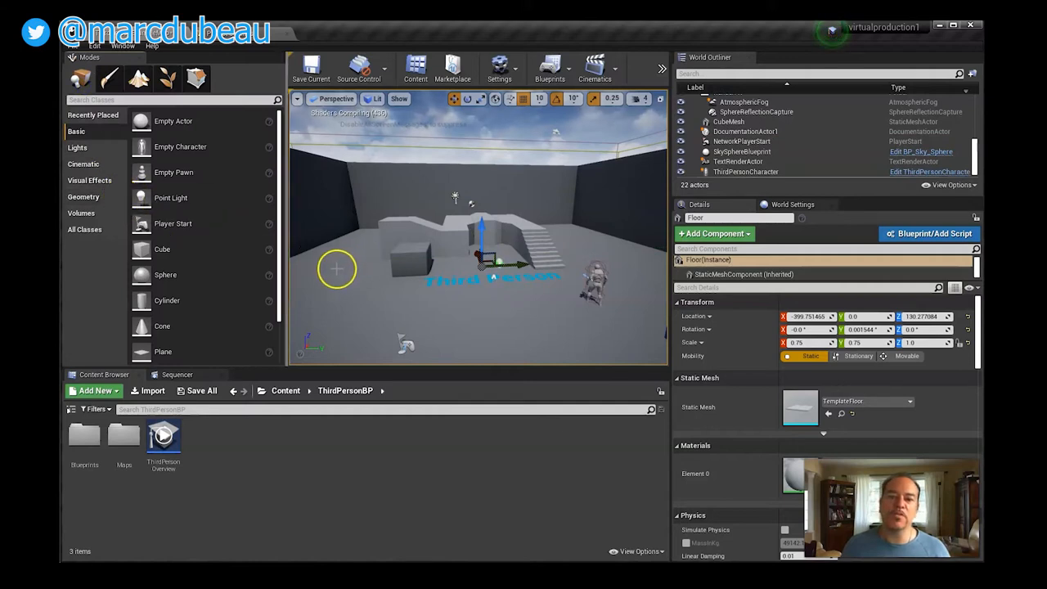
mouse_move(386, 282)
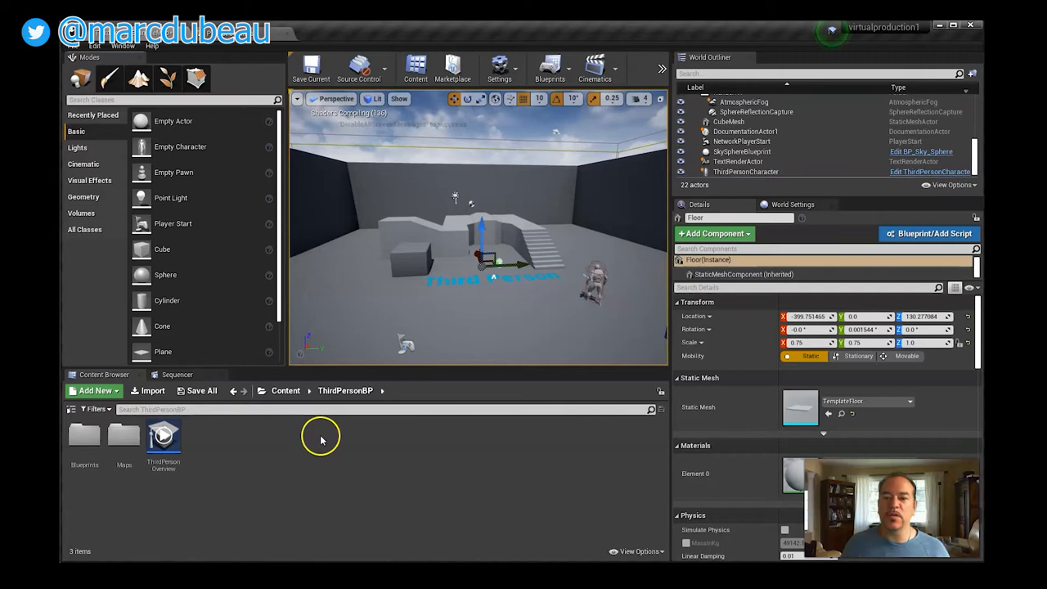
- Create a new Empty Level via File > New Level, answering the Save Content prompt
left_click(95, 46)
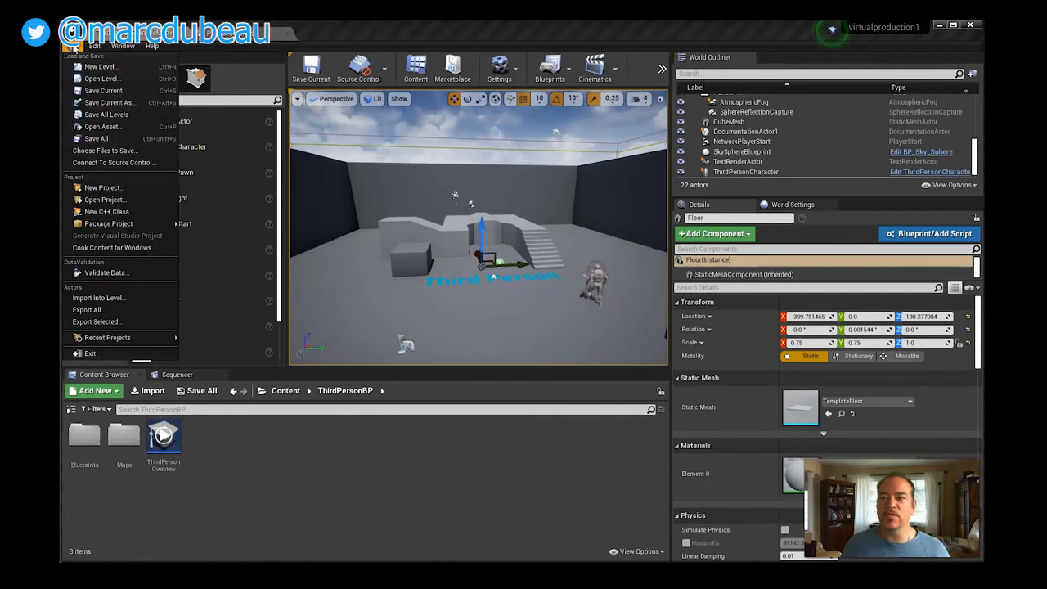
left_click(98, 65)
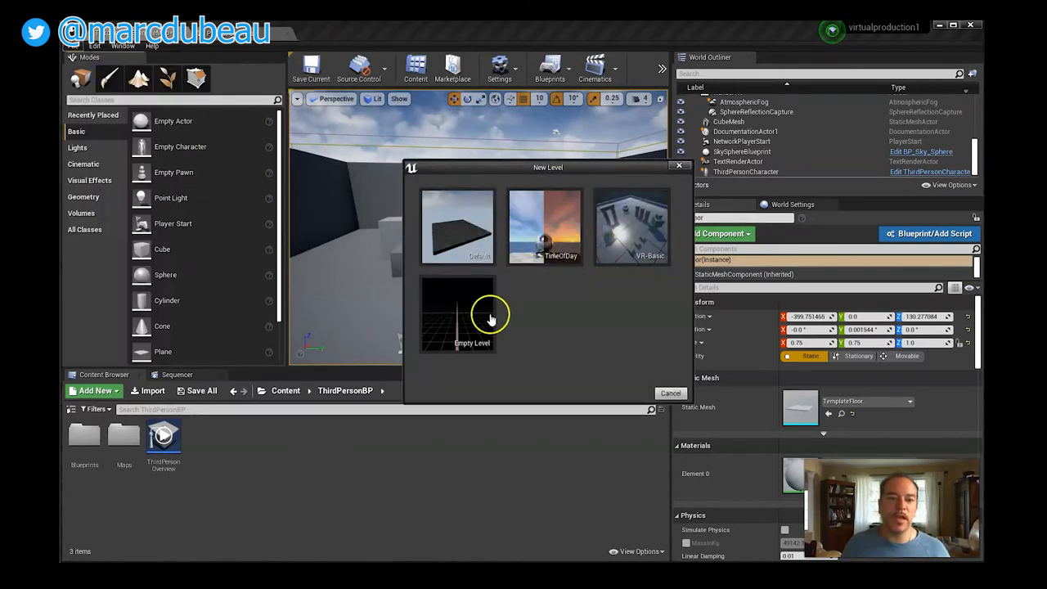
left_click(458, 314)
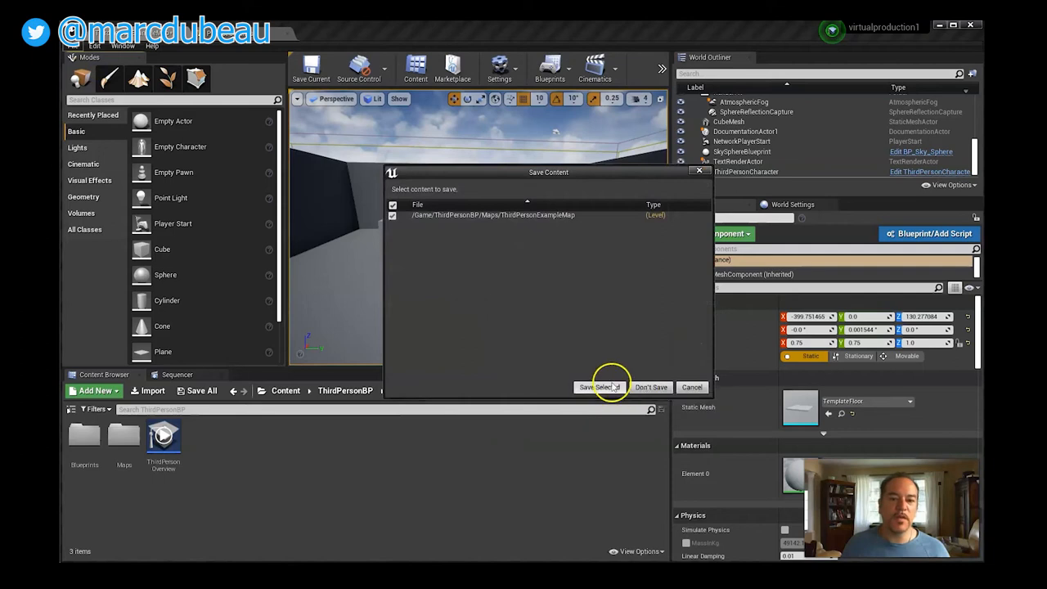
mouse_move(642, 351)
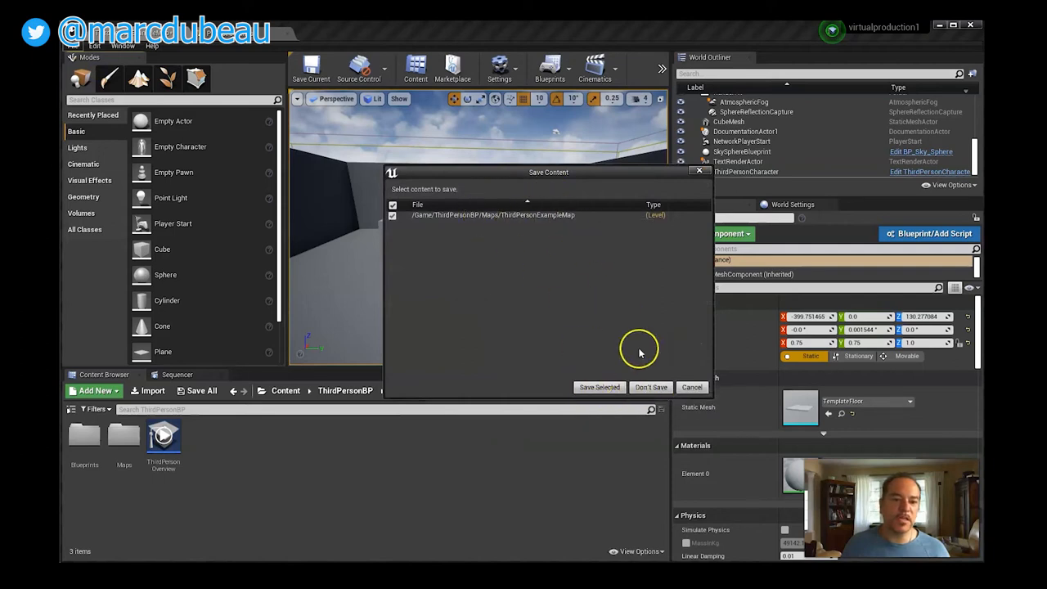
left_click(651, 386)
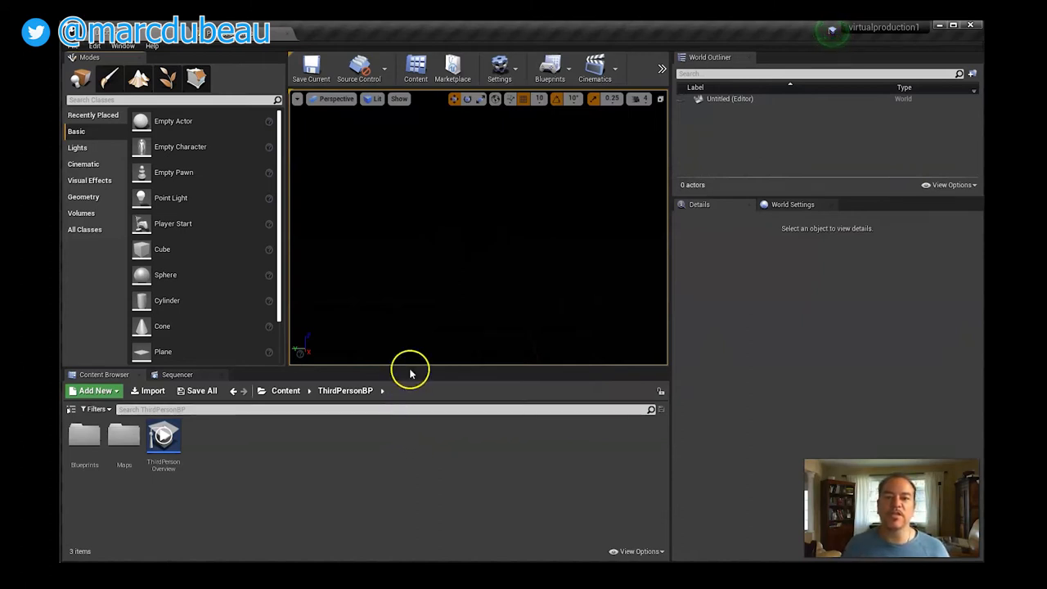
mouse_move(74, 48)
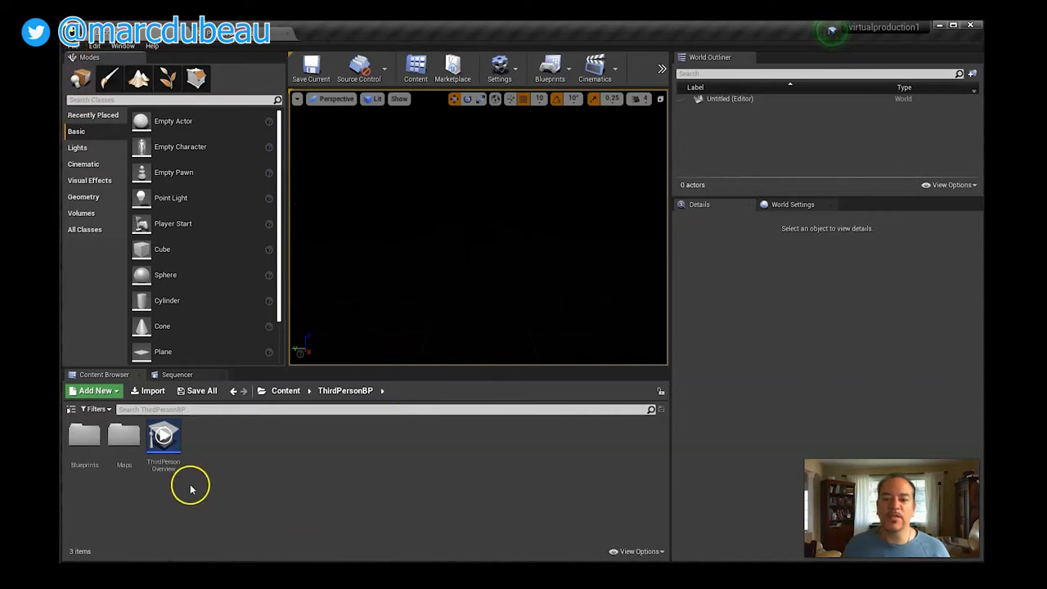
mouse_move(482, 269)
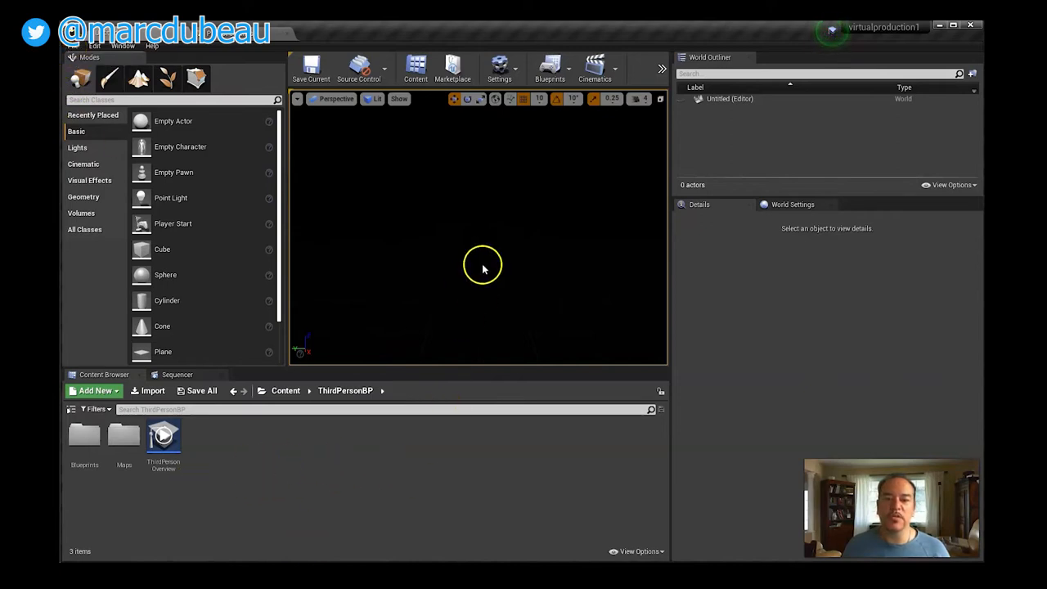
mouse_move(491, 275)
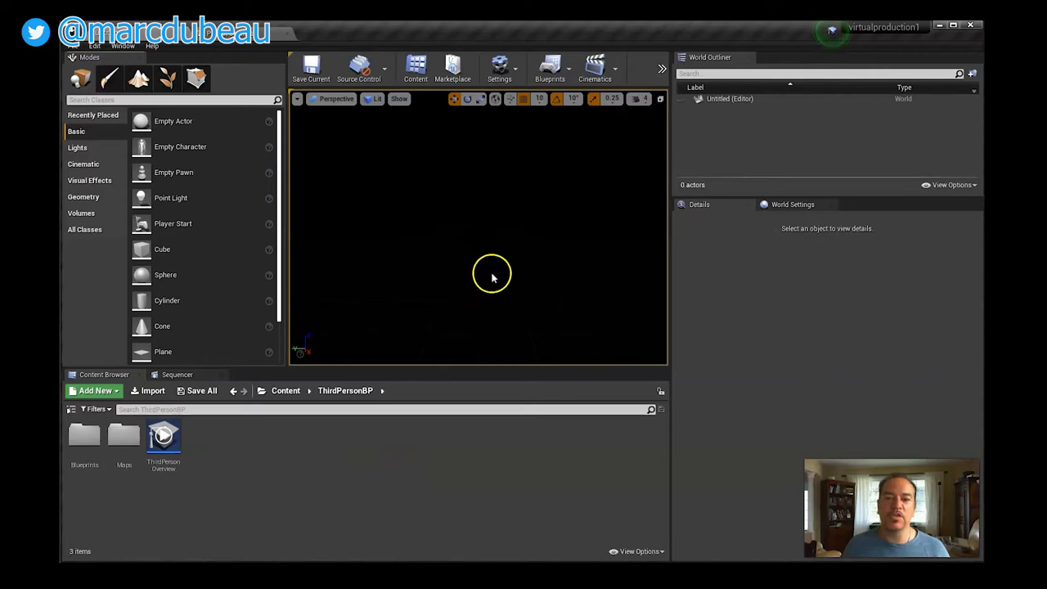
left_click(73, 46)
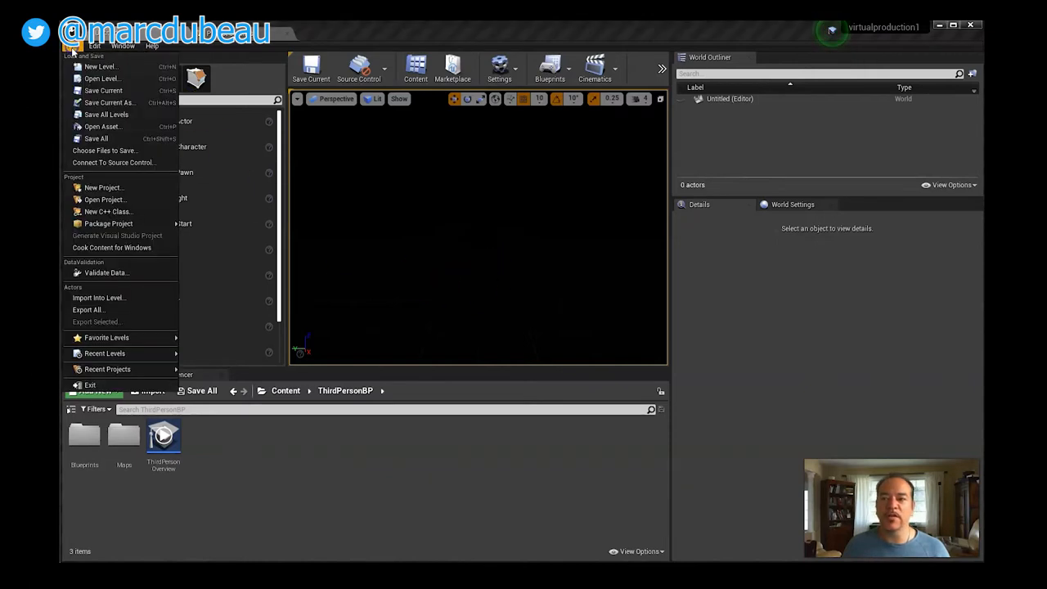
left_click(508, 487)
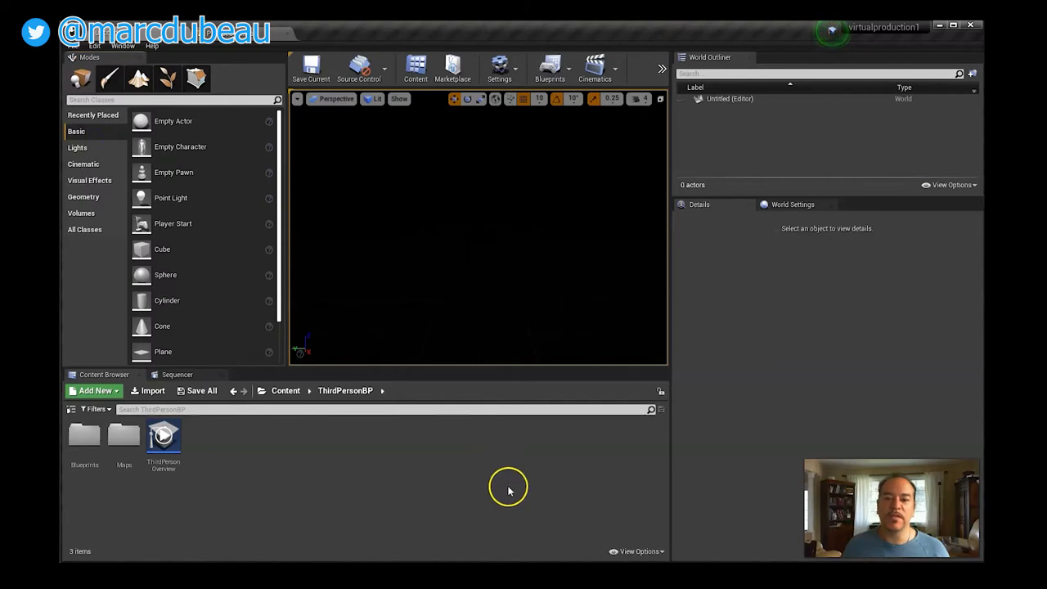
mouse_move(468, 284)
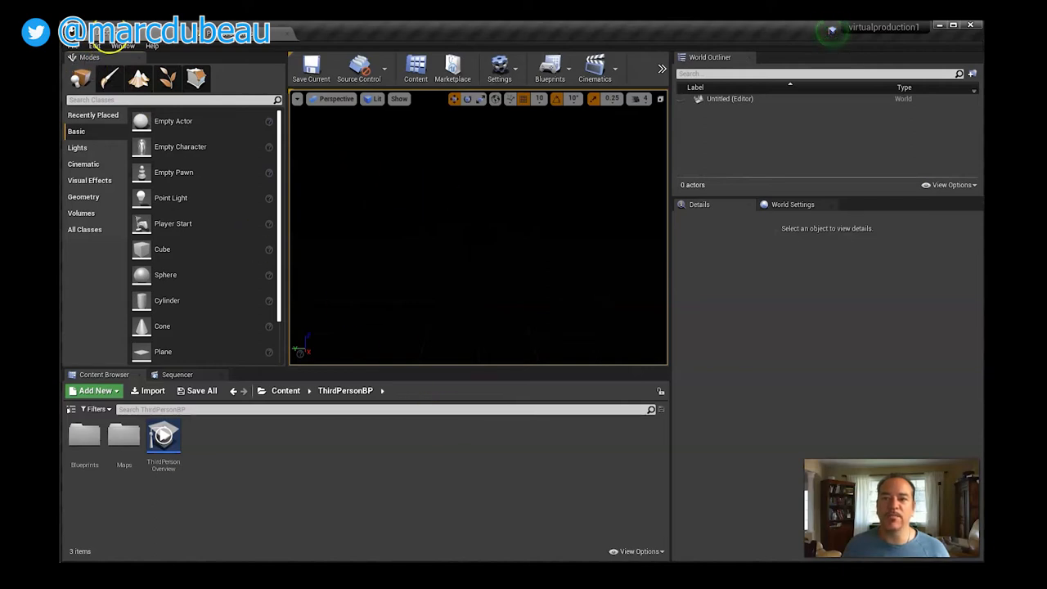
mouse_move(74, 46)
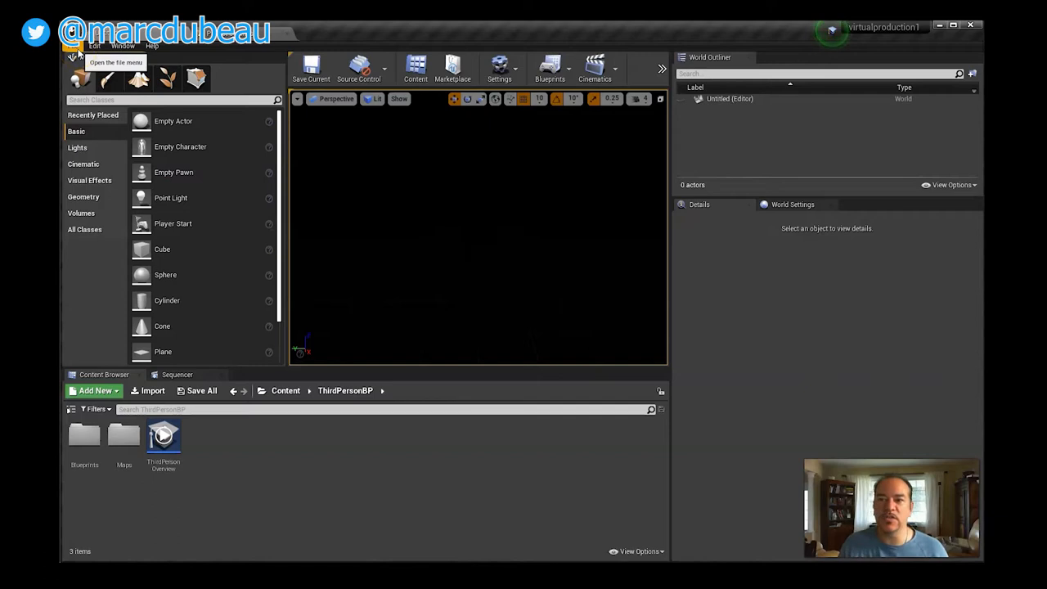
- Save the level as level1virtualproduction in the project's Content folder
left_click(81, 45)
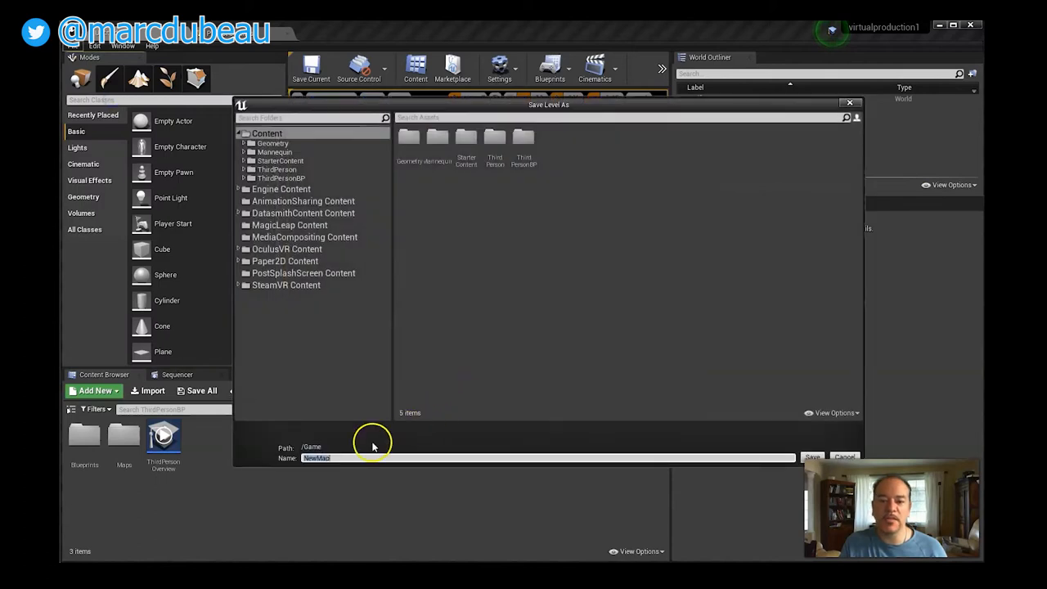
mouse_move(548, 163)
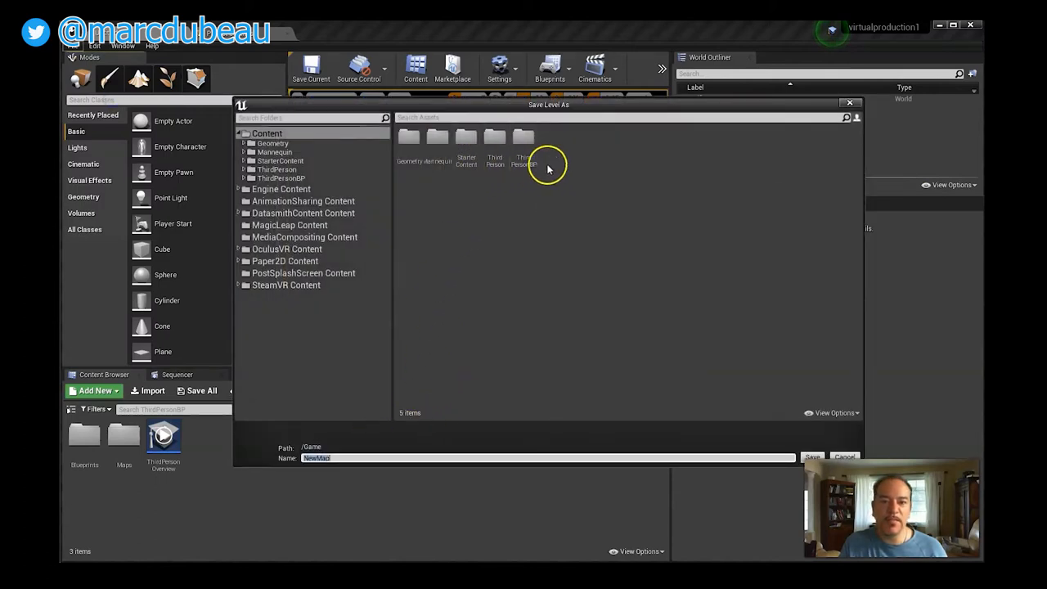
mouse_move(517, 176)
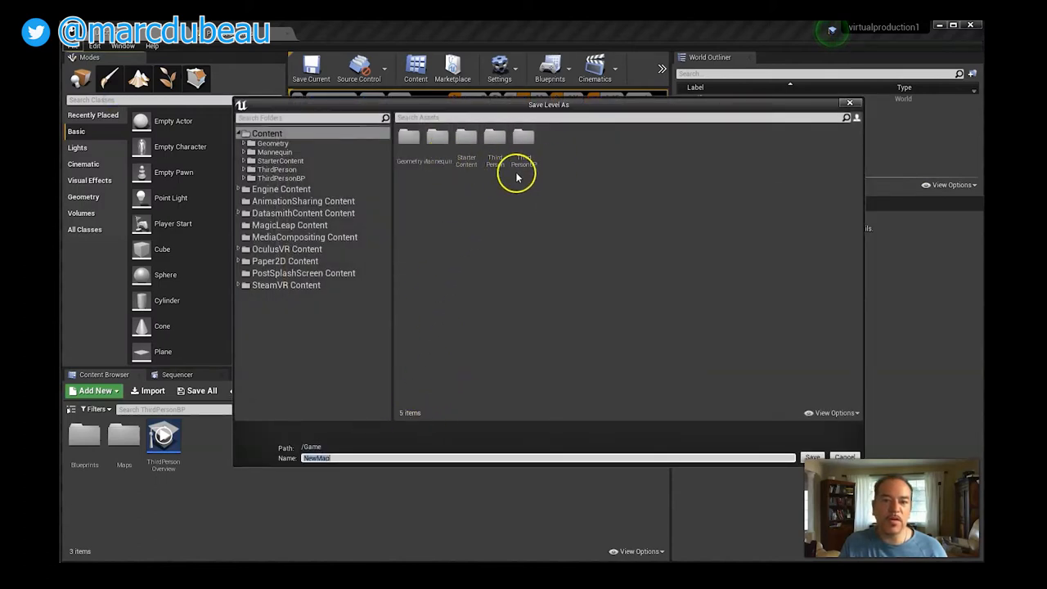
mouse_move(553, 165)
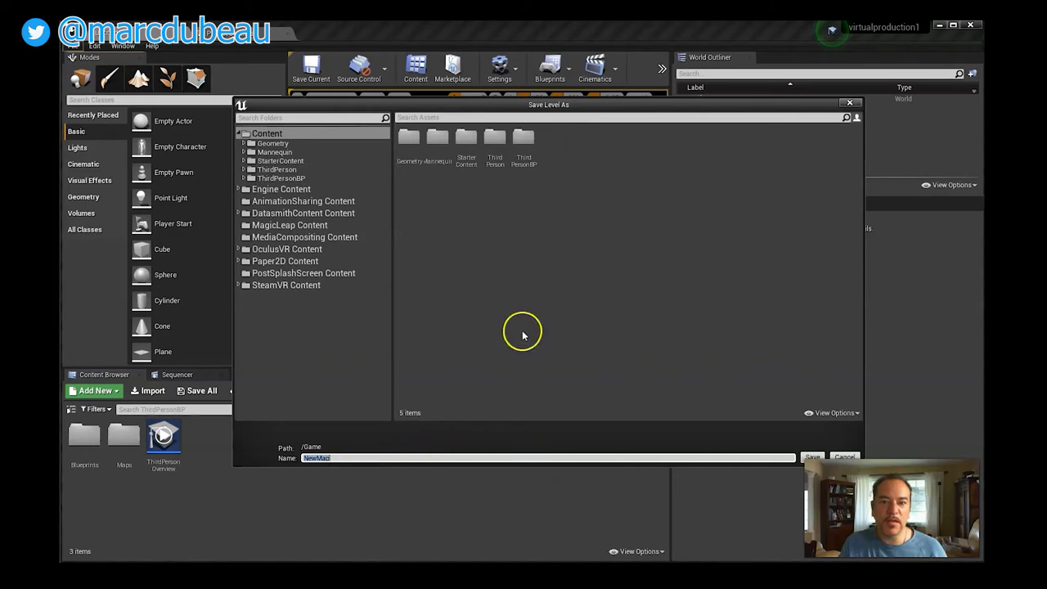
left_click(266, 132)
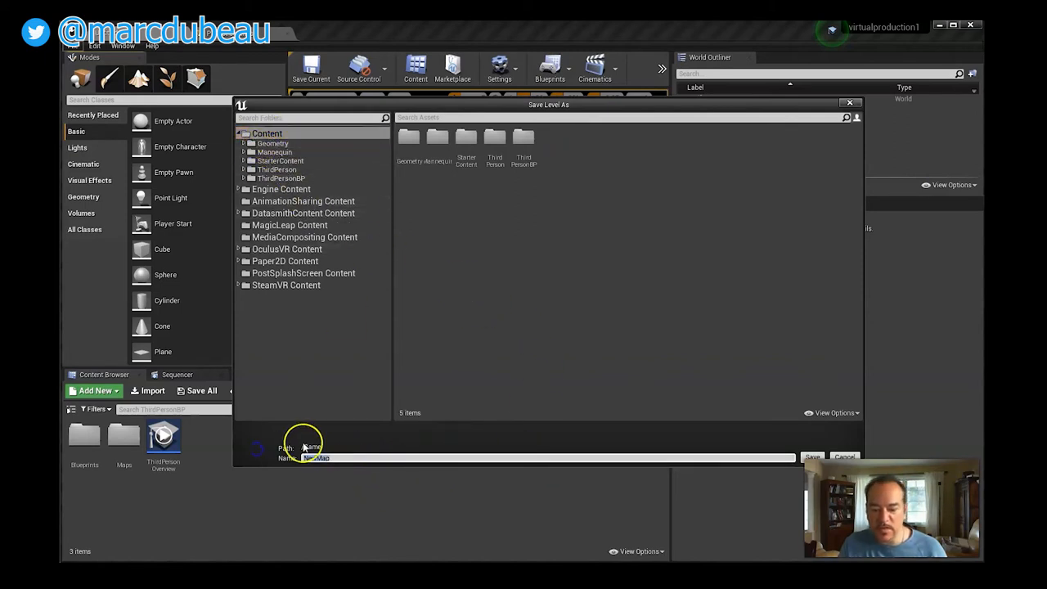
type("level1")
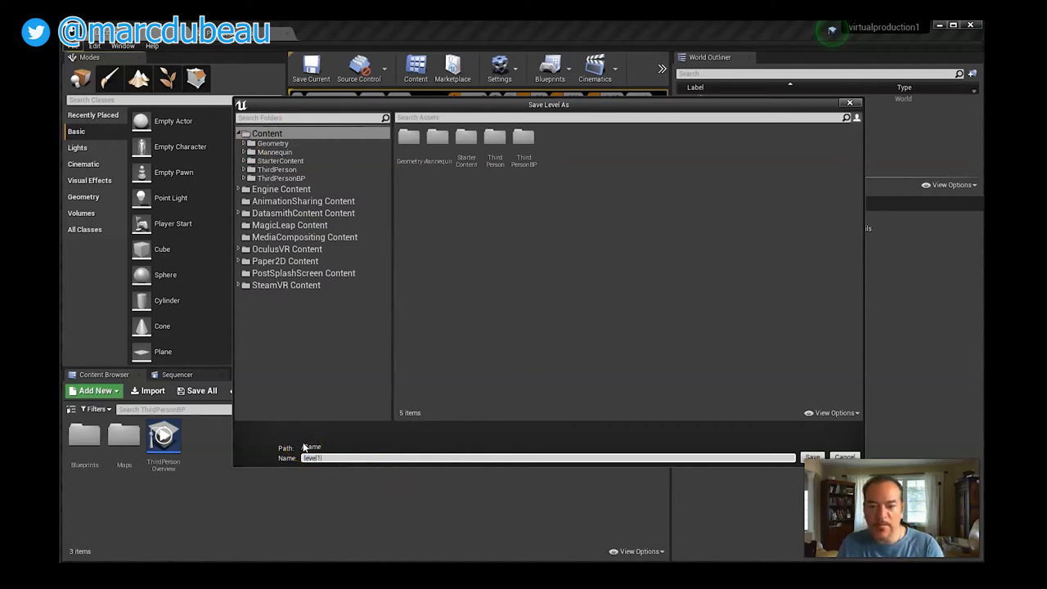
type("virtualproduction")
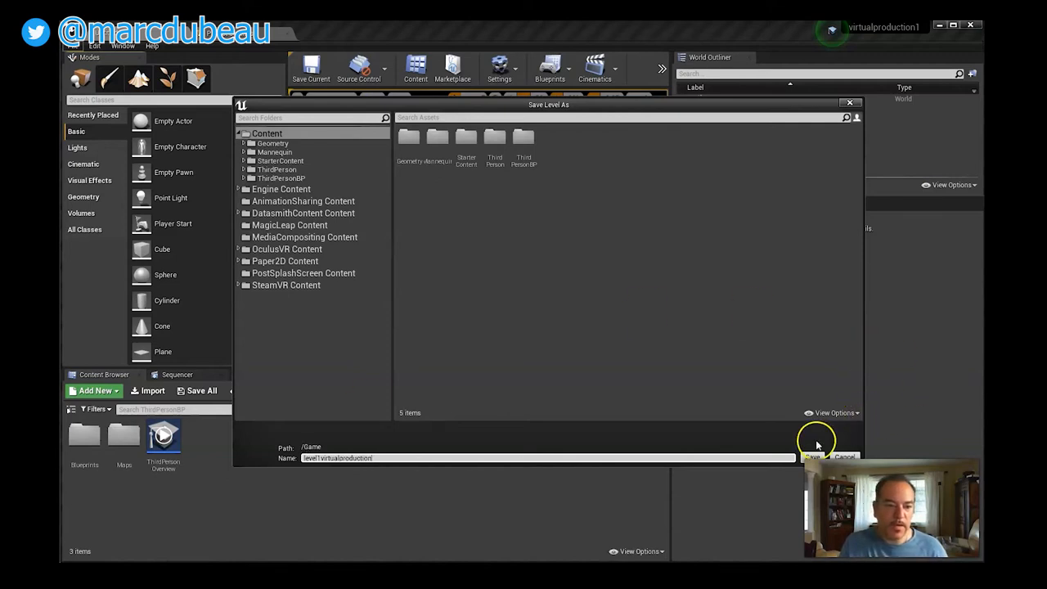
left_click(811, 457)
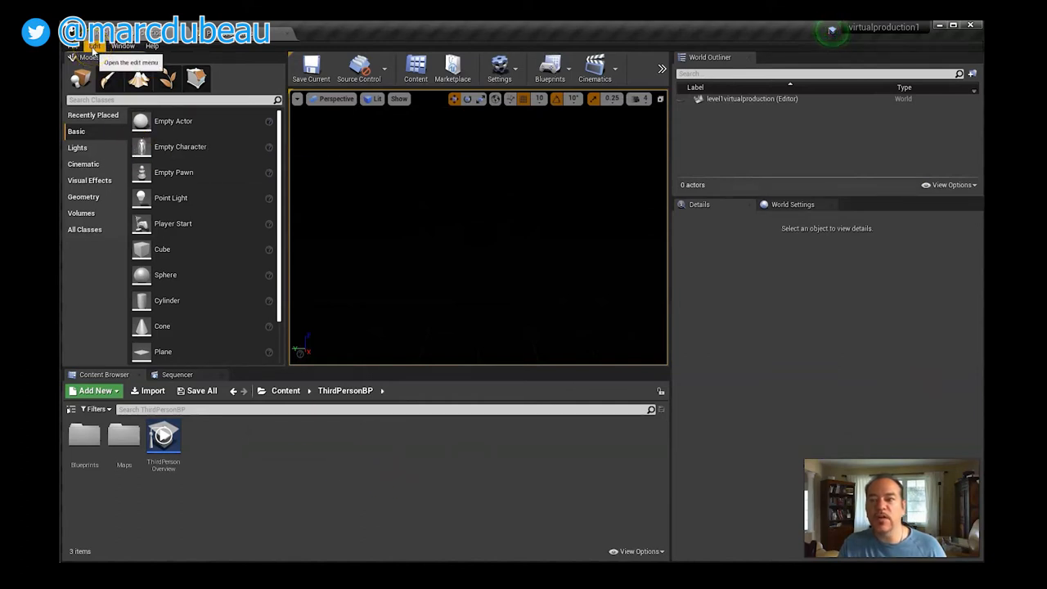
- Open Edit > Plugins and show the Rendering category listing HDRIBackdrop
left_click(95, 46)
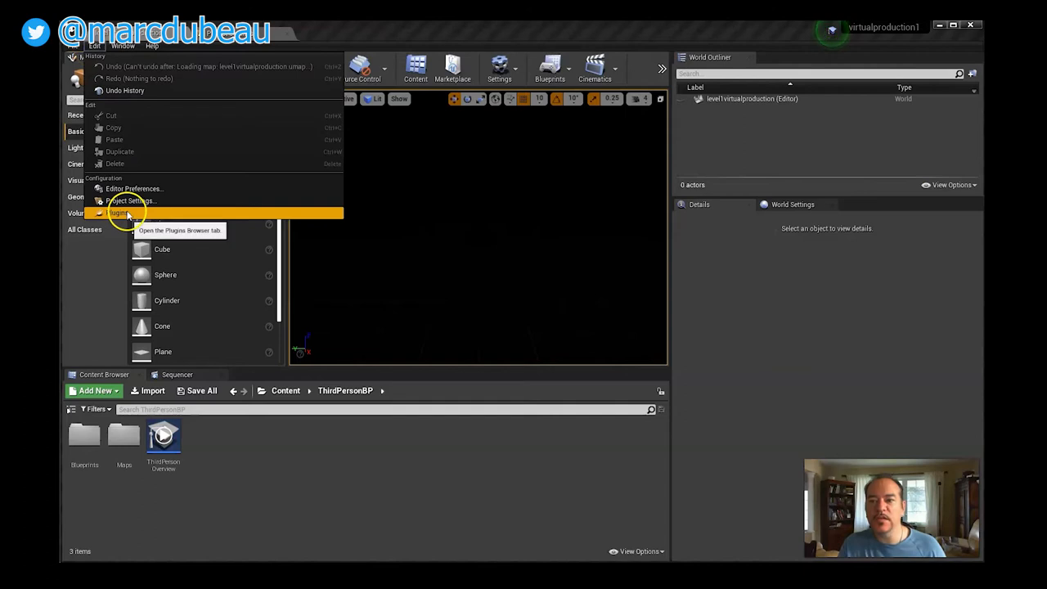
left_click(117, 213)
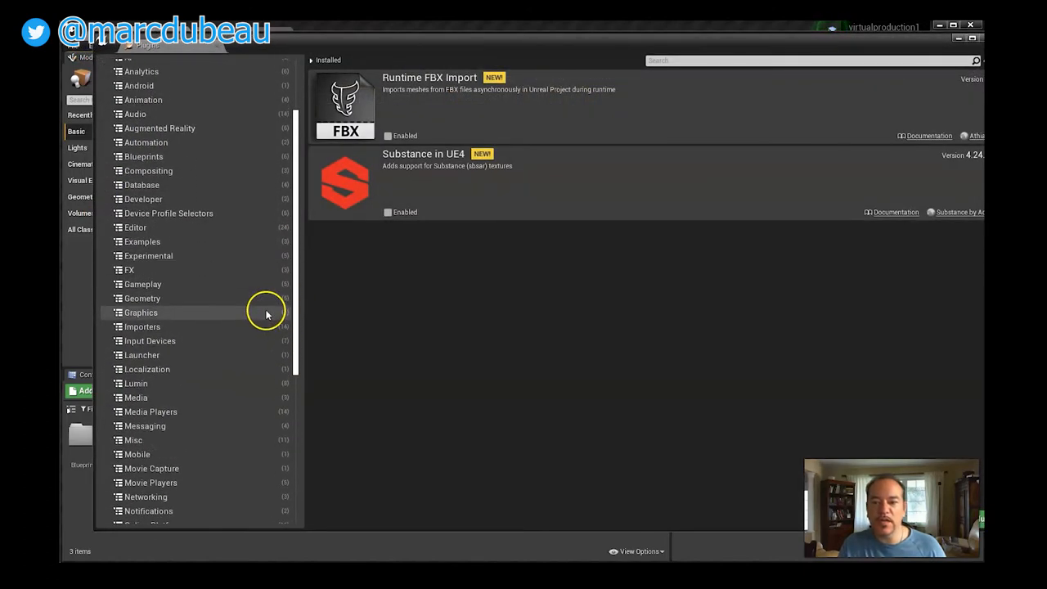
scroll("down", 3)
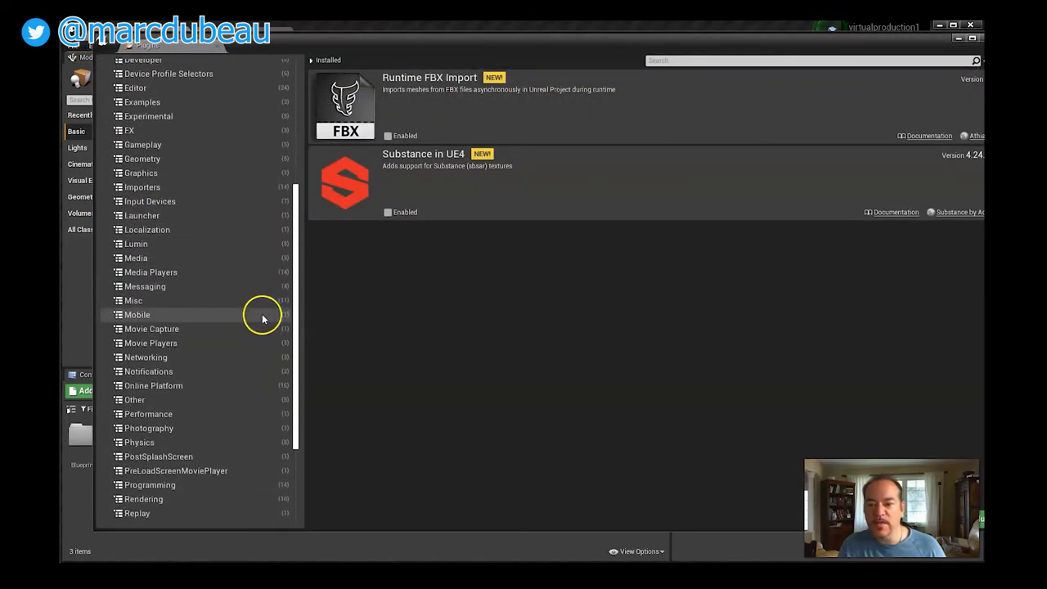
scroll("down", 3)
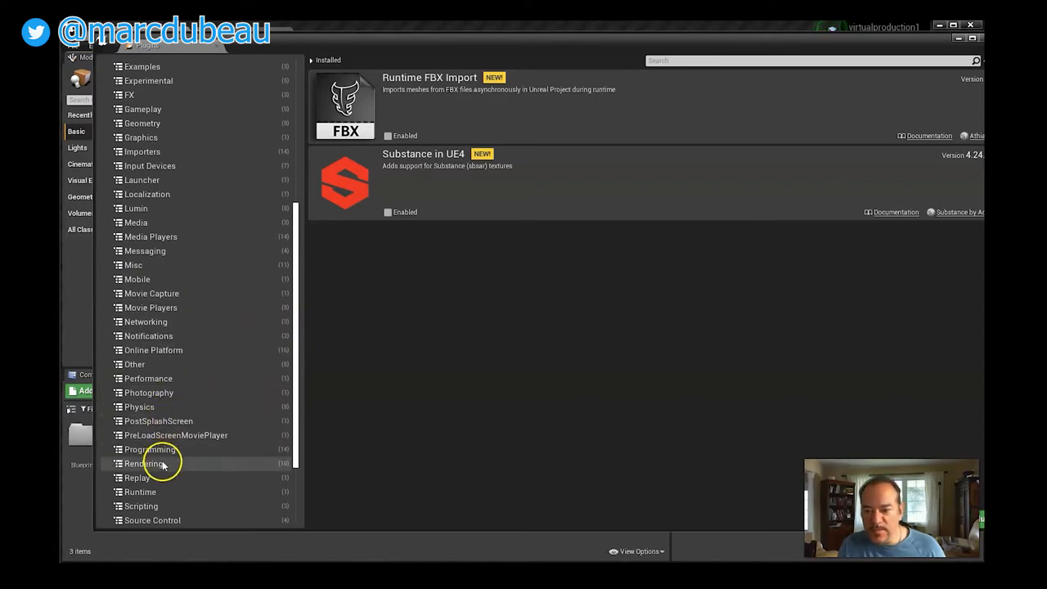
left_click(144, 463)
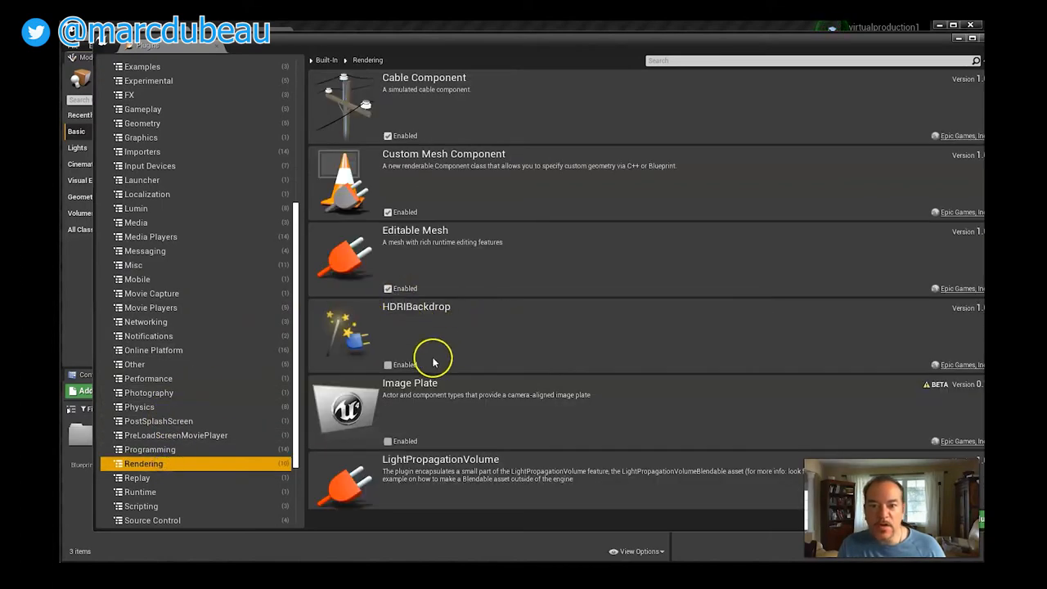
mouse_move(439, 307)
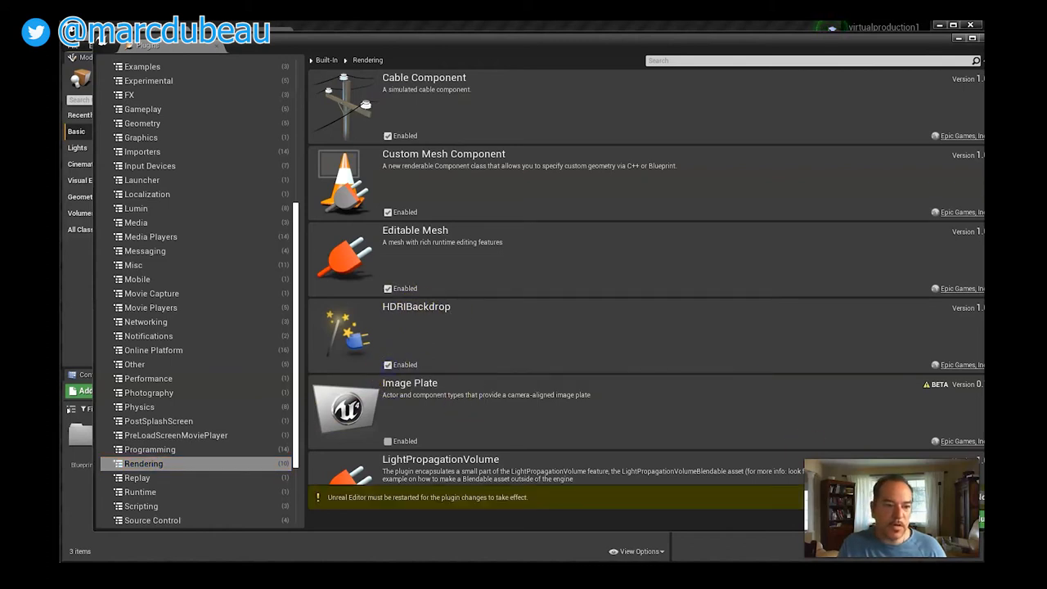
mouse_move(952, 92)
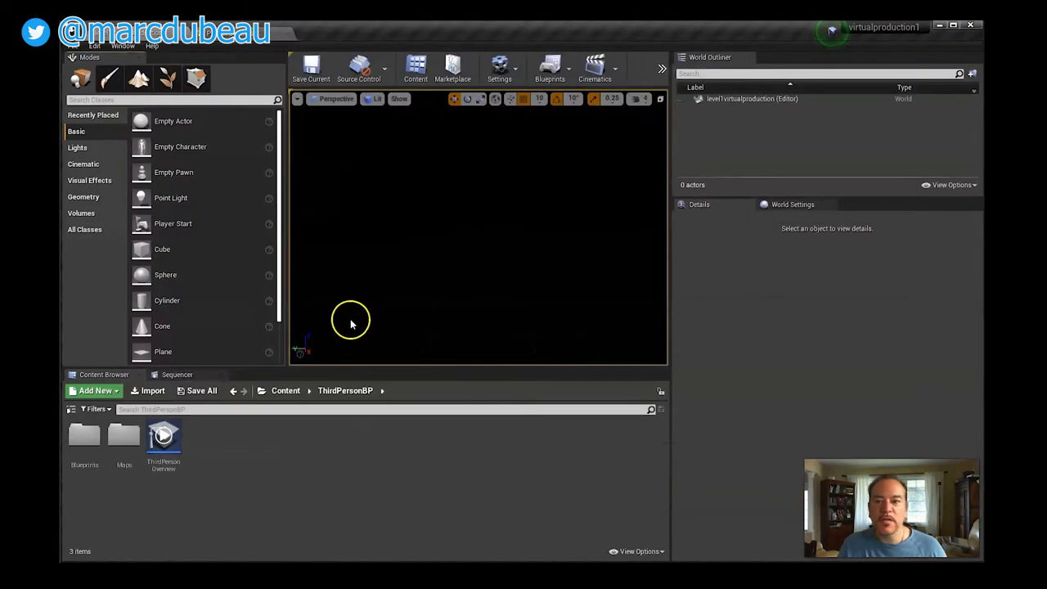
mouse_move(95, 46)
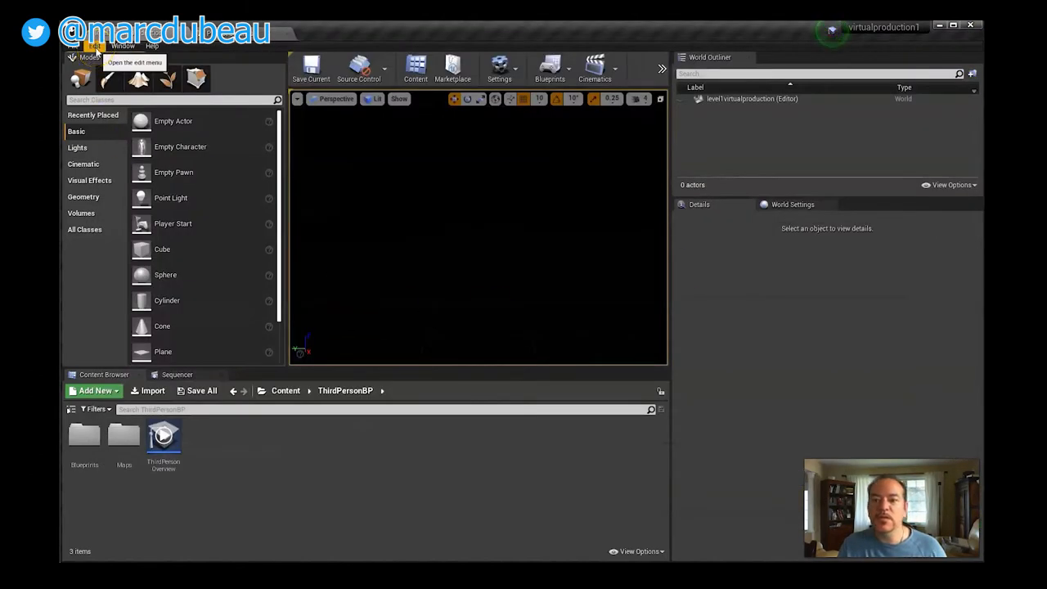
mouse_move(353, 461)
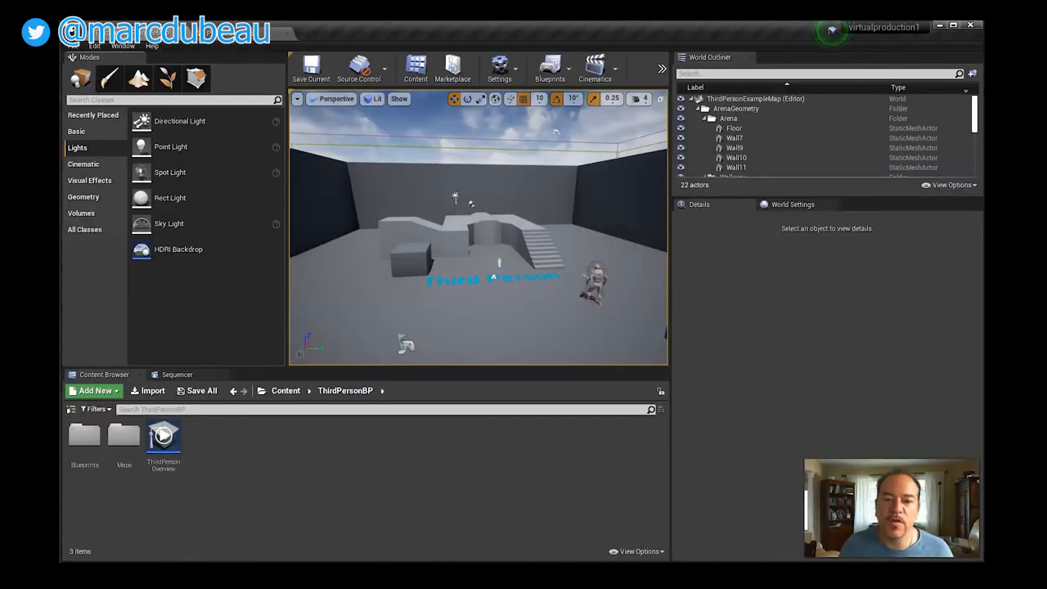
- Check the Lights tab for HDRI Backdrop after restart and open the File menu
left_click(478, 297)
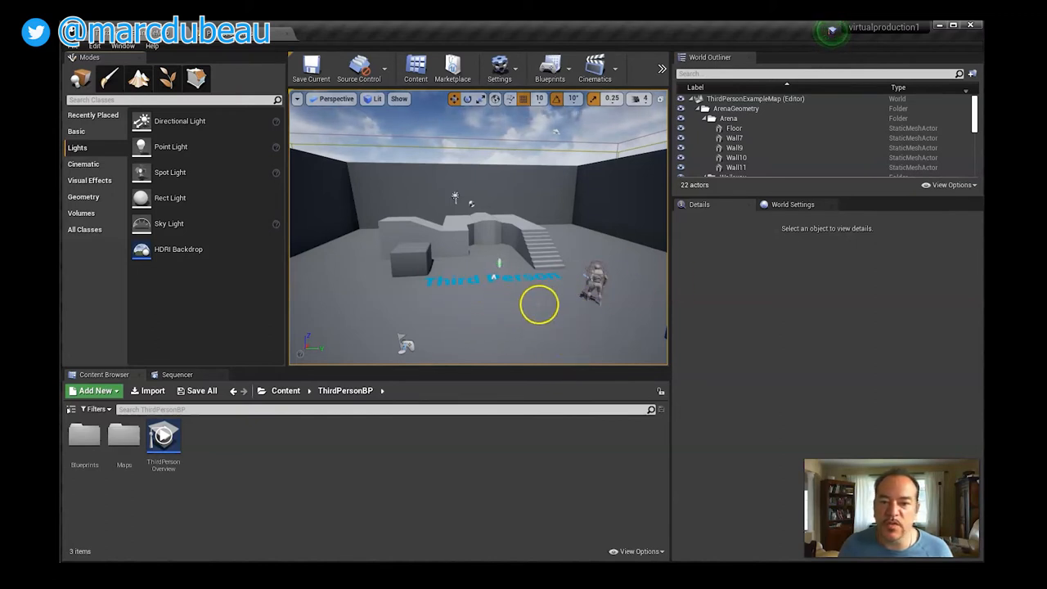
left_click(91, 46)
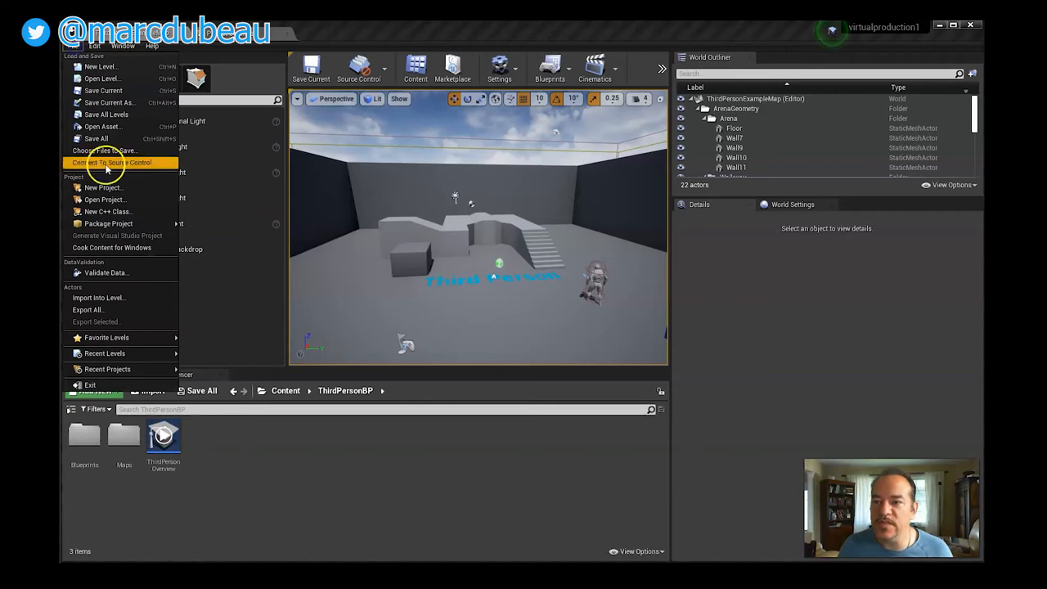
mouse_move(108, 186)
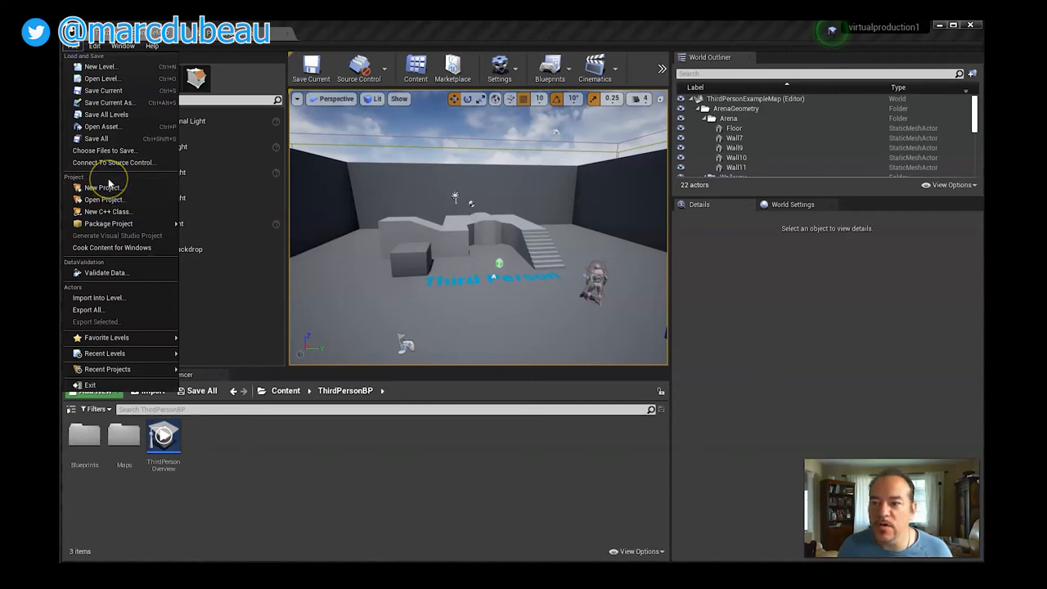
- In Project Settings > Maps & Modes, set Editor Startup Map and Game Default Map to level1virtualproduction
left_click(95, 45)
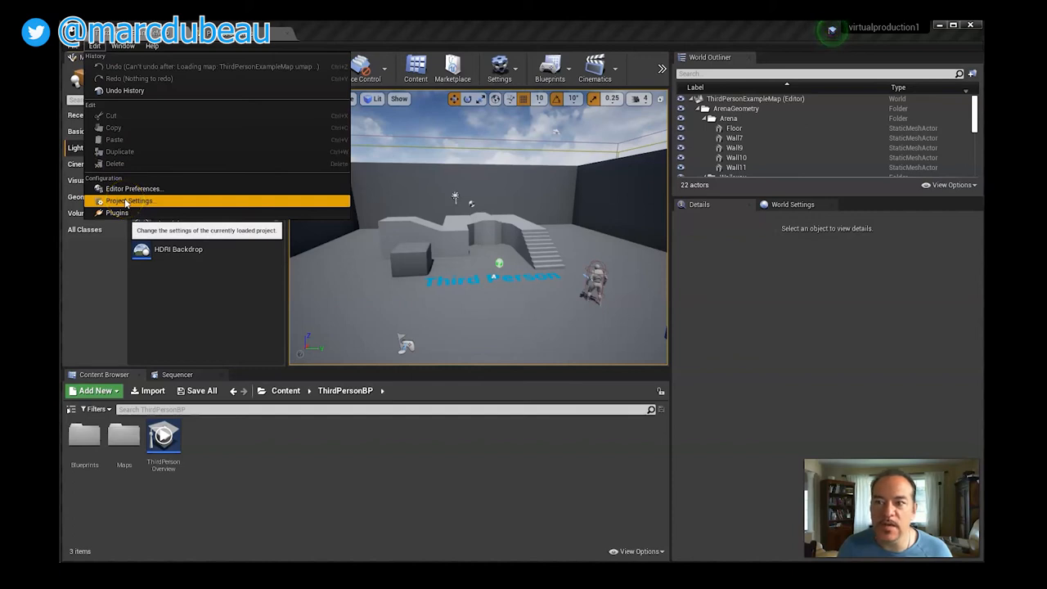
left_click(128, 201)
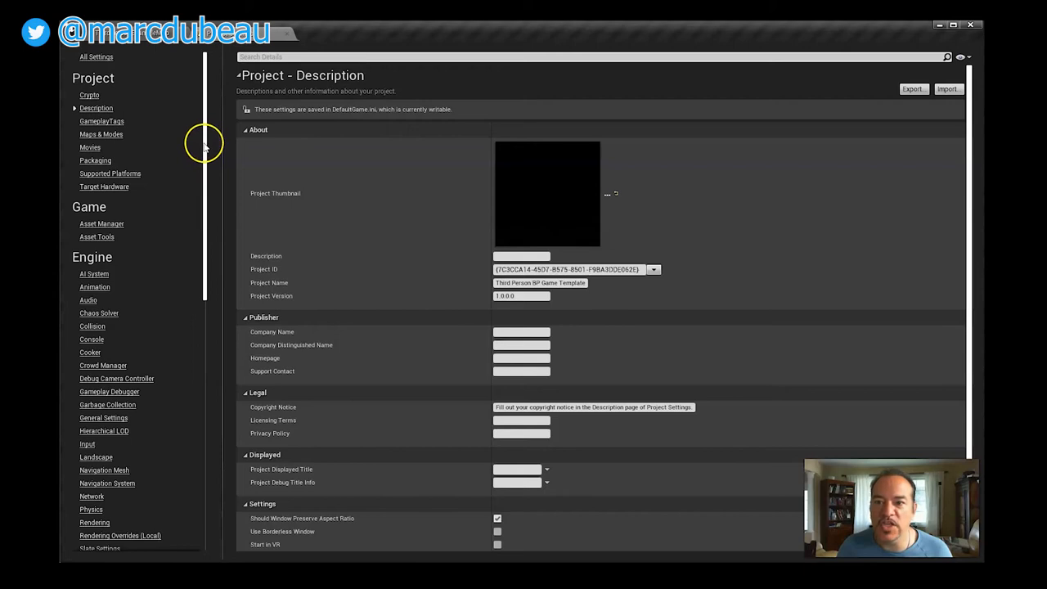
scroll("down", 3)
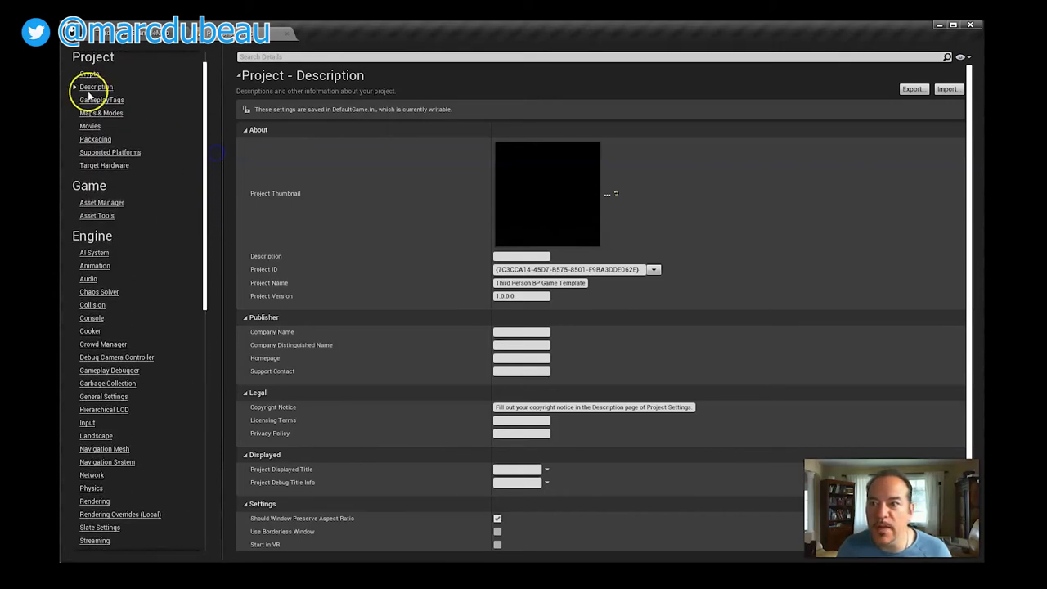
left_click(102, 113)
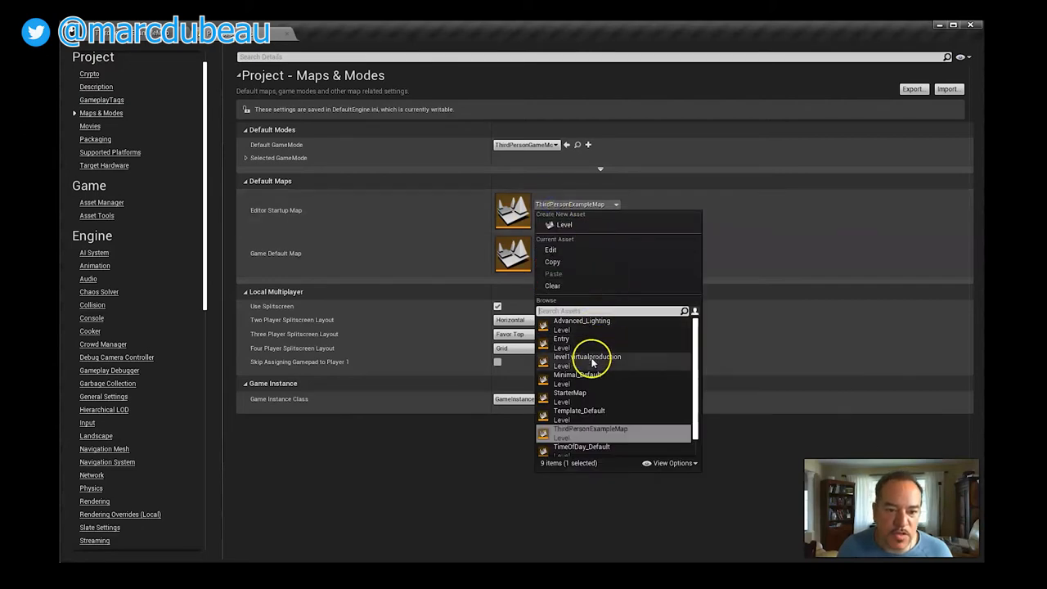
left_click(591, 357)
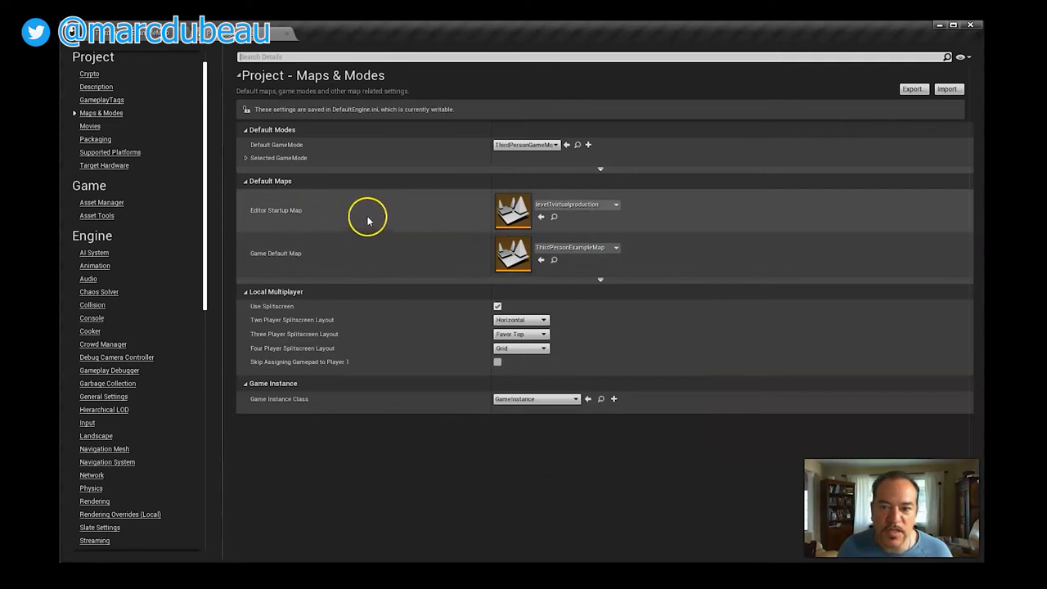
mouse_move(416, 249)
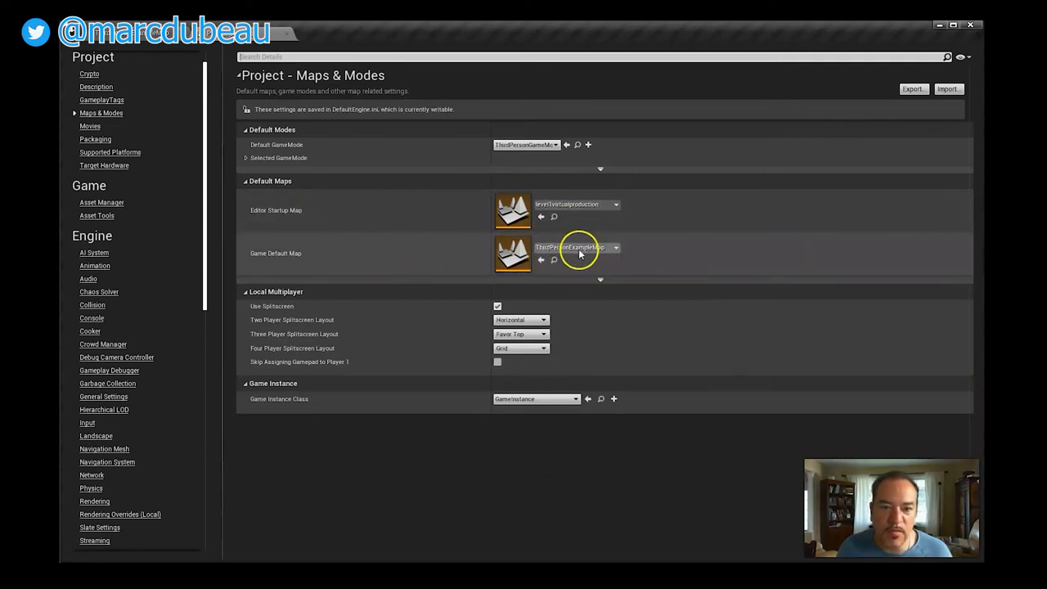
left_click(616, 247)
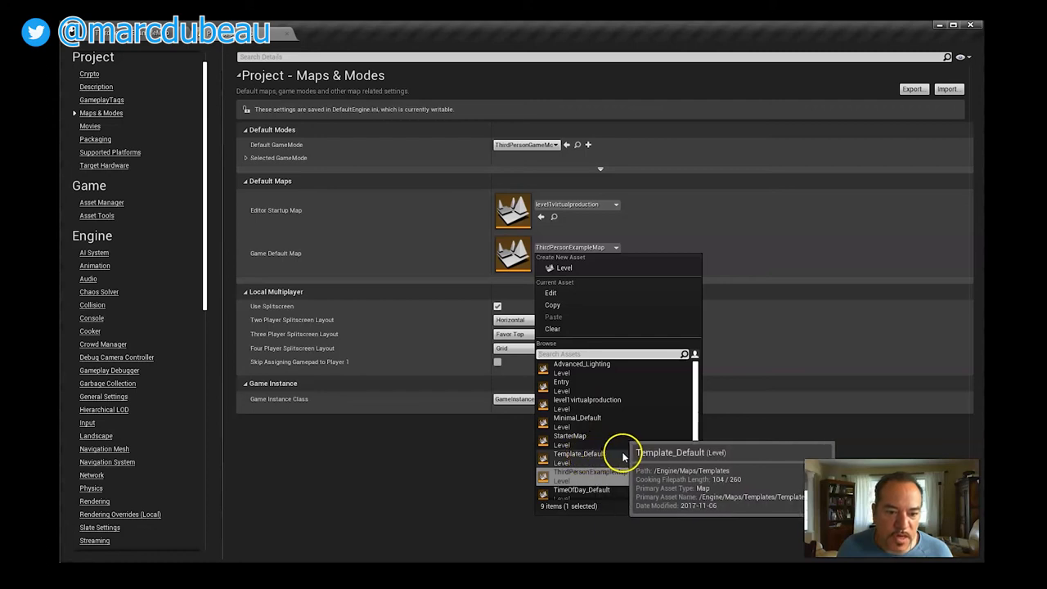
left_click(586, 399)
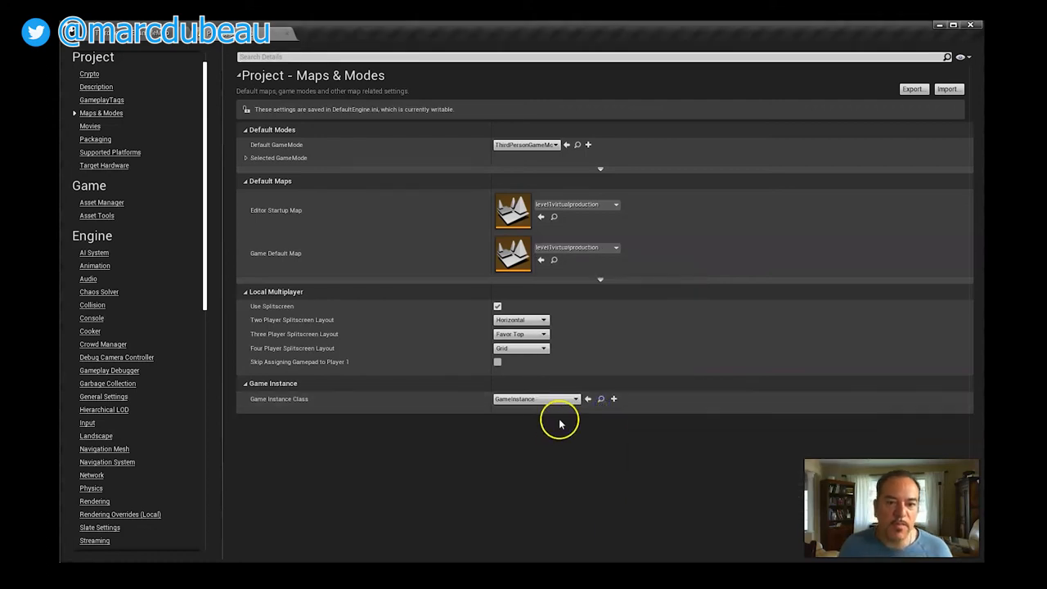
mouse_move(331, 221)
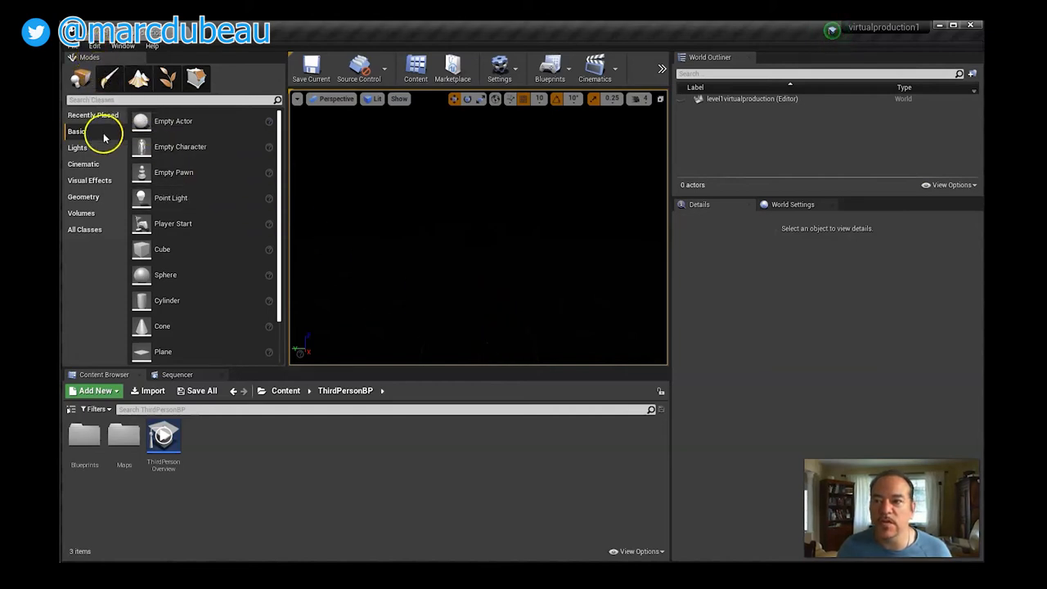
- Select the HDRIBackdrop actor in the World Outliner to show its Details panel
left_click(77, 147)
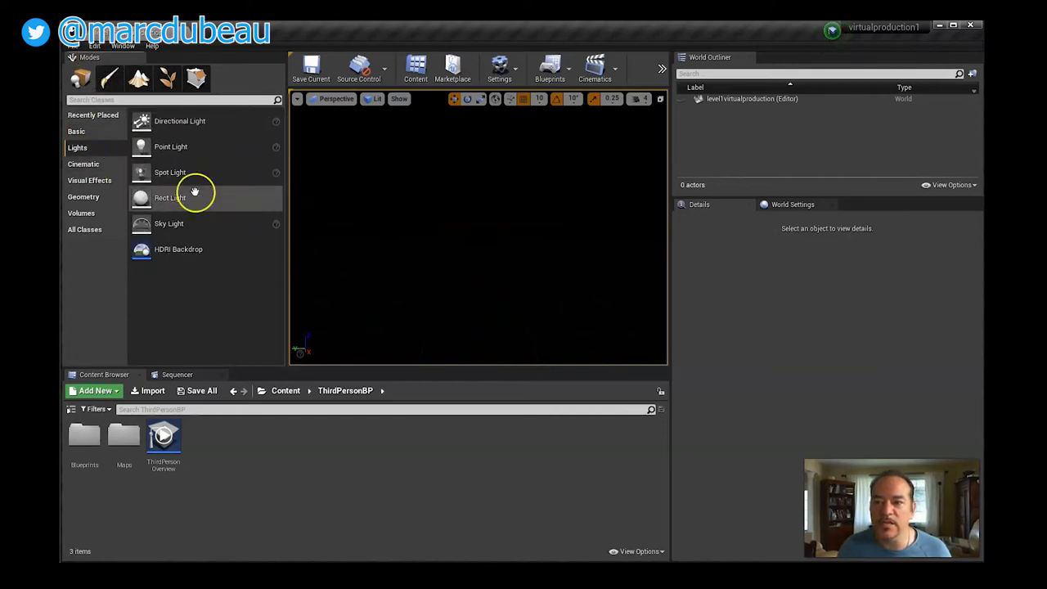
mouse_move(186, 248)
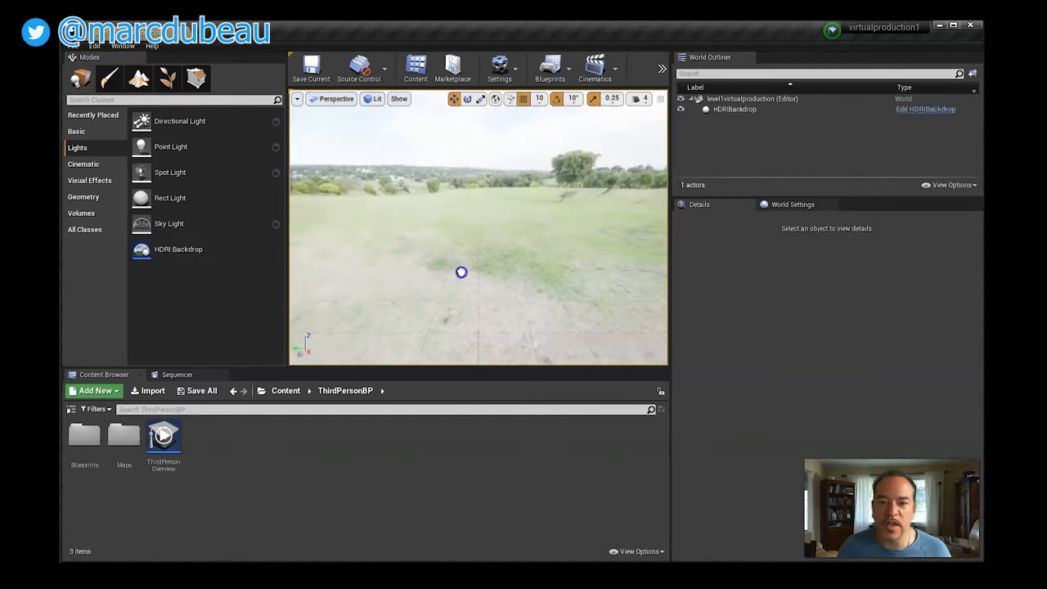
left_click(733, 108)
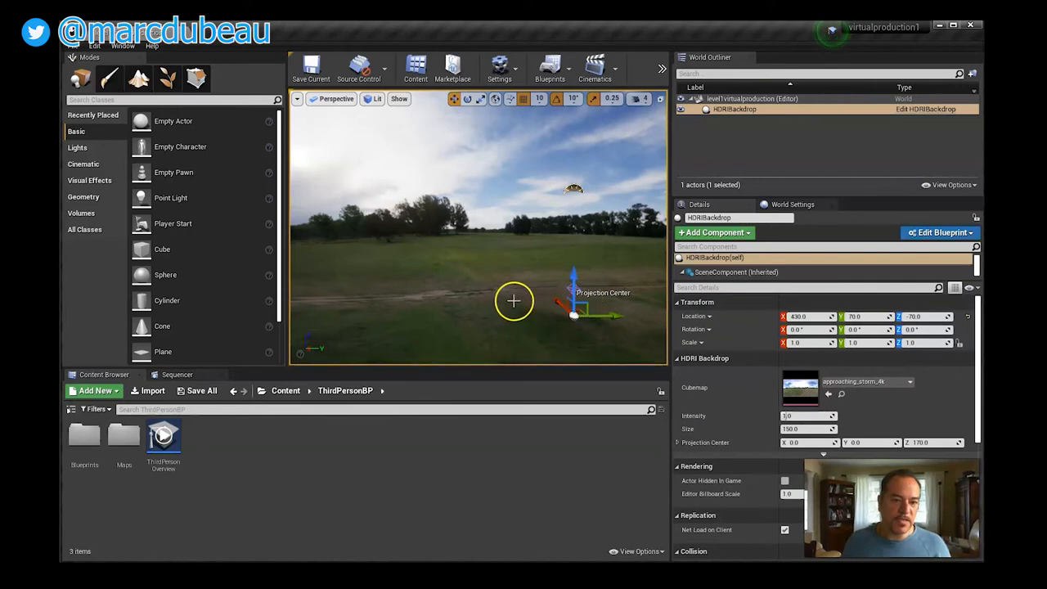
mouse_move(488, 293)
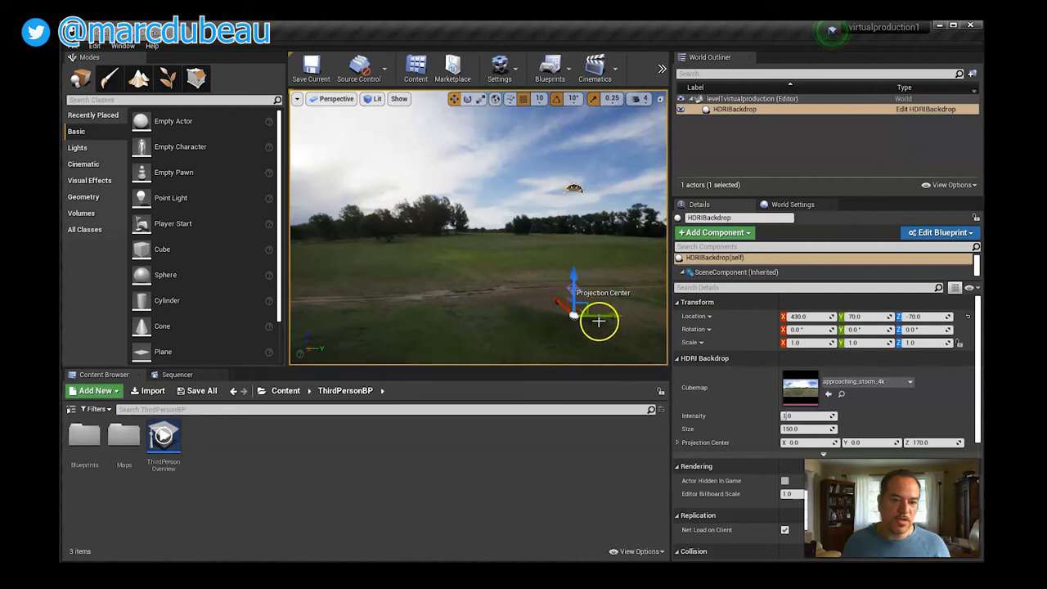
- Set the backdrop's Cubemap to circus_maximus_2_4k
left_click(841, 381)
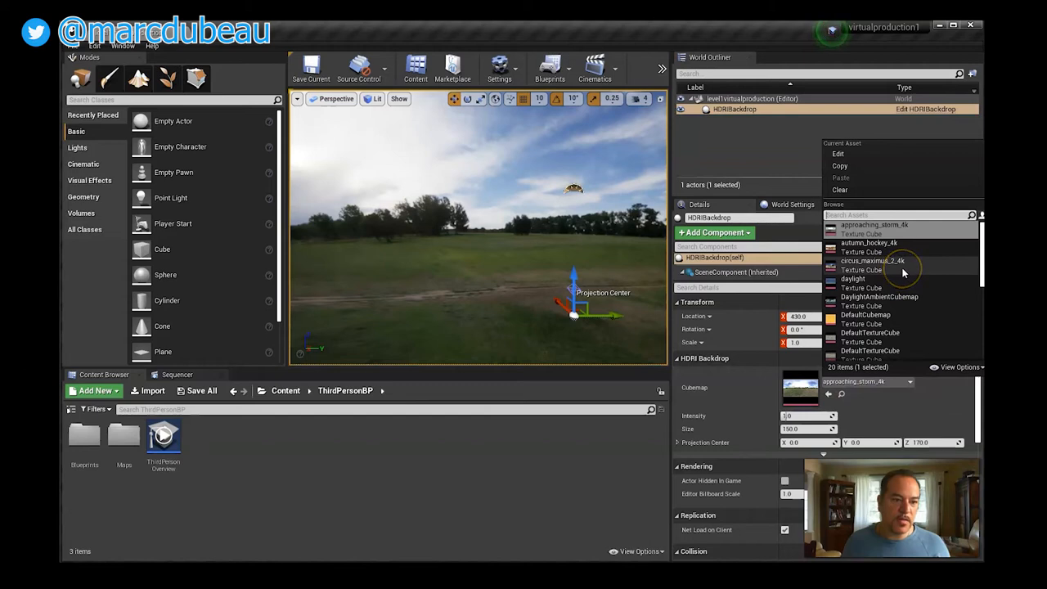
left_click(867, 260)
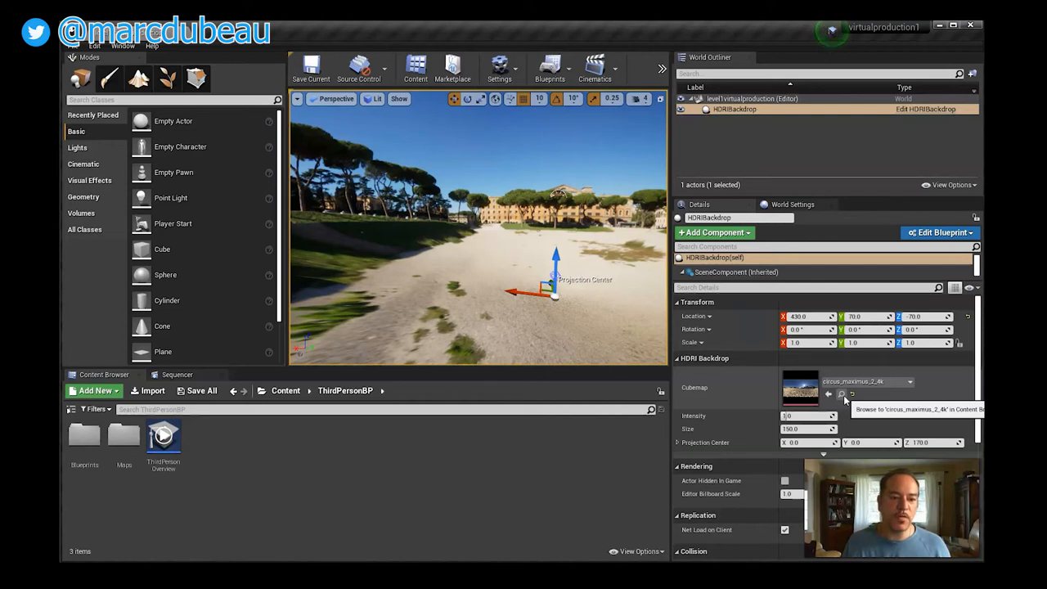
mouse_move(881, 146)
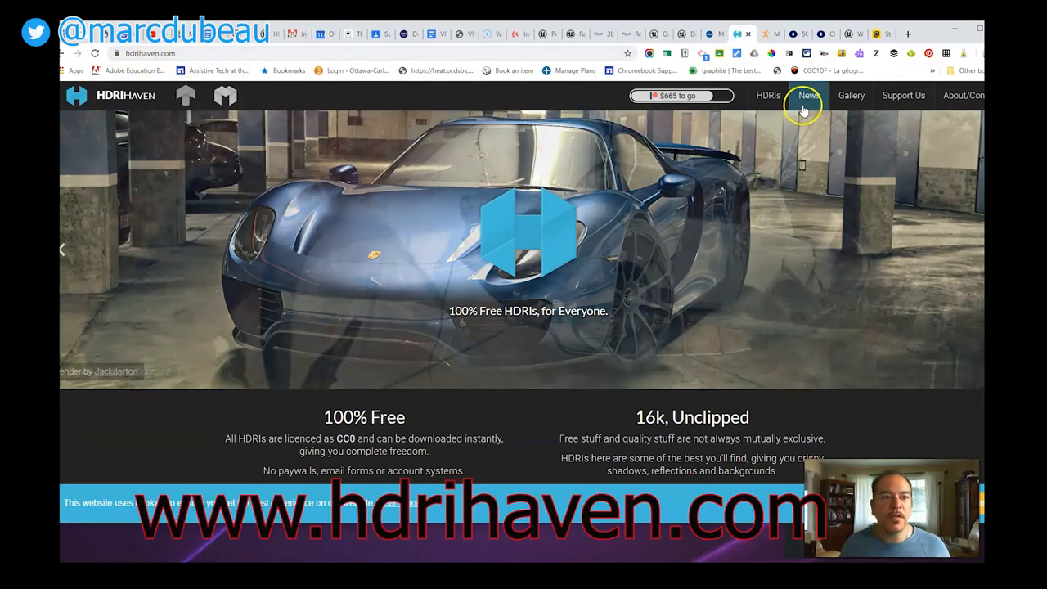
- Browse hdrihaven.com's Gallery and HDRIs catalogue to the Abandoned Tank Farm 01 page
scroll("down", 3)
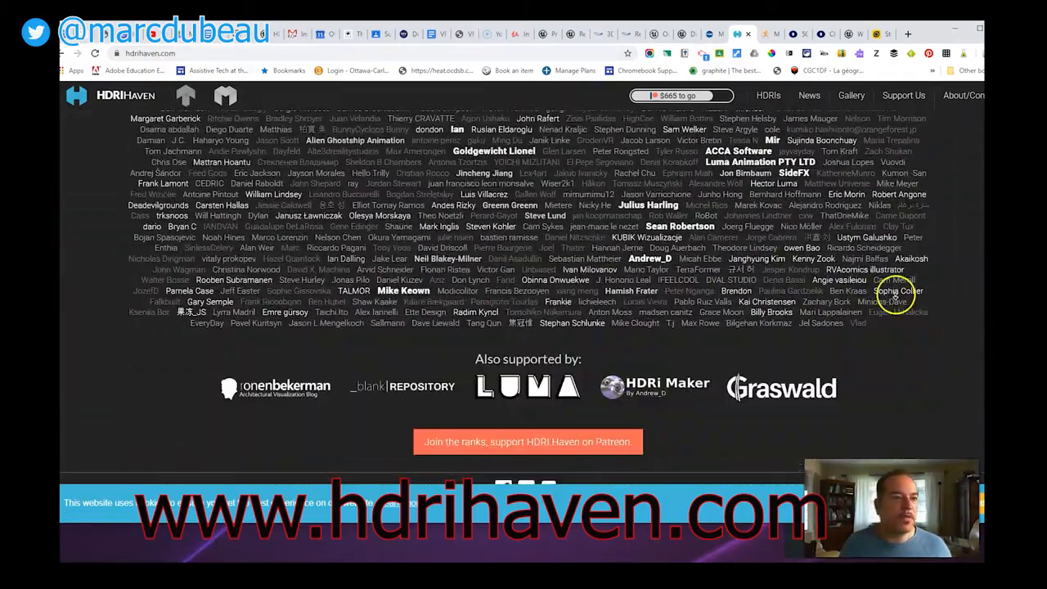
left_click(851, 95)
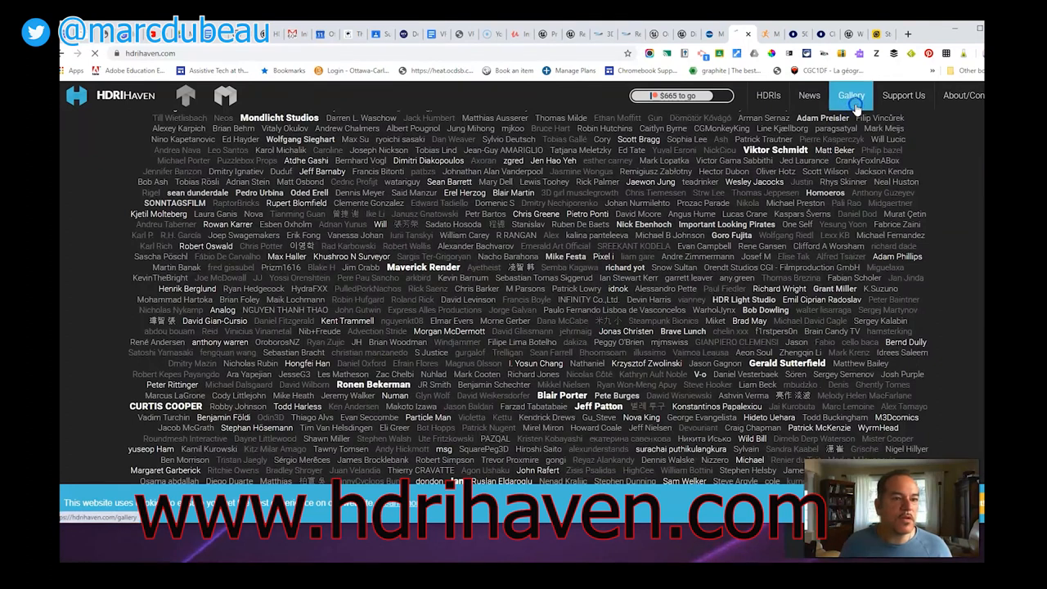
left_click(851, 95)
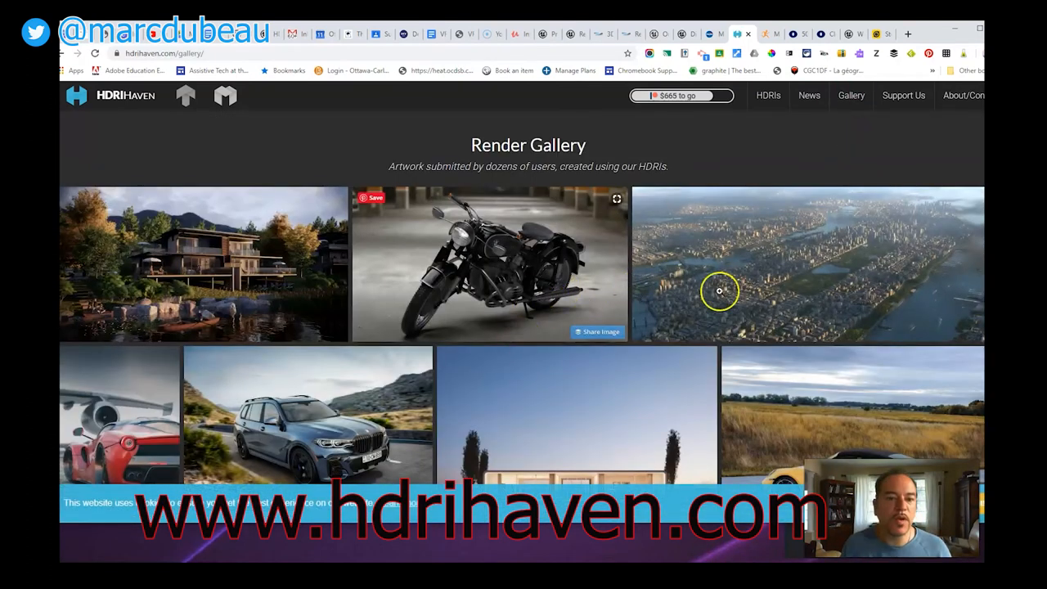
mouse_move(533, 318)
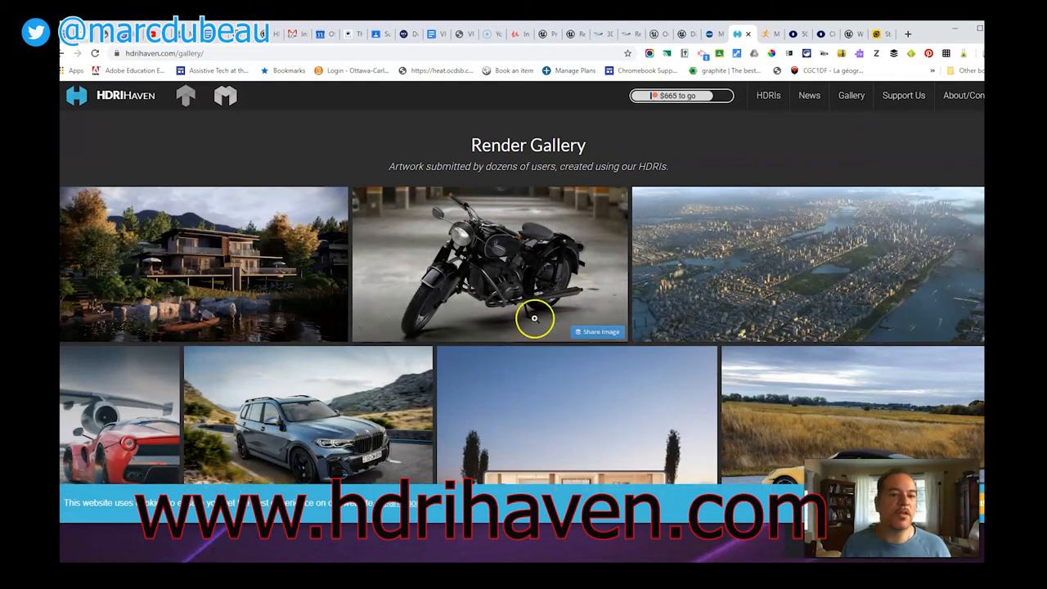
mouse_move(584, 291)
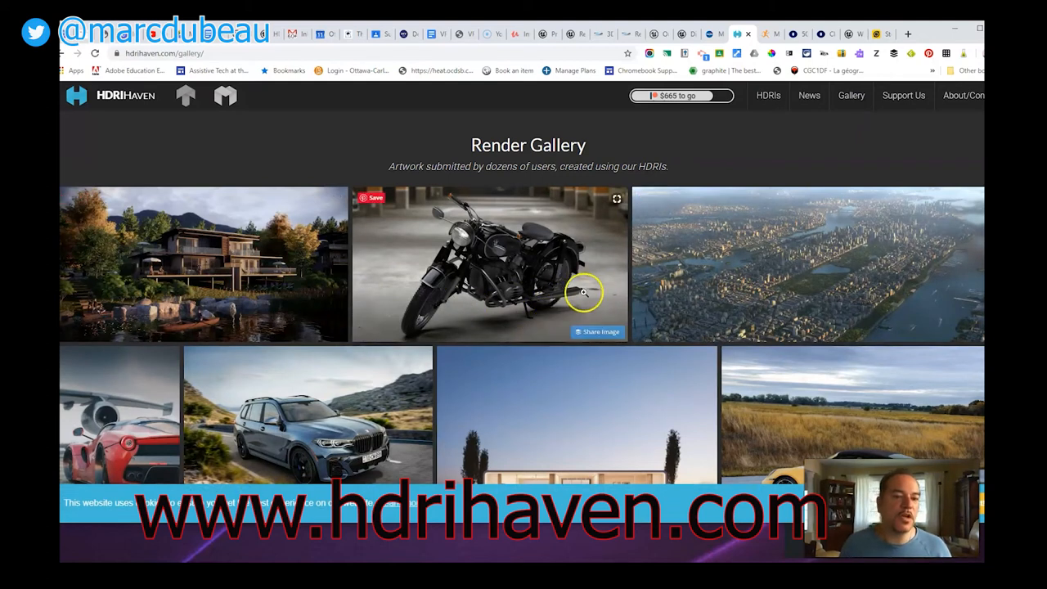
left_click(767, 95)
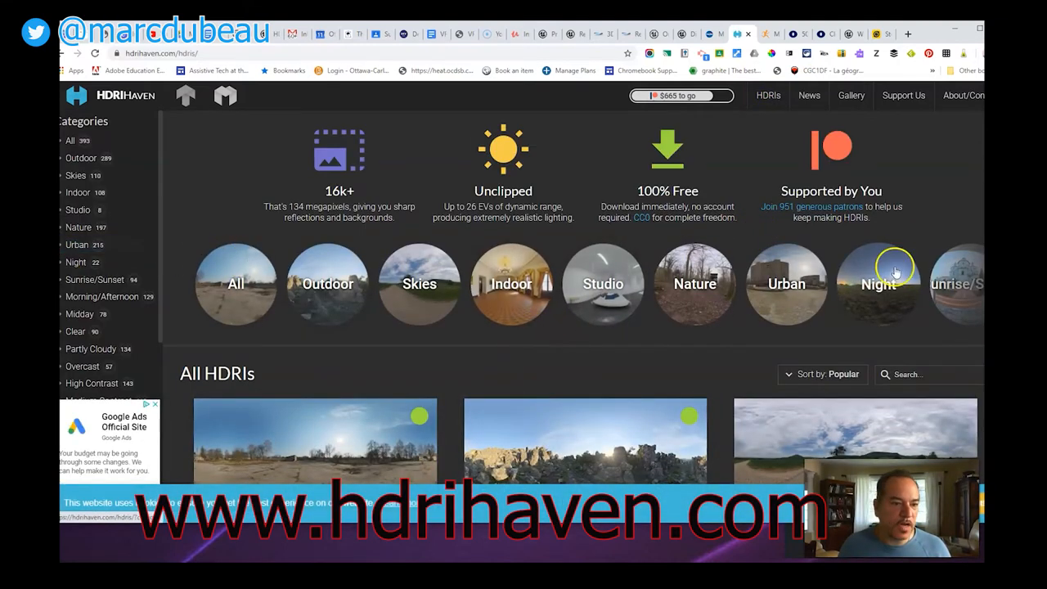
scroll("down", 3)
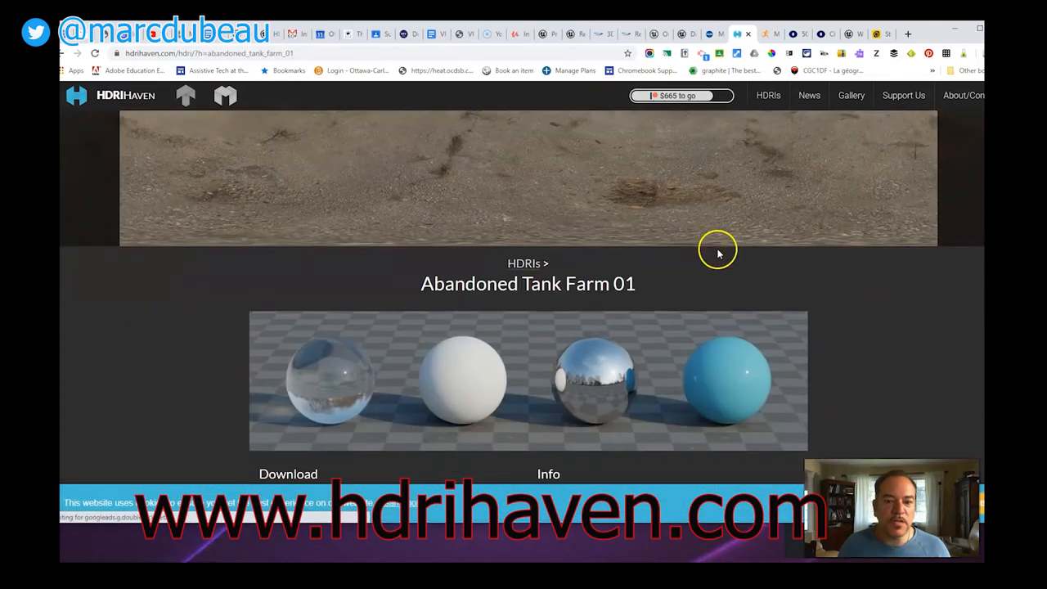
scroll("down", 3)
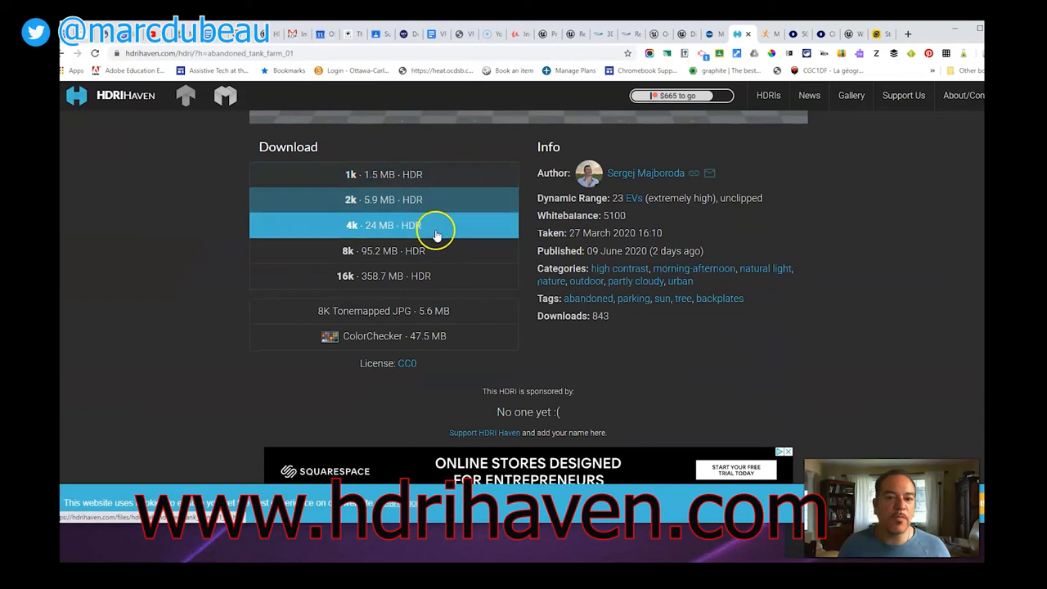
mouse_move(432, 275)
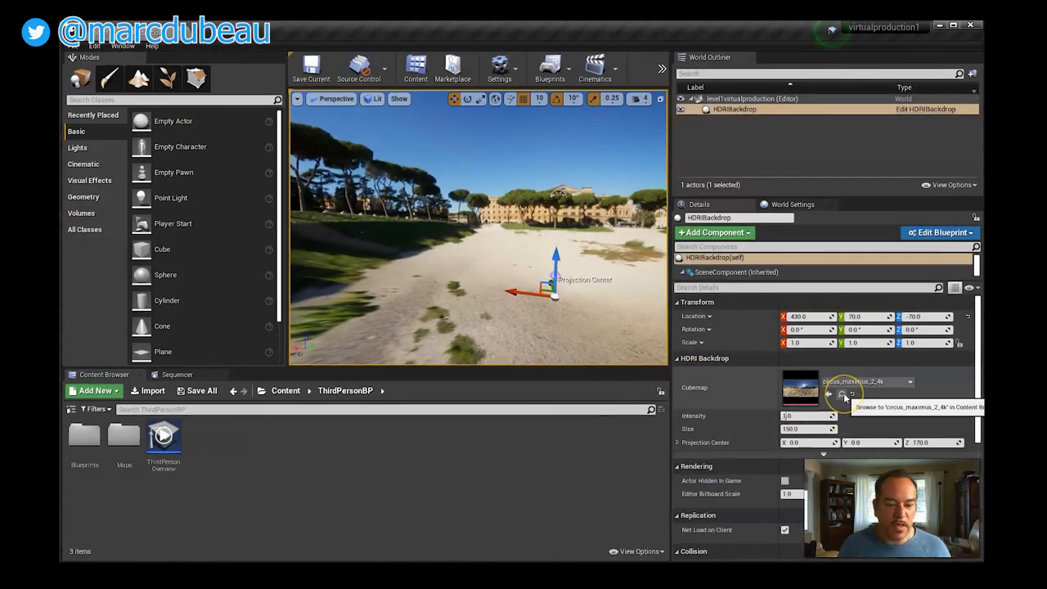
- Locate the backdrop texture in the Content Browser and enable Show Engine Content in View Options
left_click(845, 396)
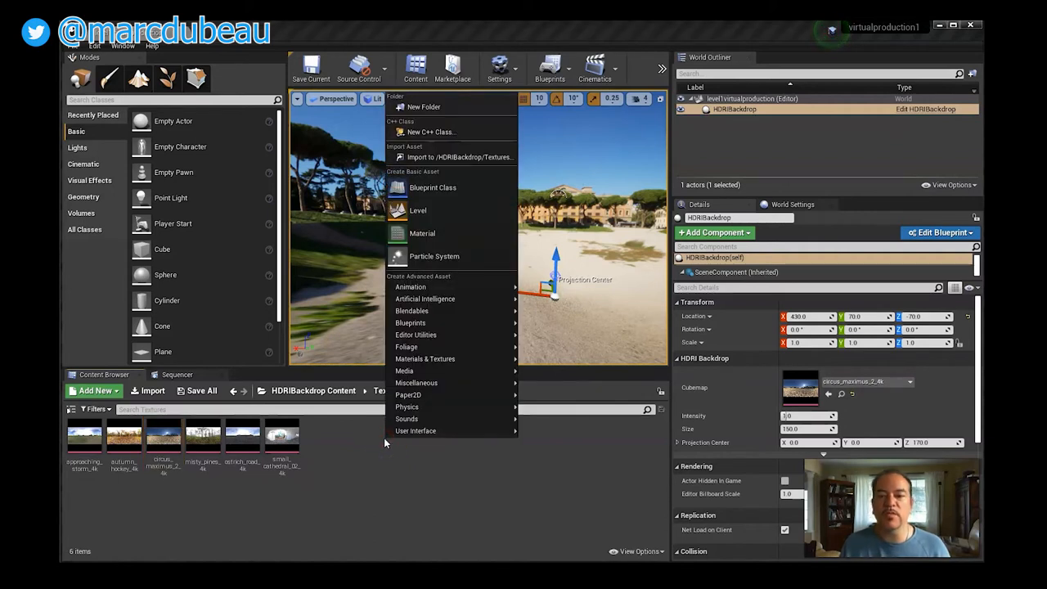
left_click(298, 419)
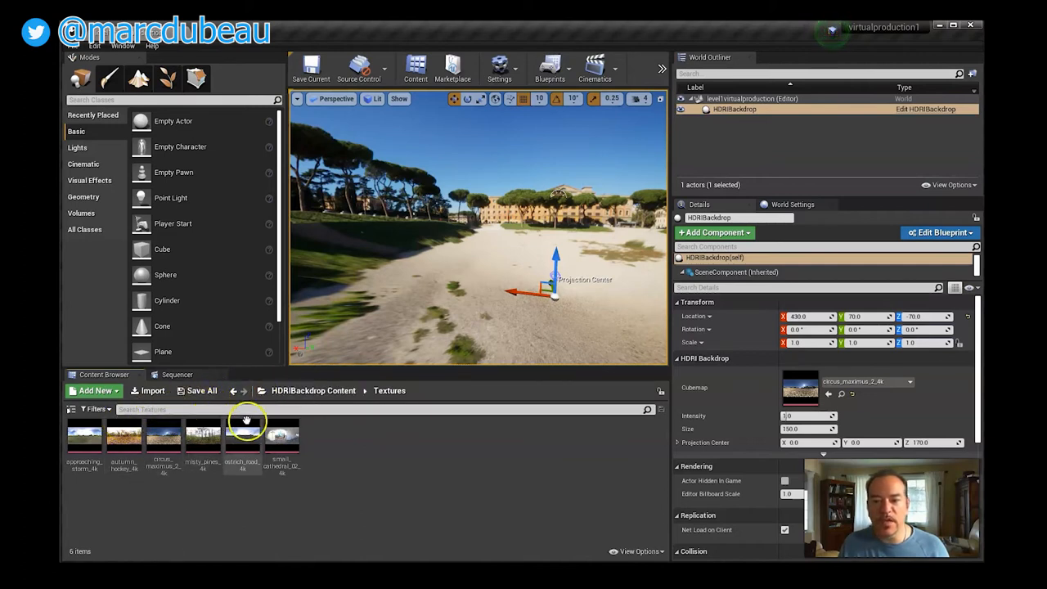
left_click(72, 409)
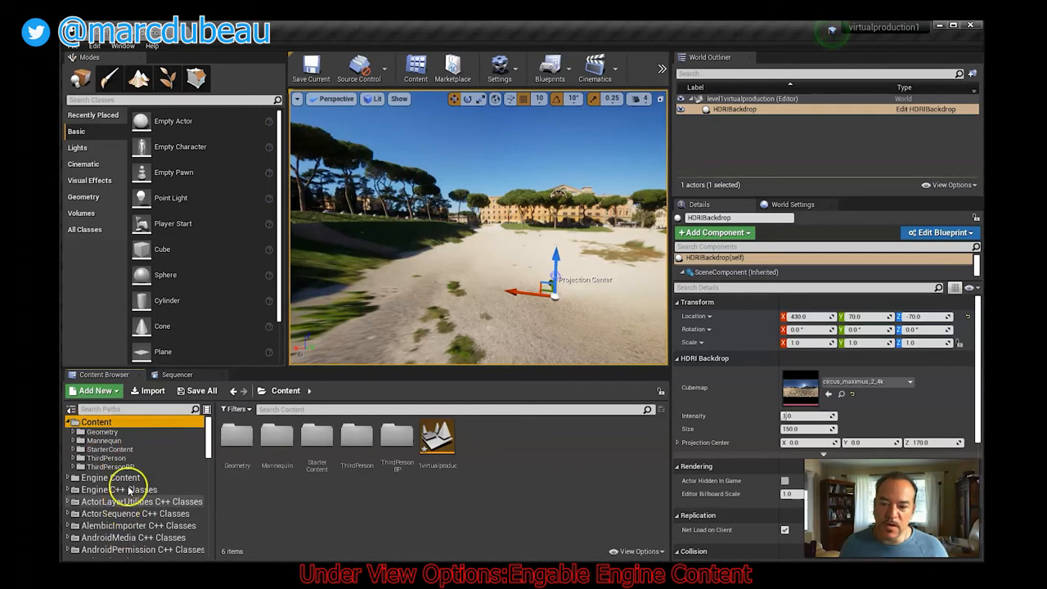
left_click(637, 550)
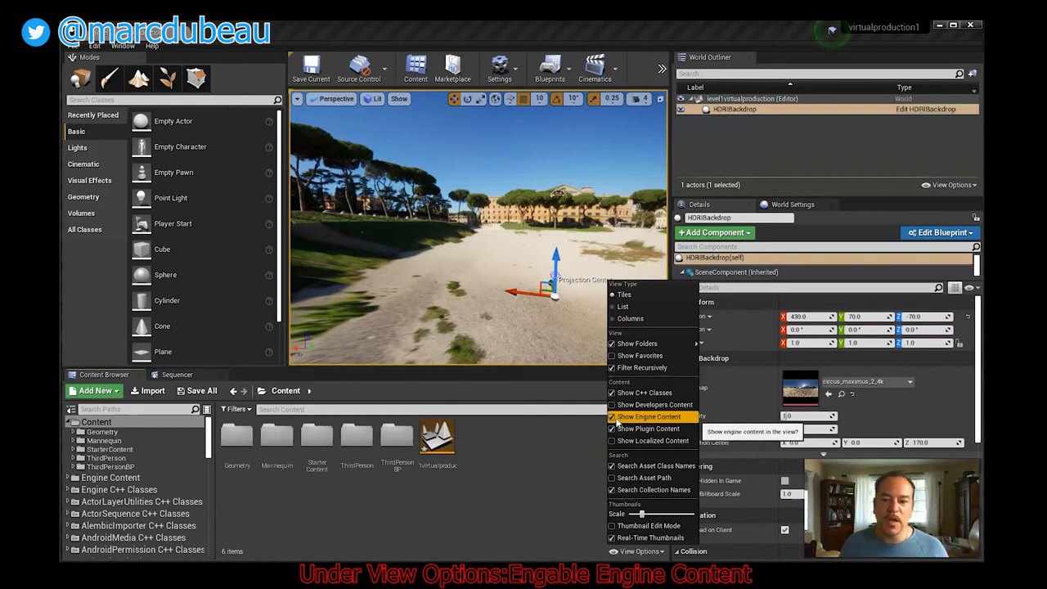
left_click(648, 417)
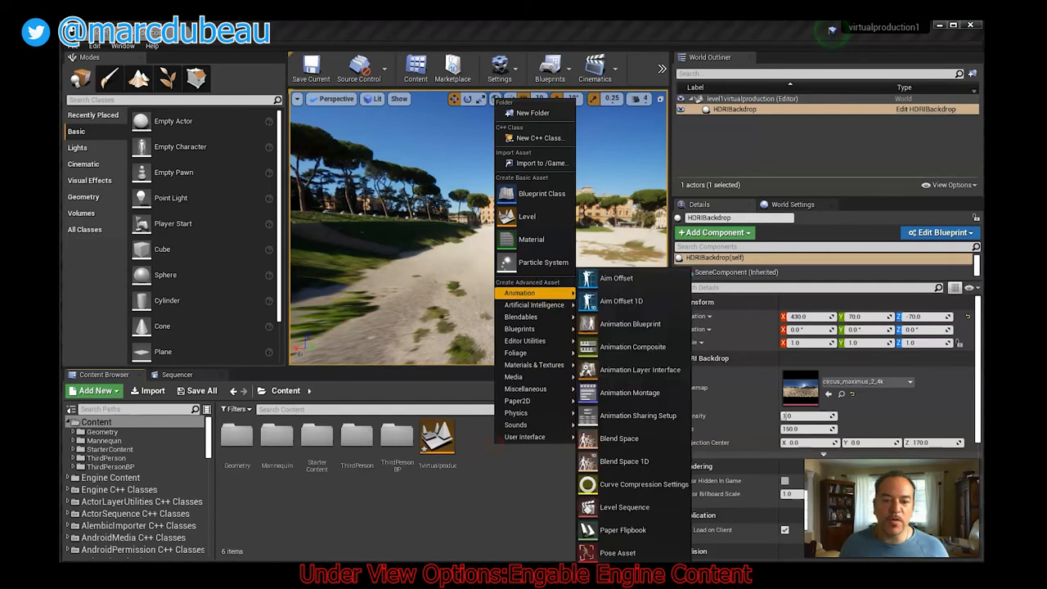
- Import the downloaded lakeshore .hdr file from the D drive into the /Game Content folder
left_click(490, 446)
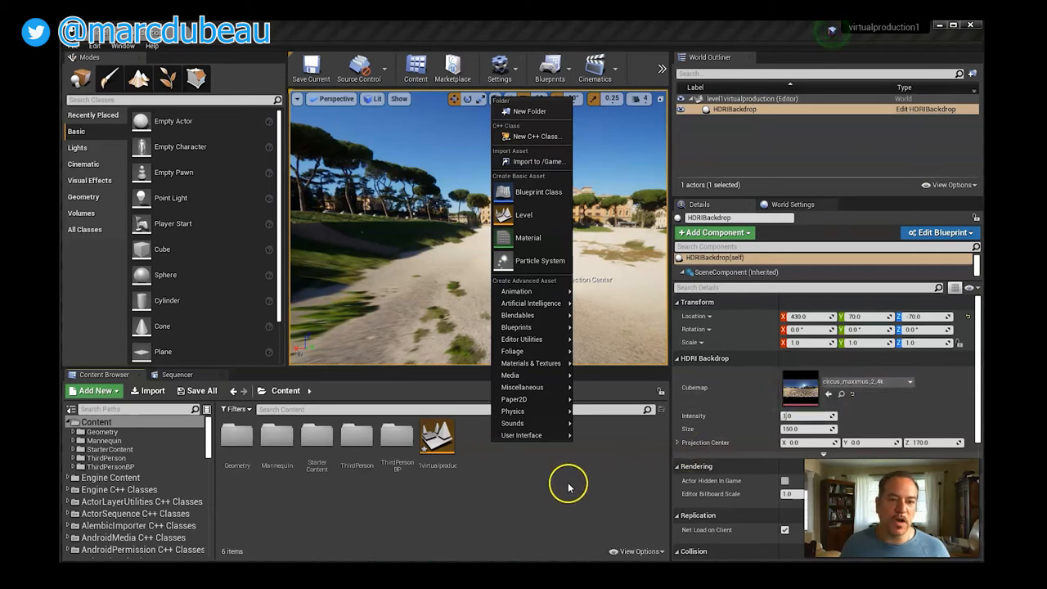
mouse_move(537, 161)
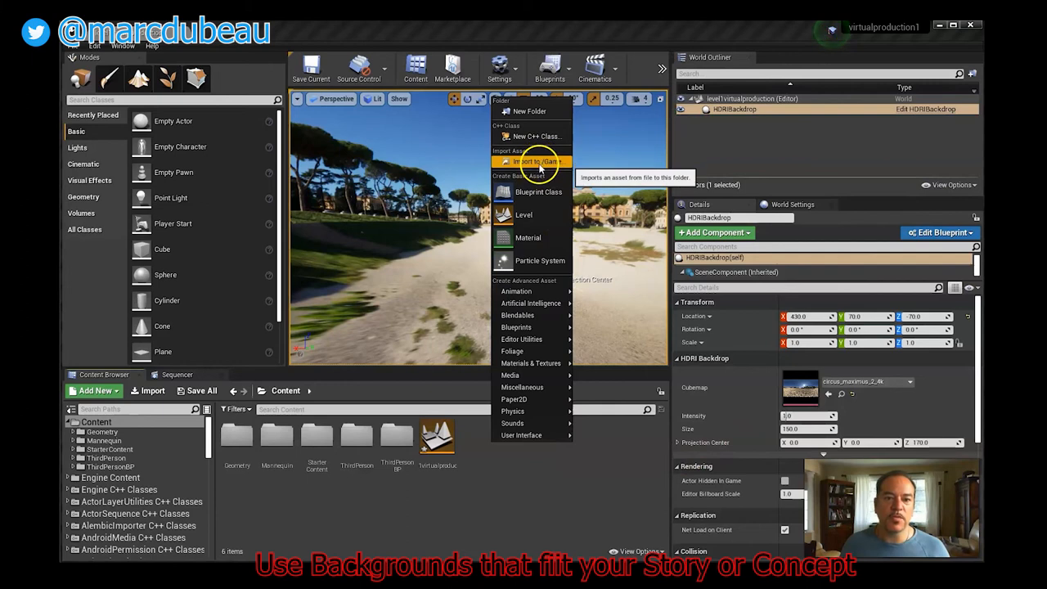
left_click(534, 162)
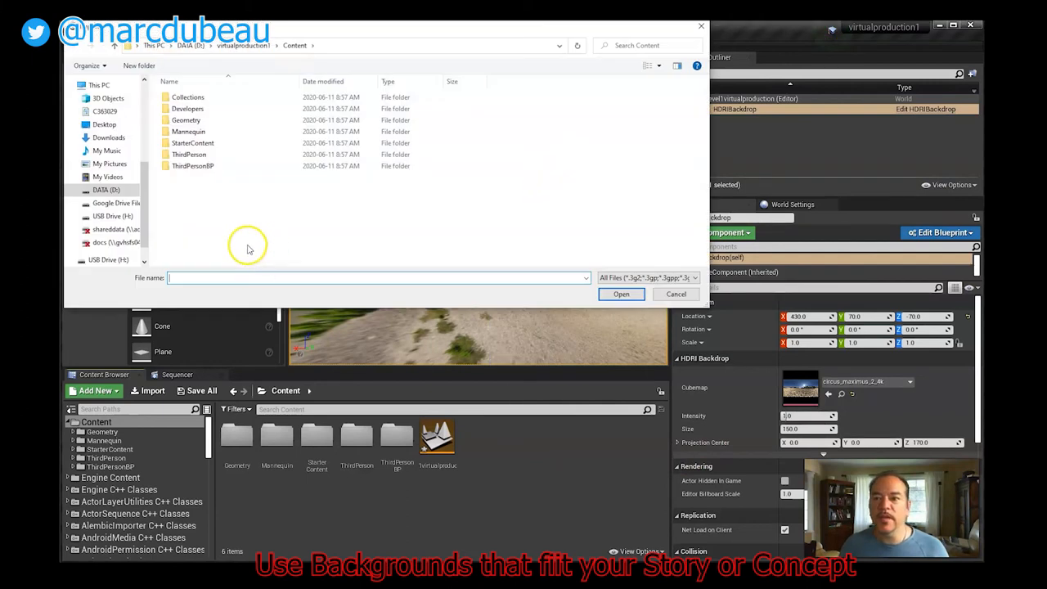
left_click(105, 190)
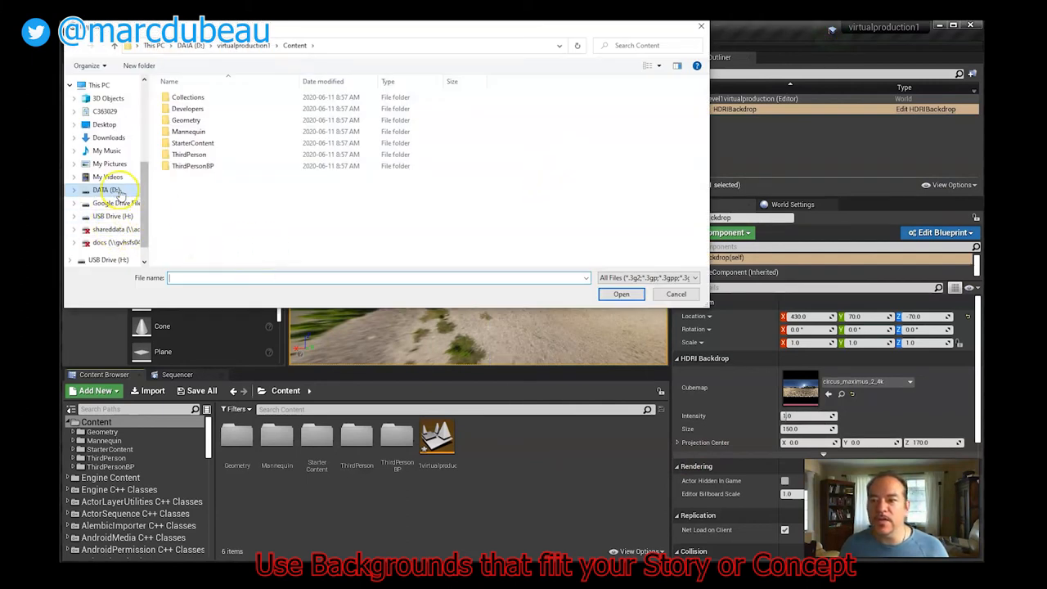
left_click(101, 189)
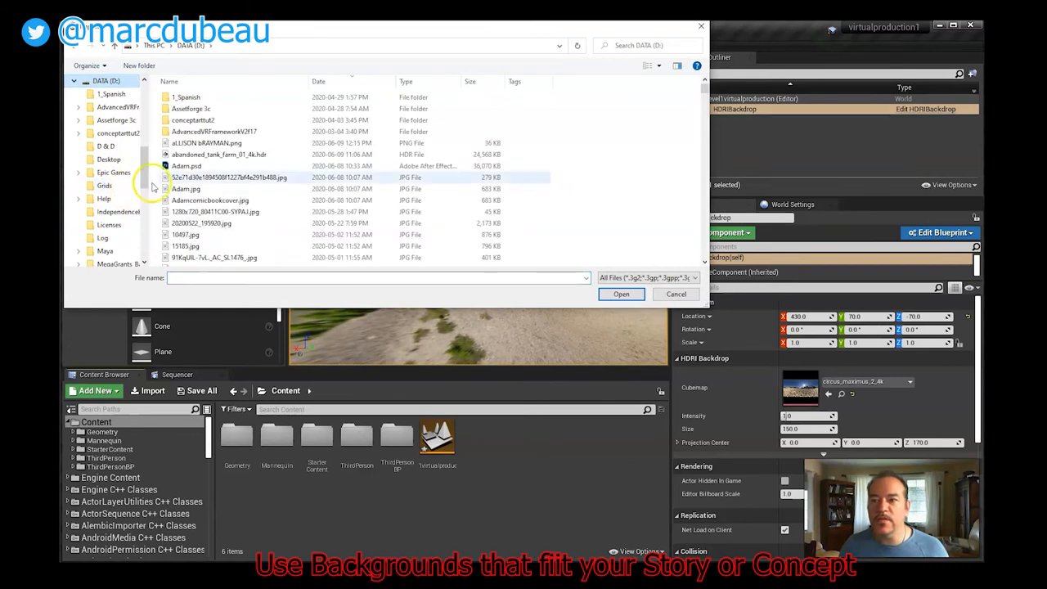
scroll("down", 3)
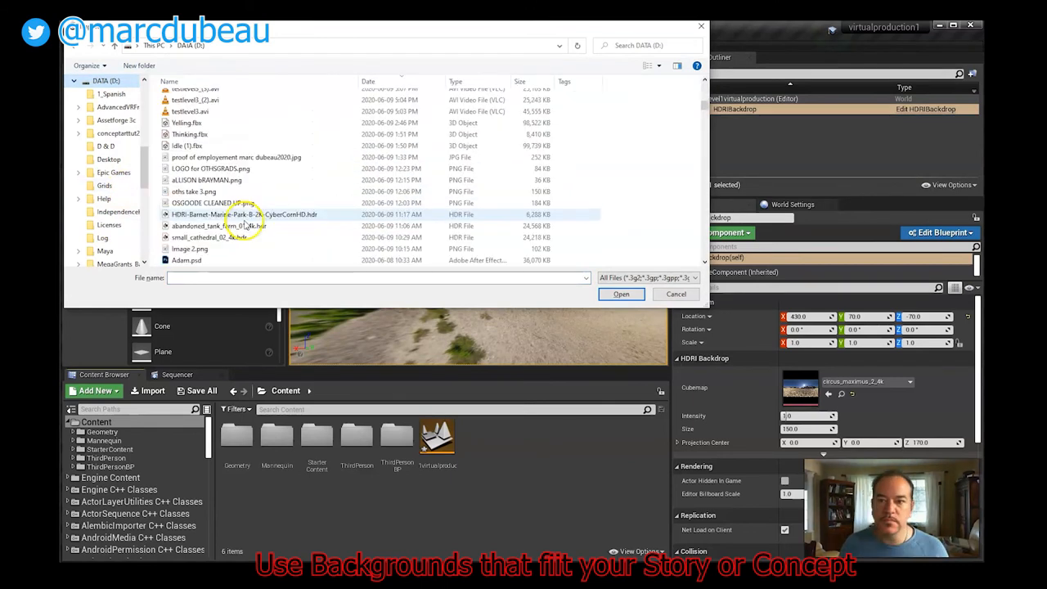
left_click(621, 295)
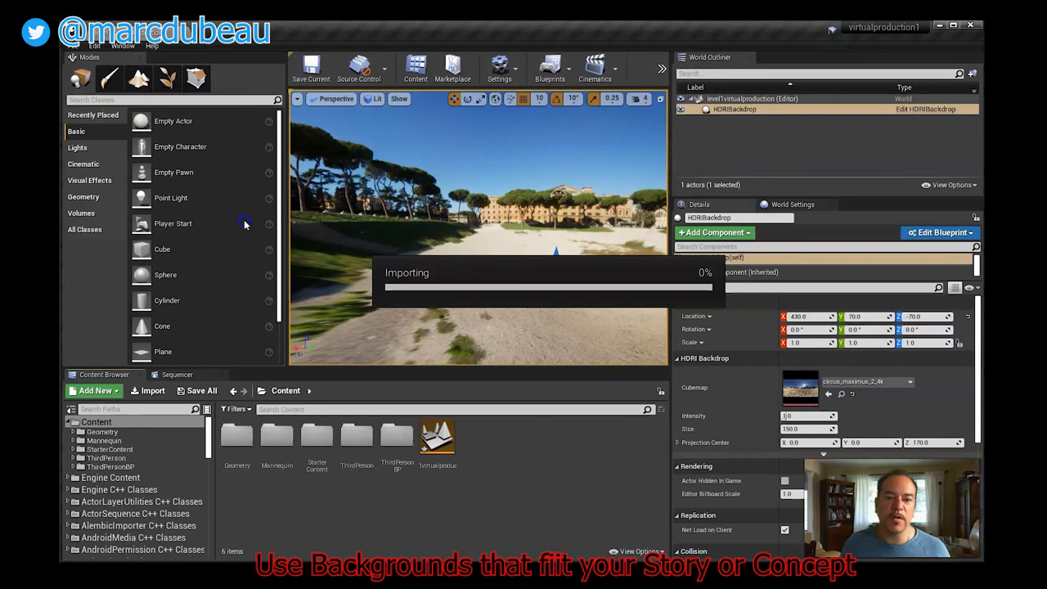
left_click(437, 438)
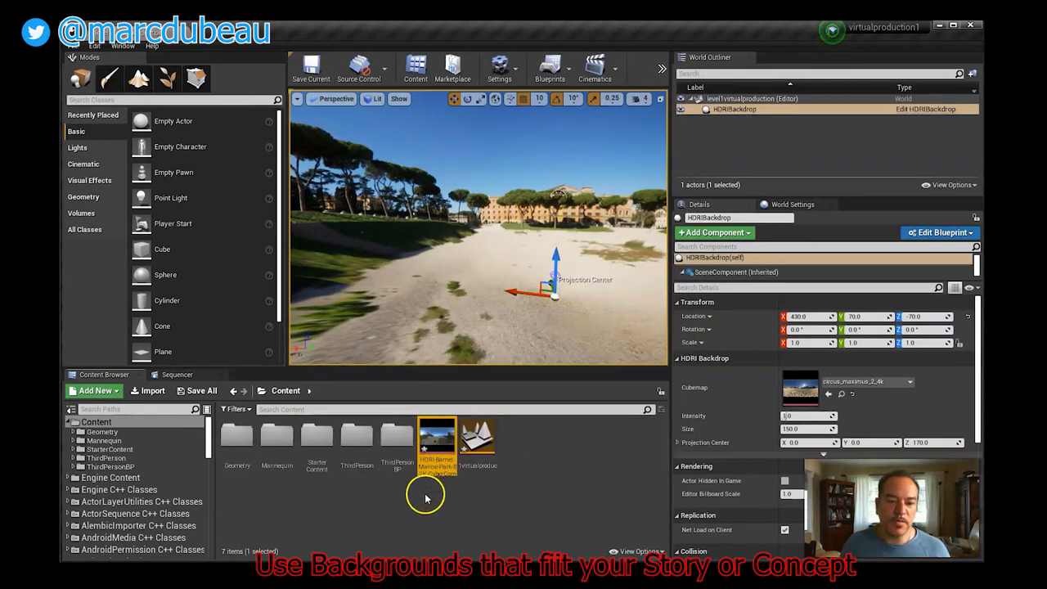
mouse_move(425, 442)
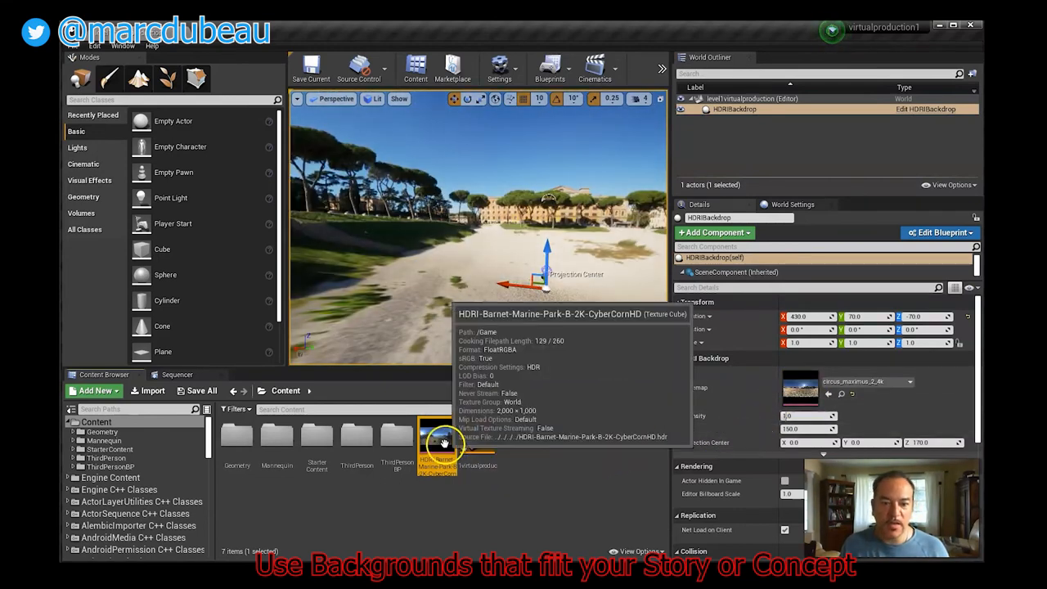
mouse_move(540, 477)
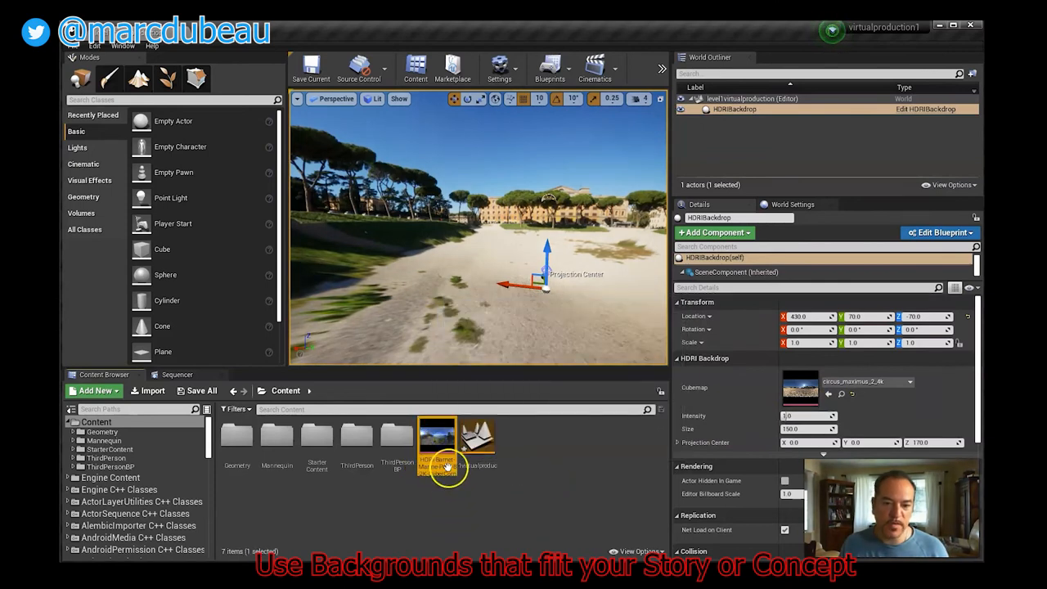
- Open the HDRI-Barnet-Marine-Park texture in the Texture Editor from its context menu
right_click(438, 441)
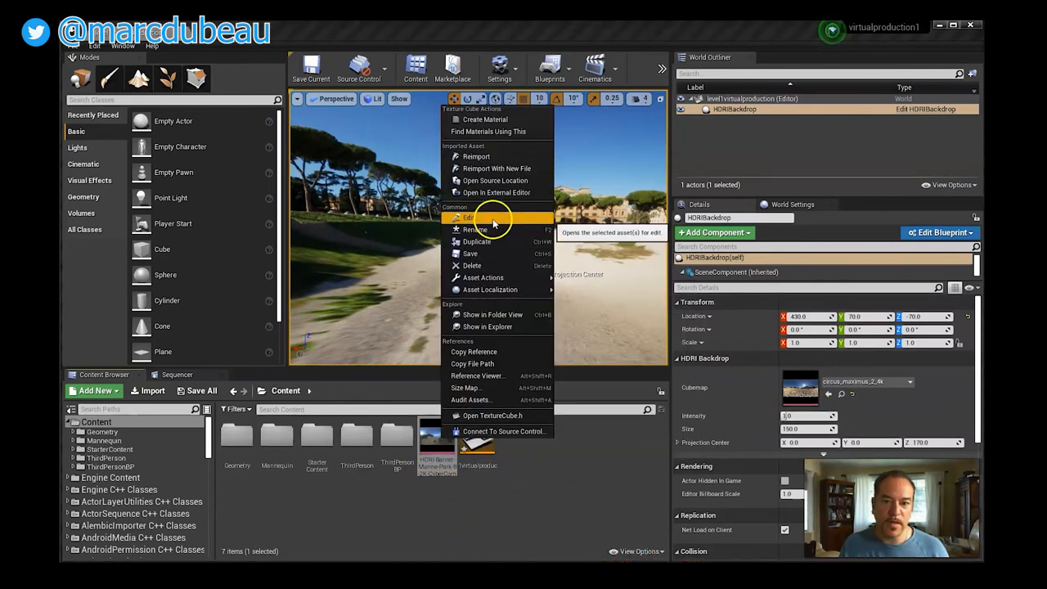
left_click(468, 216)
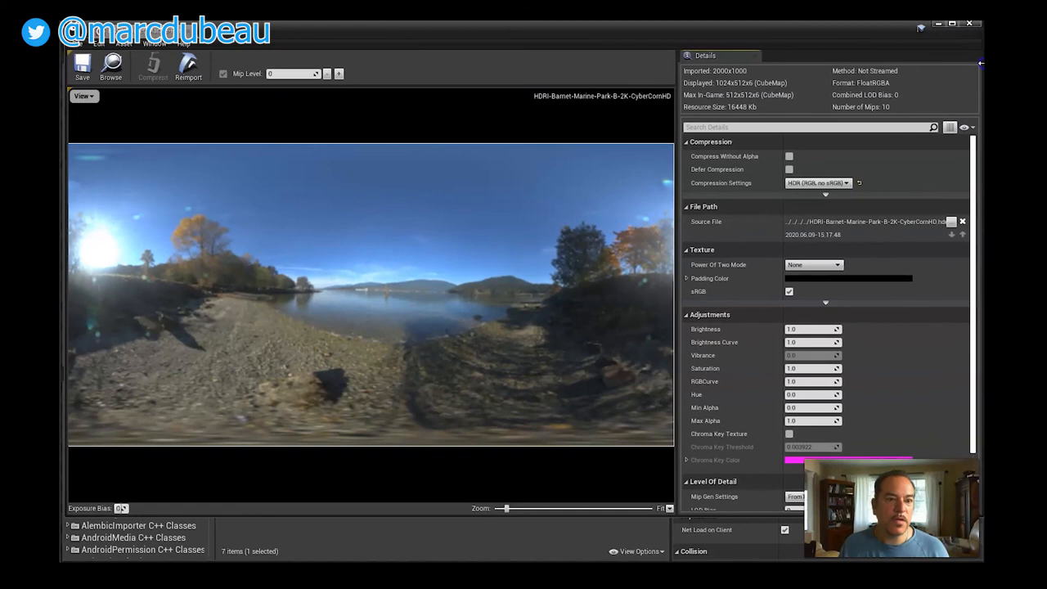
mouse_move(775, 178)
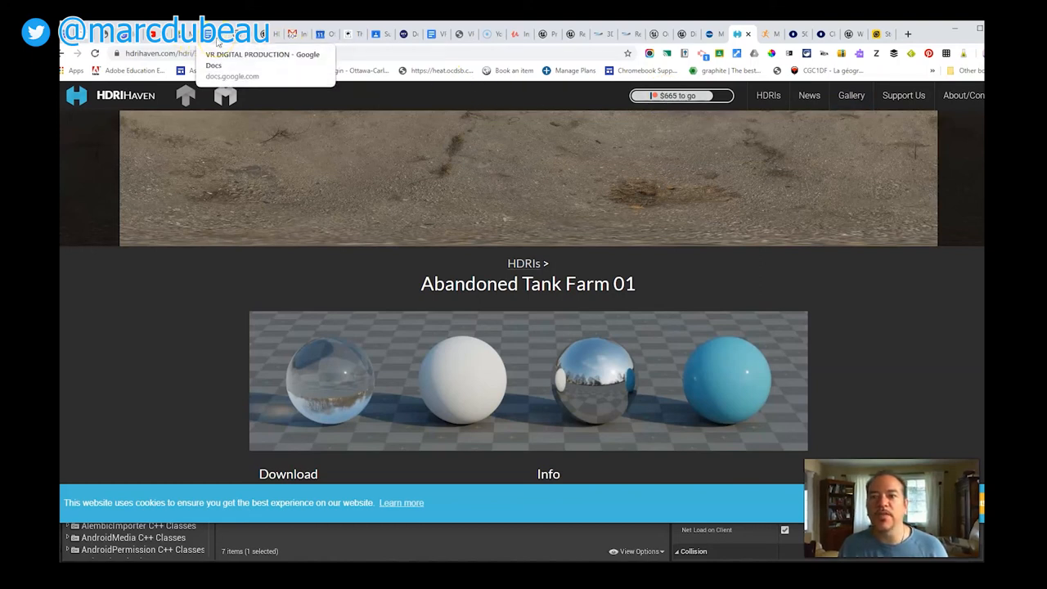
mouse_move(220, 45)
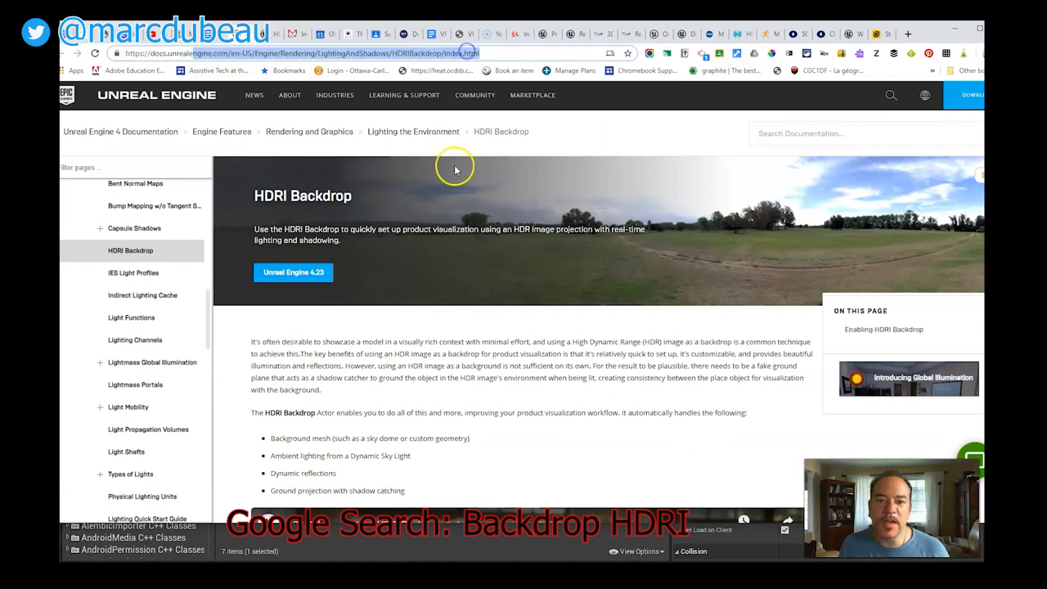
- Scroll through the HDR Image Setup and Backdrop Settings sections of the docs page
scroll("down", 3)
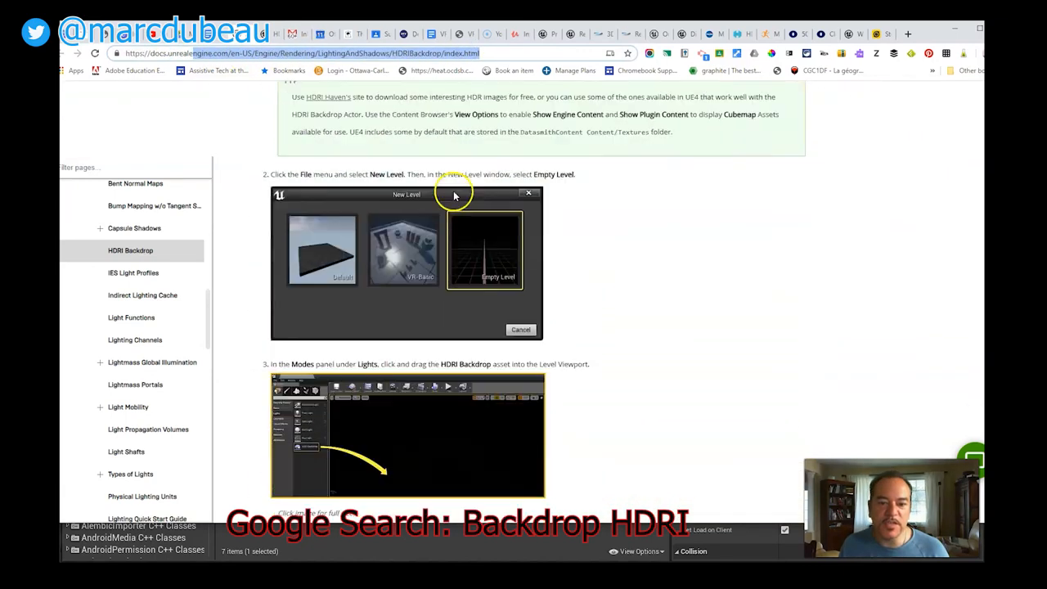
scroll("down", 3)
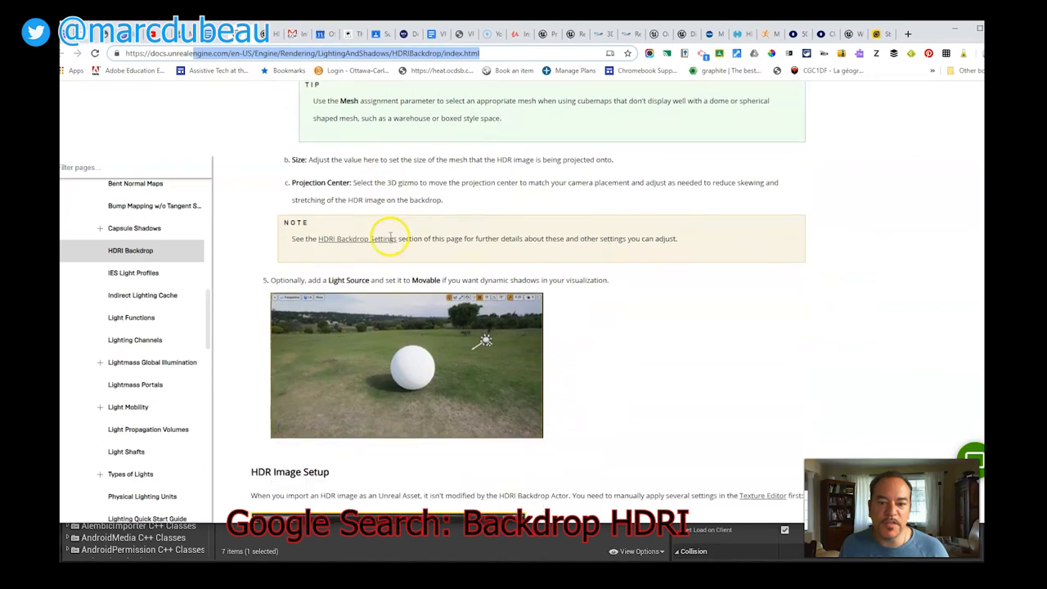
scroll("down", 3)
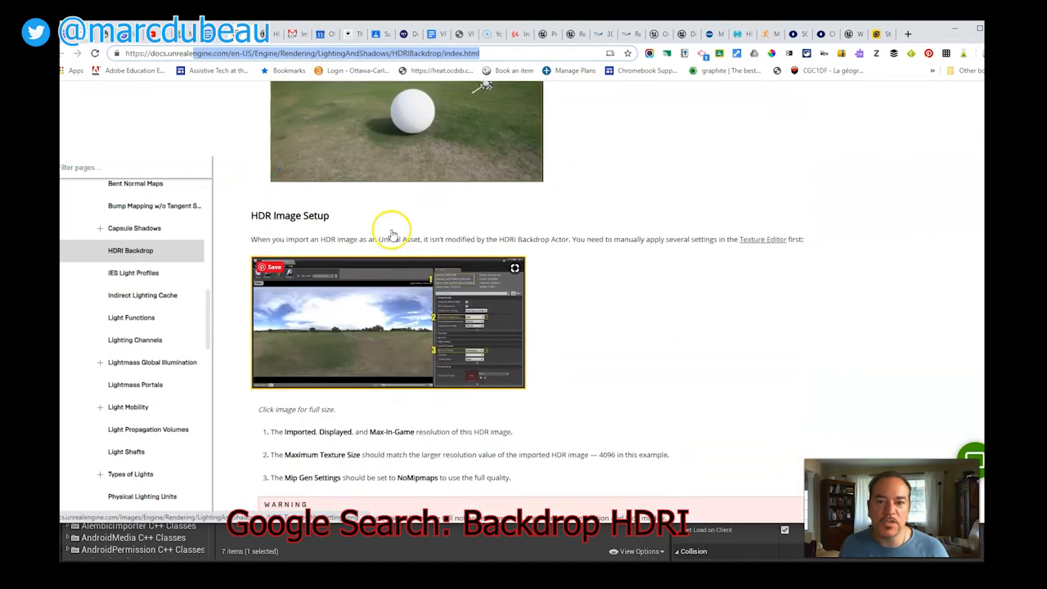
scroll("down", 3)
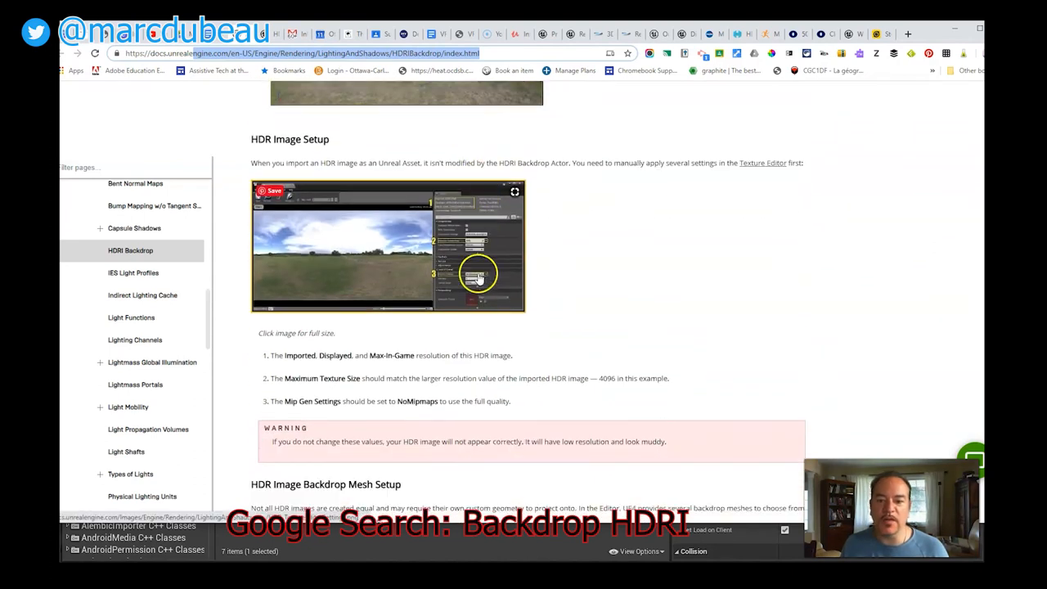
scroll("down", 3)
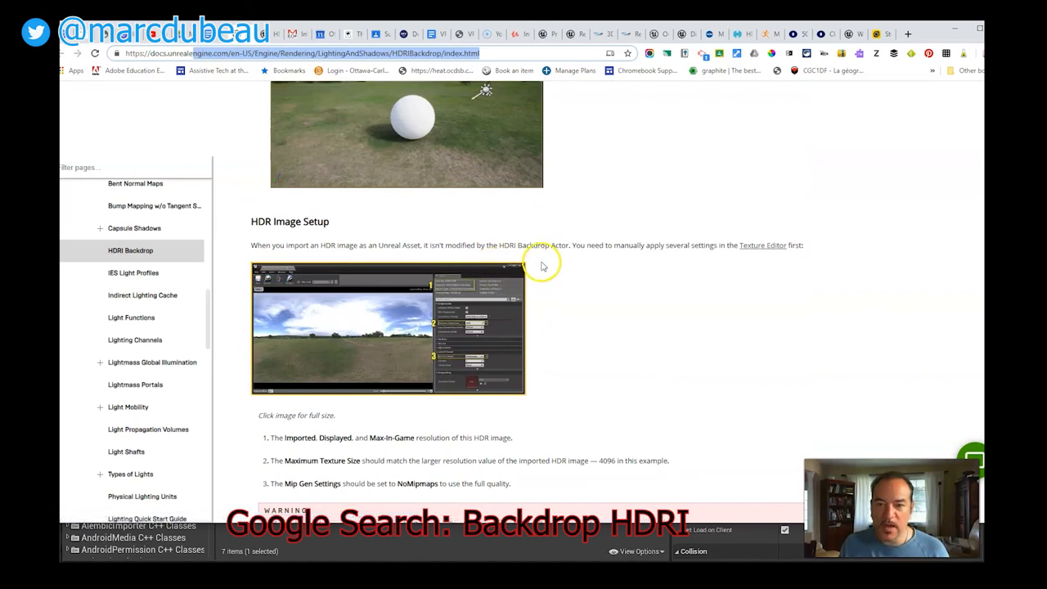
scroll("down", 3)
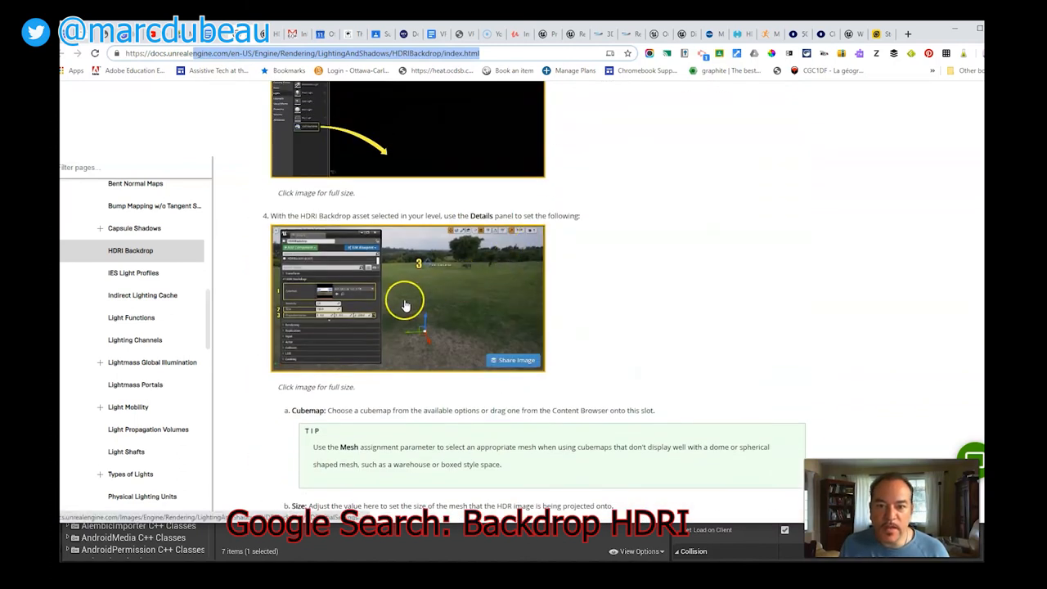
scroll("down", 3)
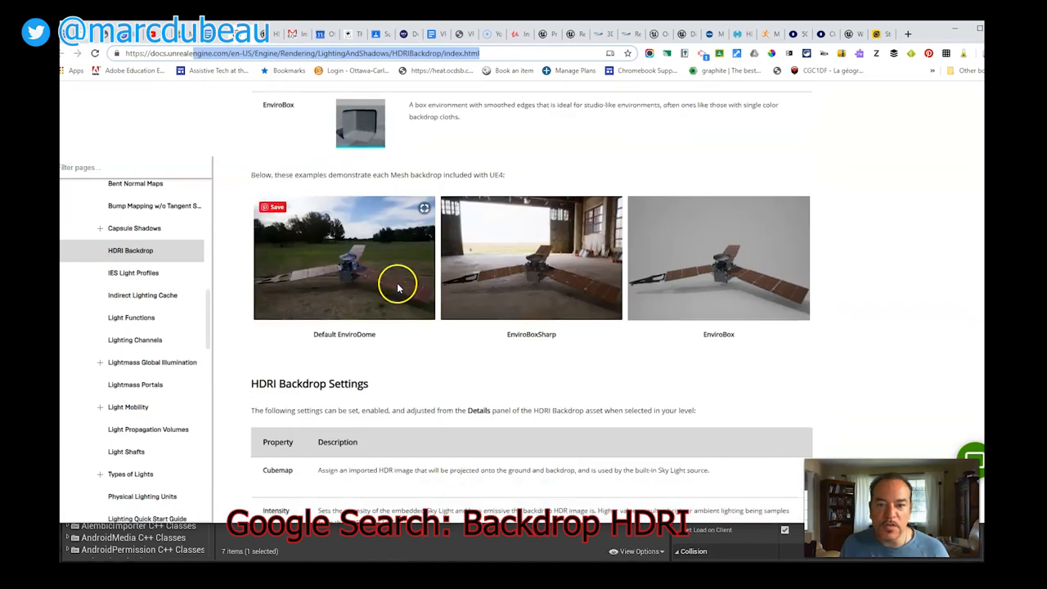
scroll("down", 3)
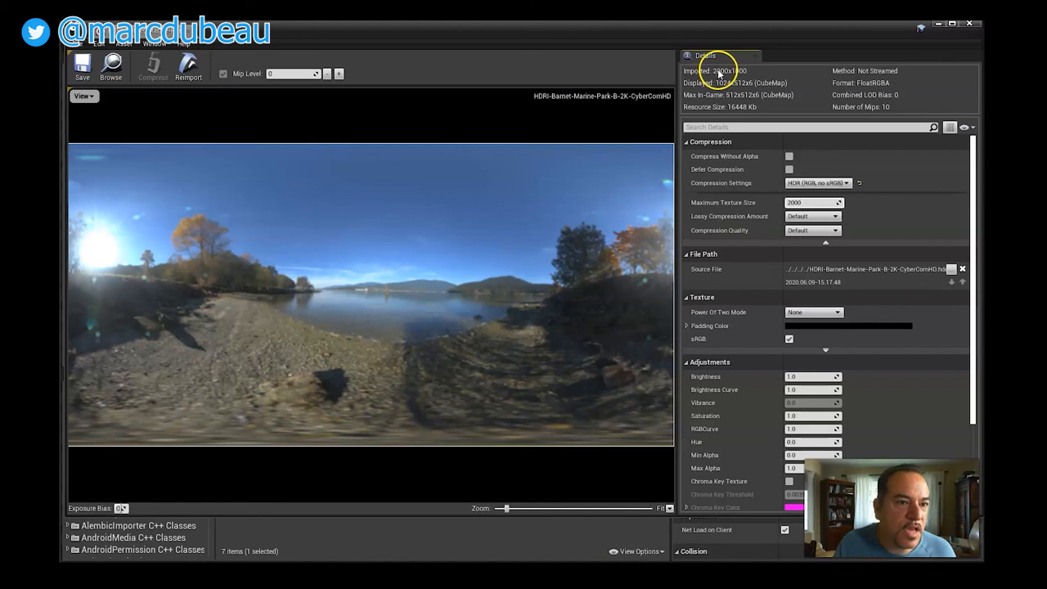
mouse_move(875, 236)
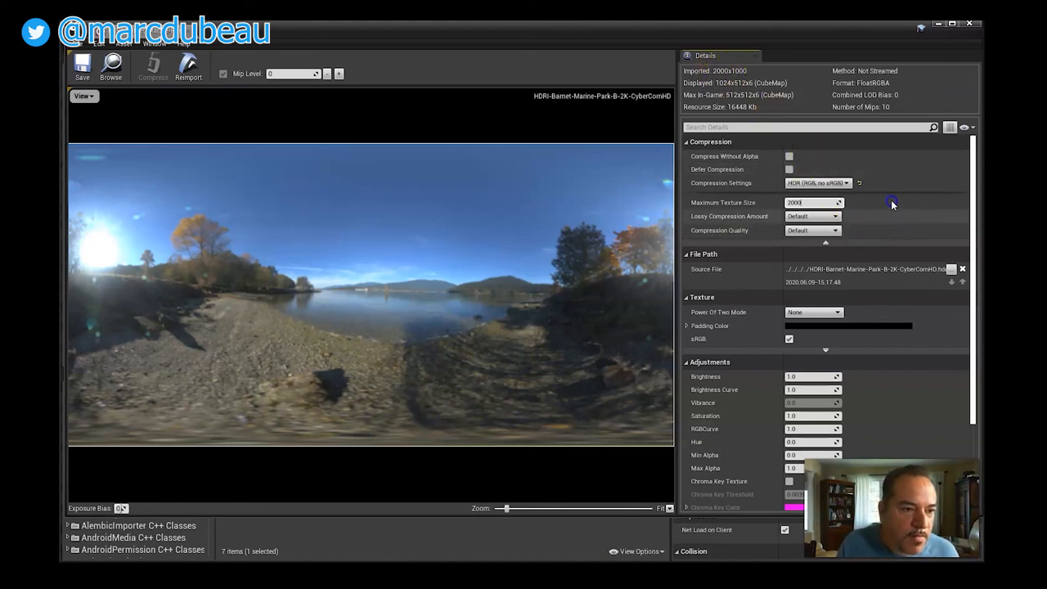
- Set the texture's Mip Gen Settings under Level Of Detail to NoMipmaps
scroll("down", 3)
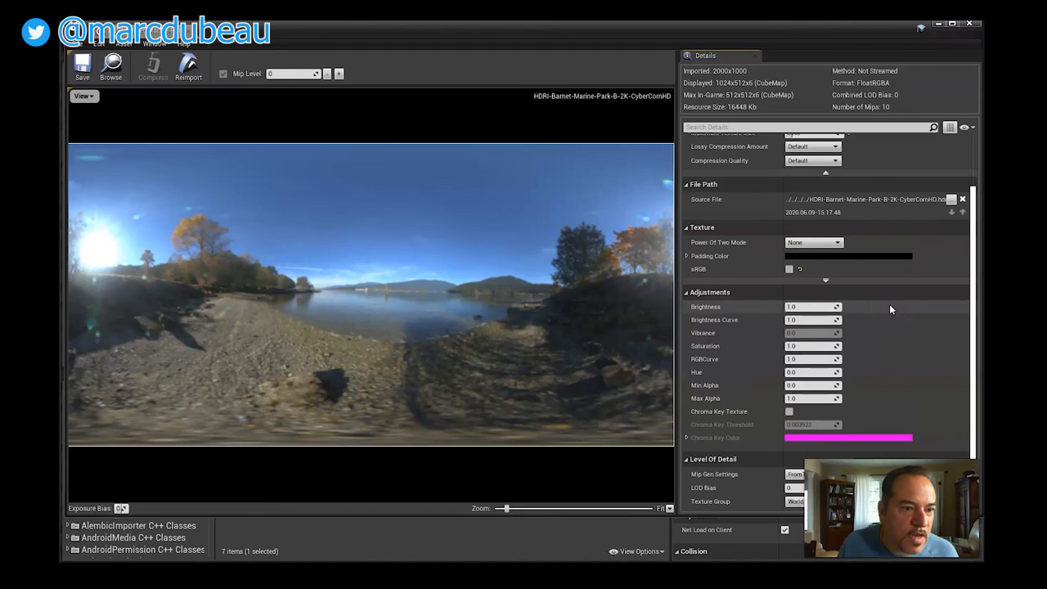
scroll("down", 3)
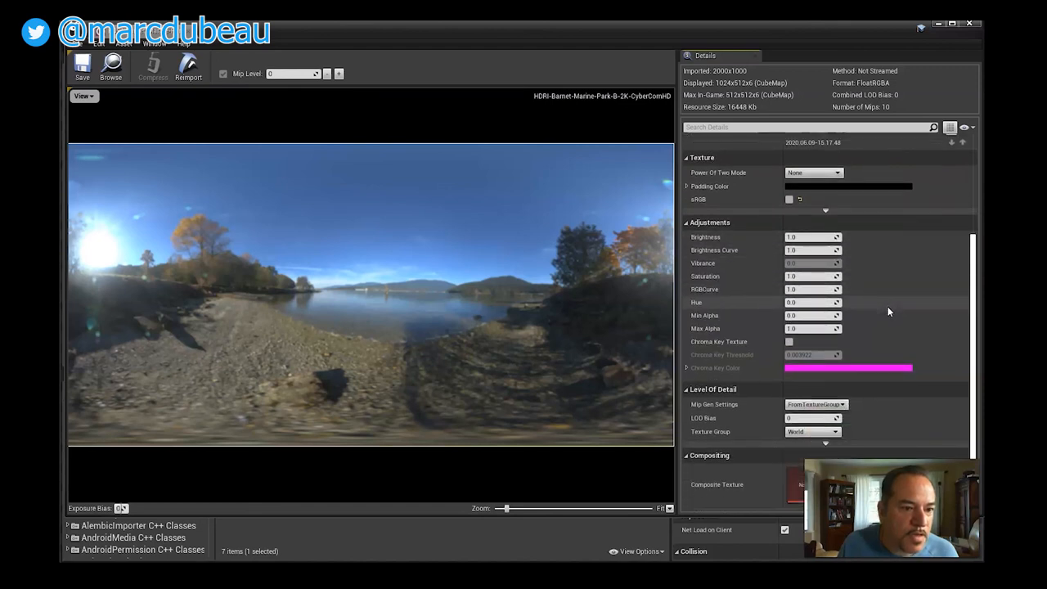
mouse_move(834, 405)
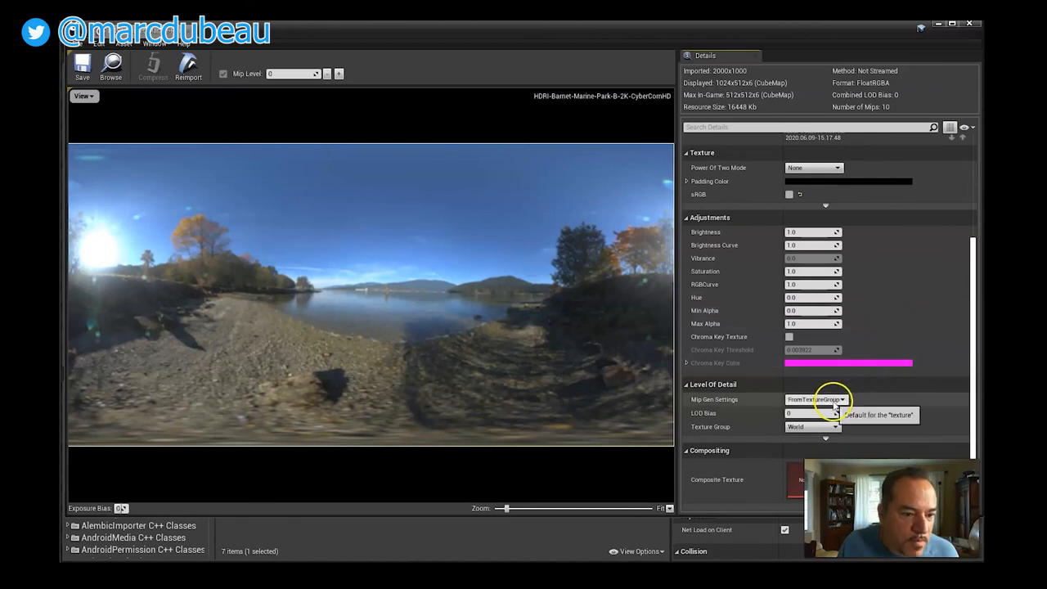
left_click(815, 399)
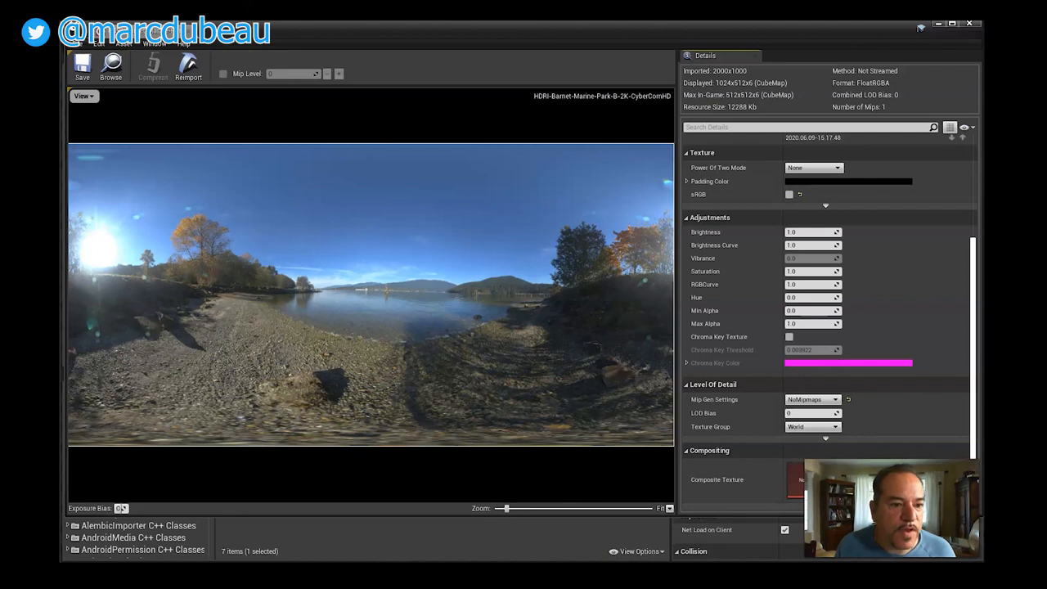
mouse_move(955, 72)
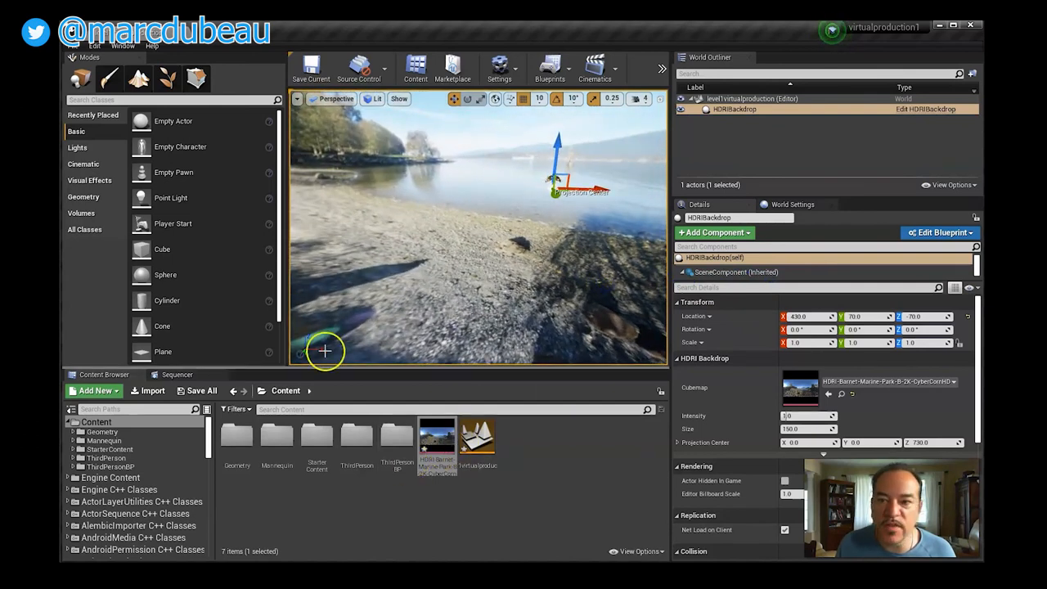
- Switch back to the level viewport showing the lakeside HDRI Backdrop
left_click(78, 46)
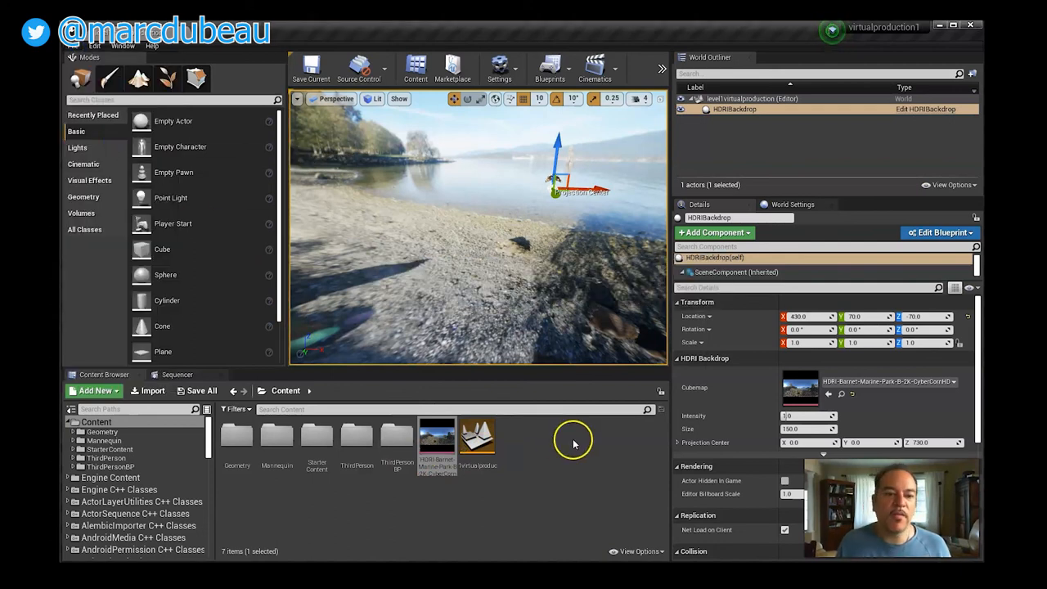
mouse_move(550, 454)
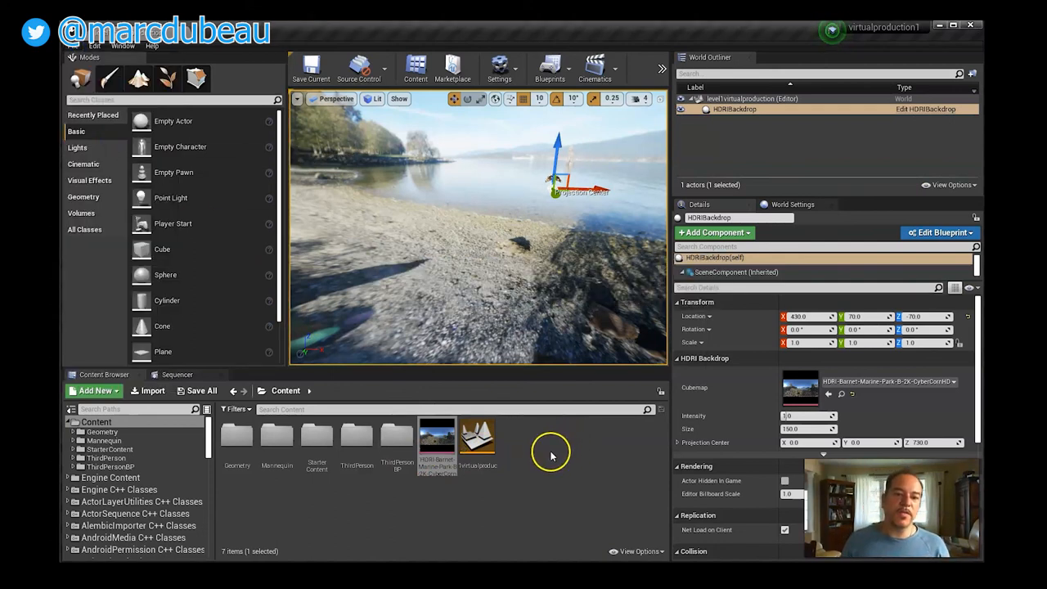
mouse_move(543, 458)
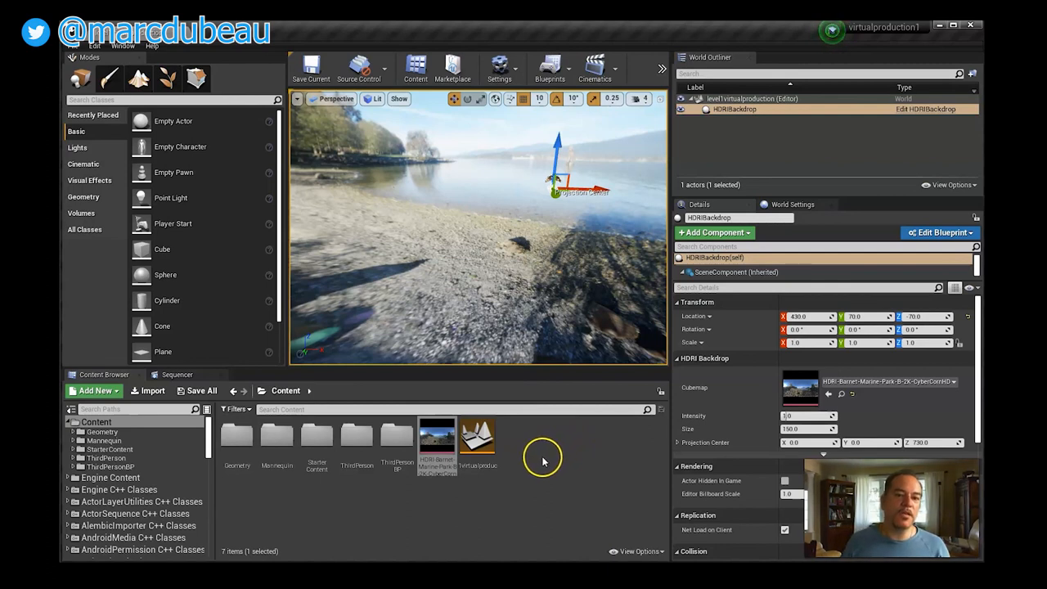
mouse_move(435, 250)
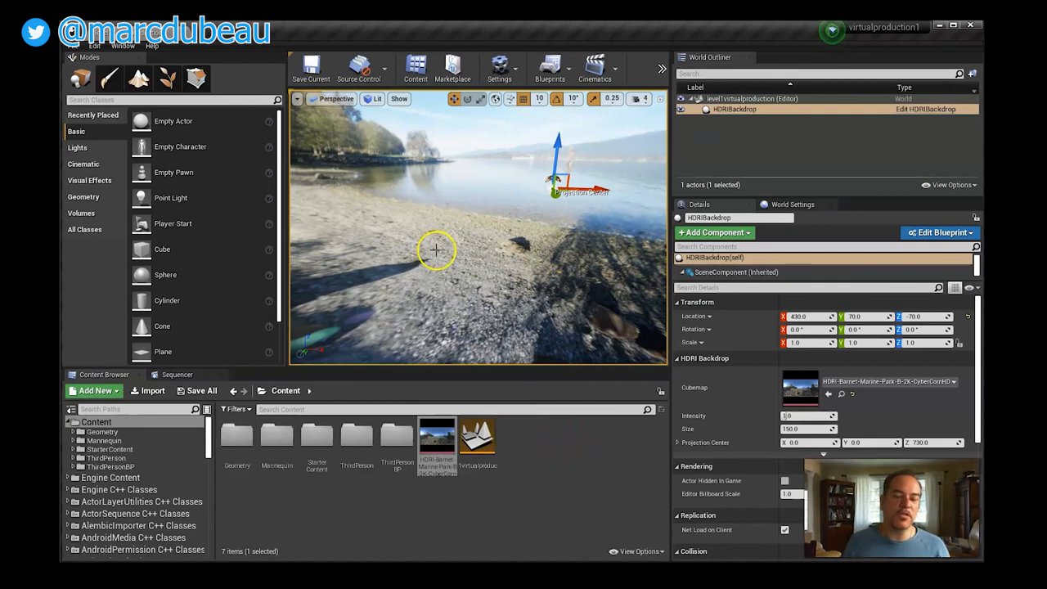
mouse_move(417, 315)
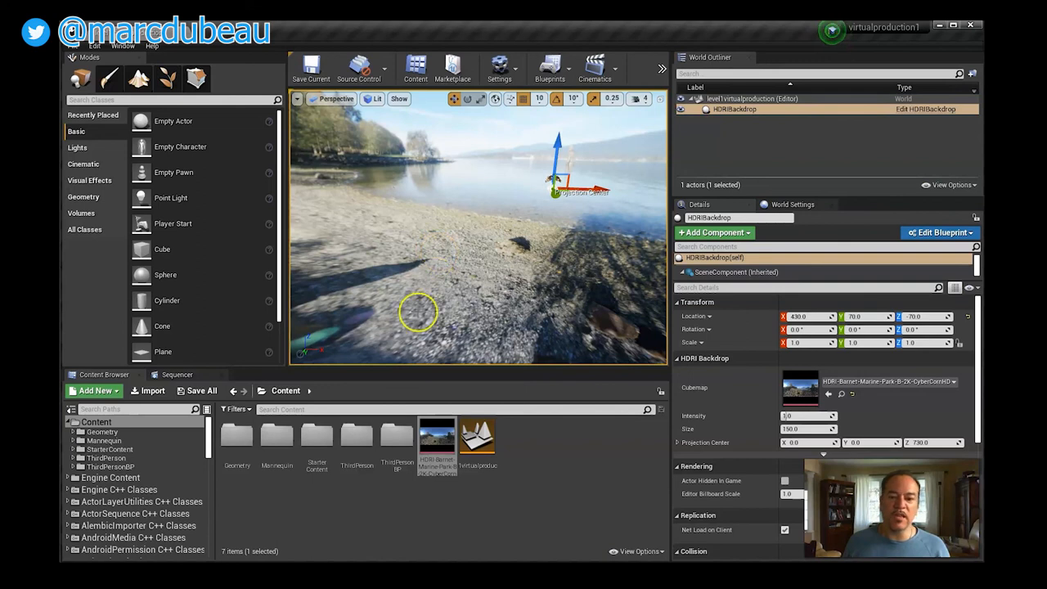